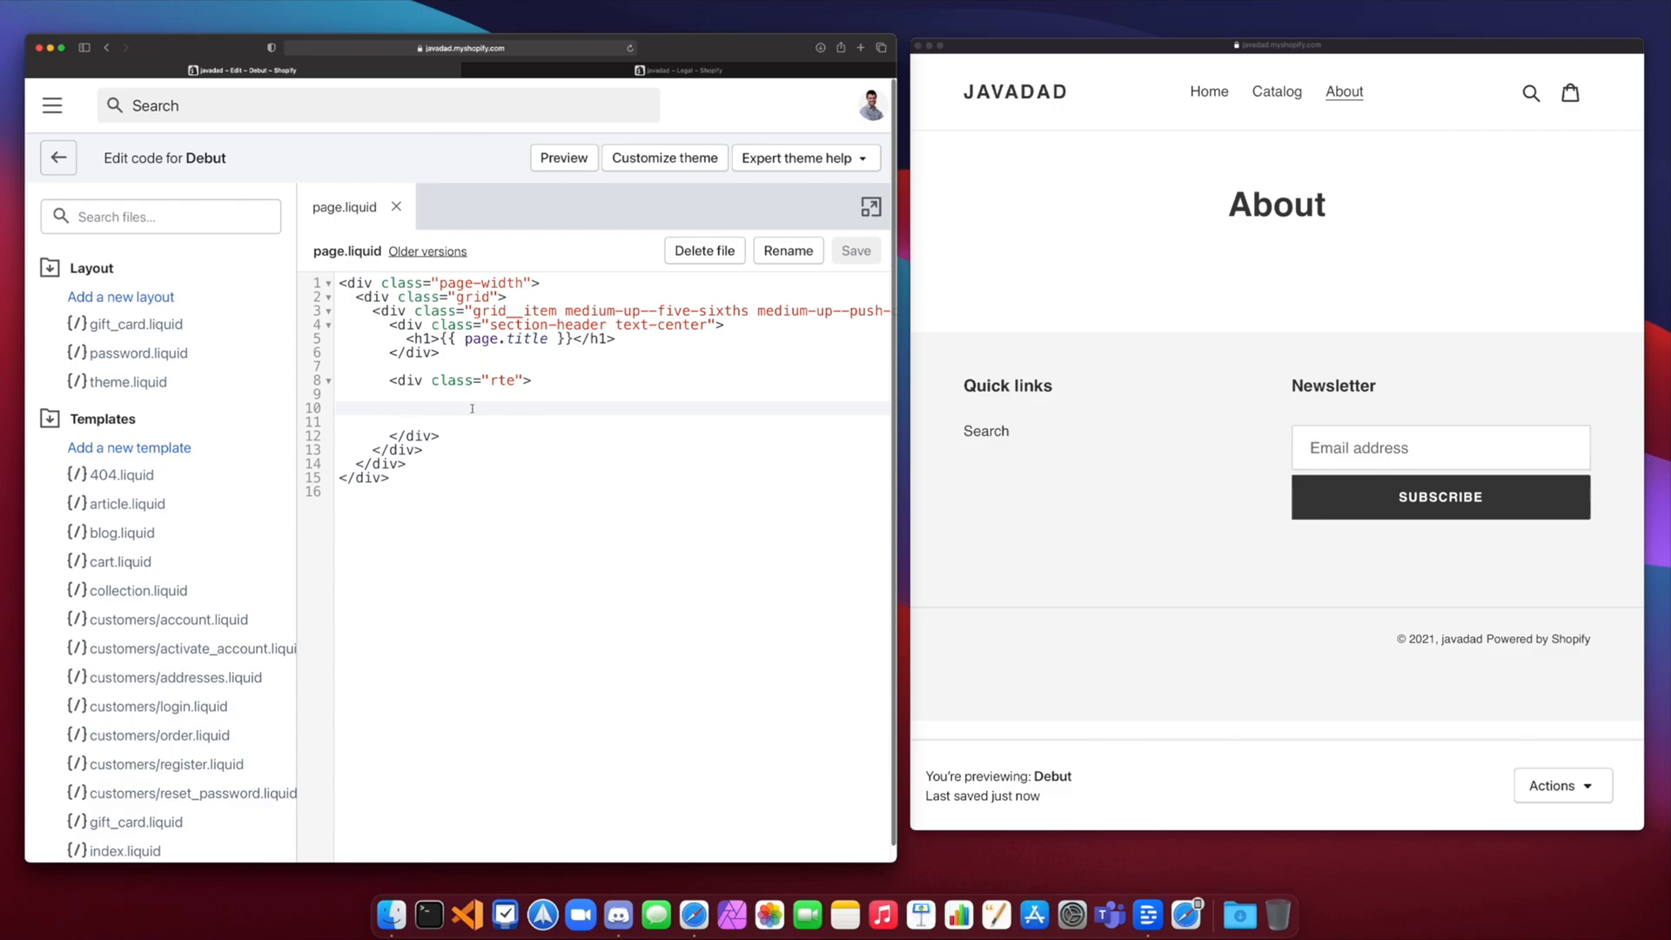
# Step: Wrap the line 'Hello my name is Brayden' in a Liquid comment block inside the rte div
pyautogui.click(407, 408)
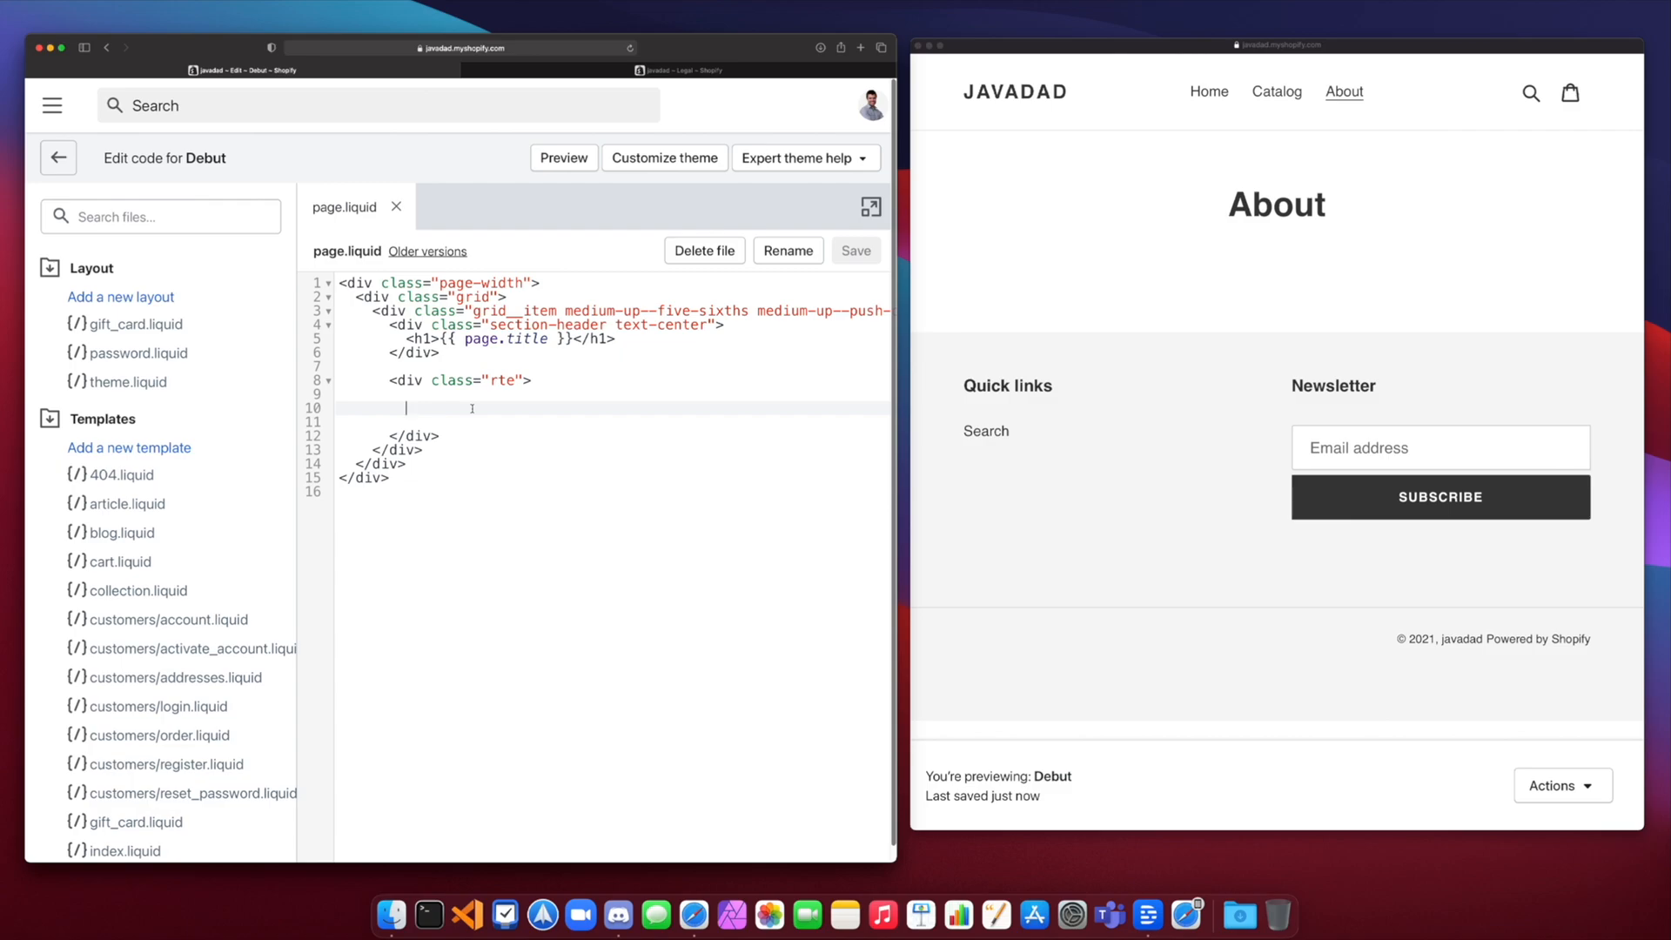
pyautogui.write('{|')
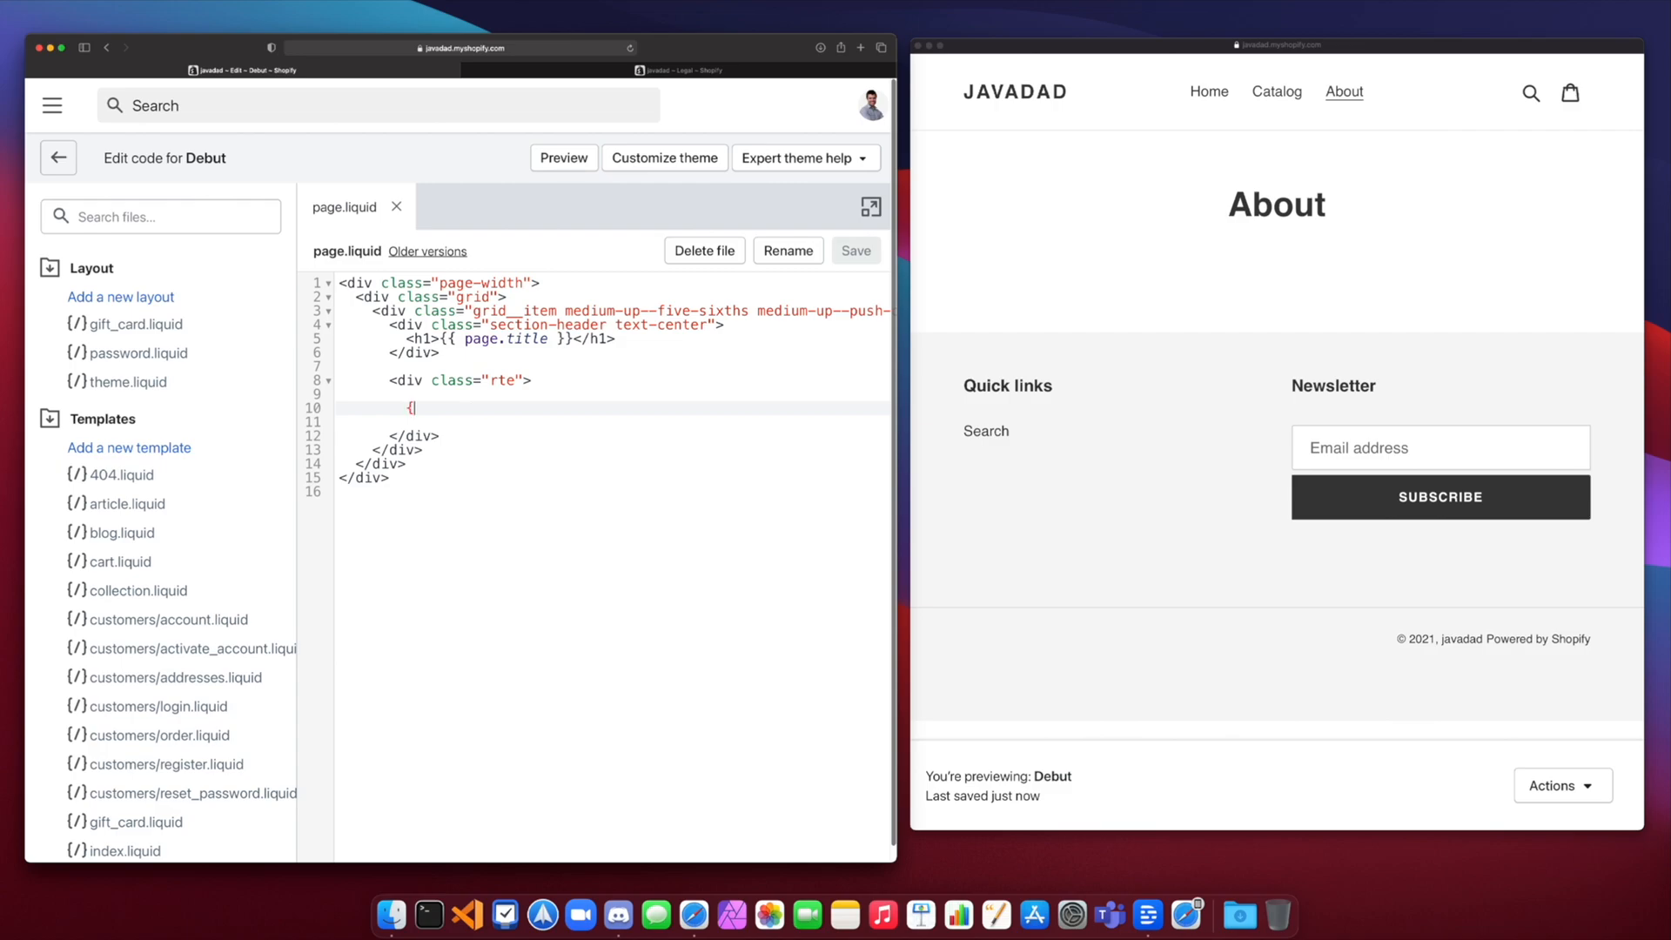
pyautogui.write('%')
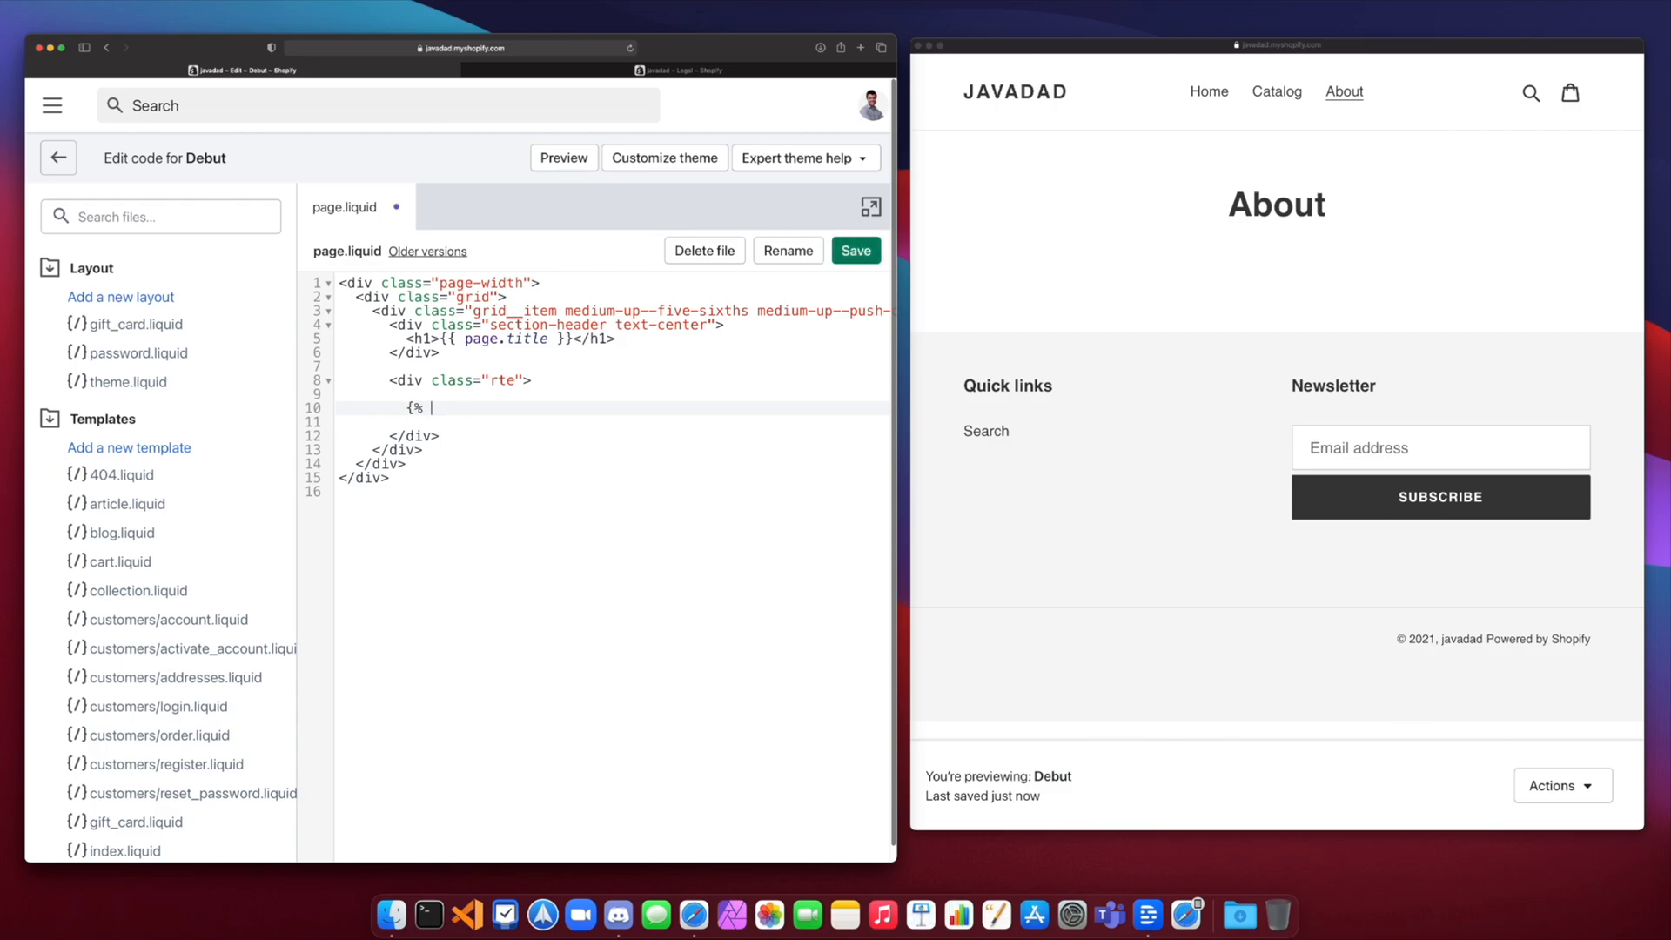
pyautogui.write('comment %')
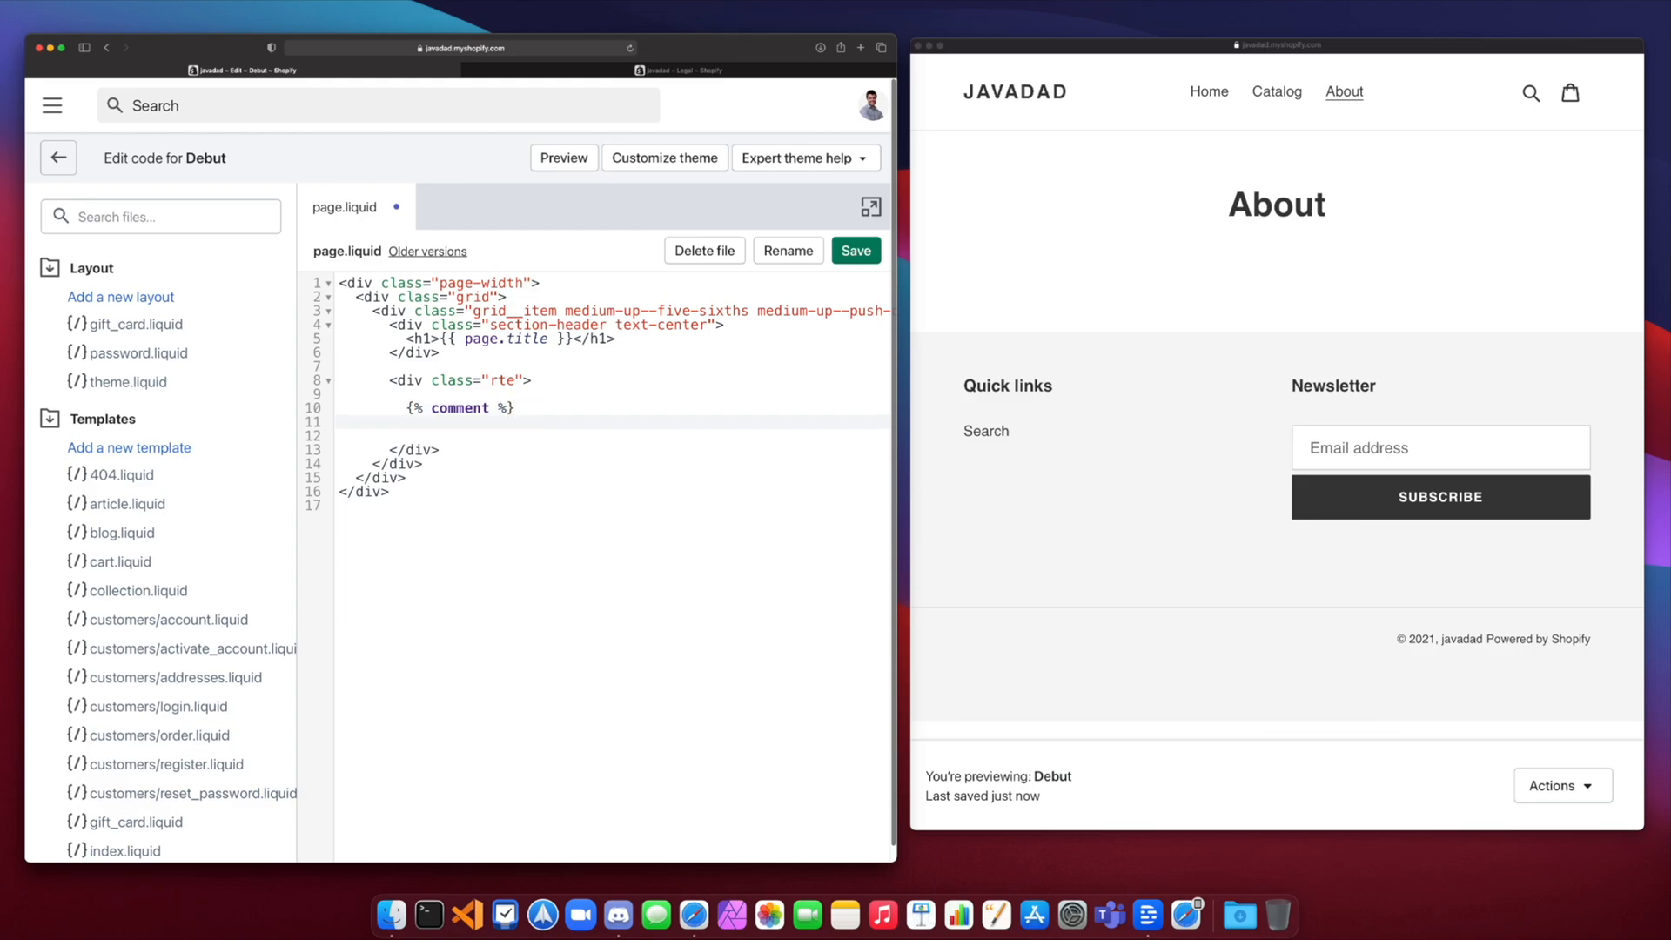
pyautogui.write('Hello my name is B')
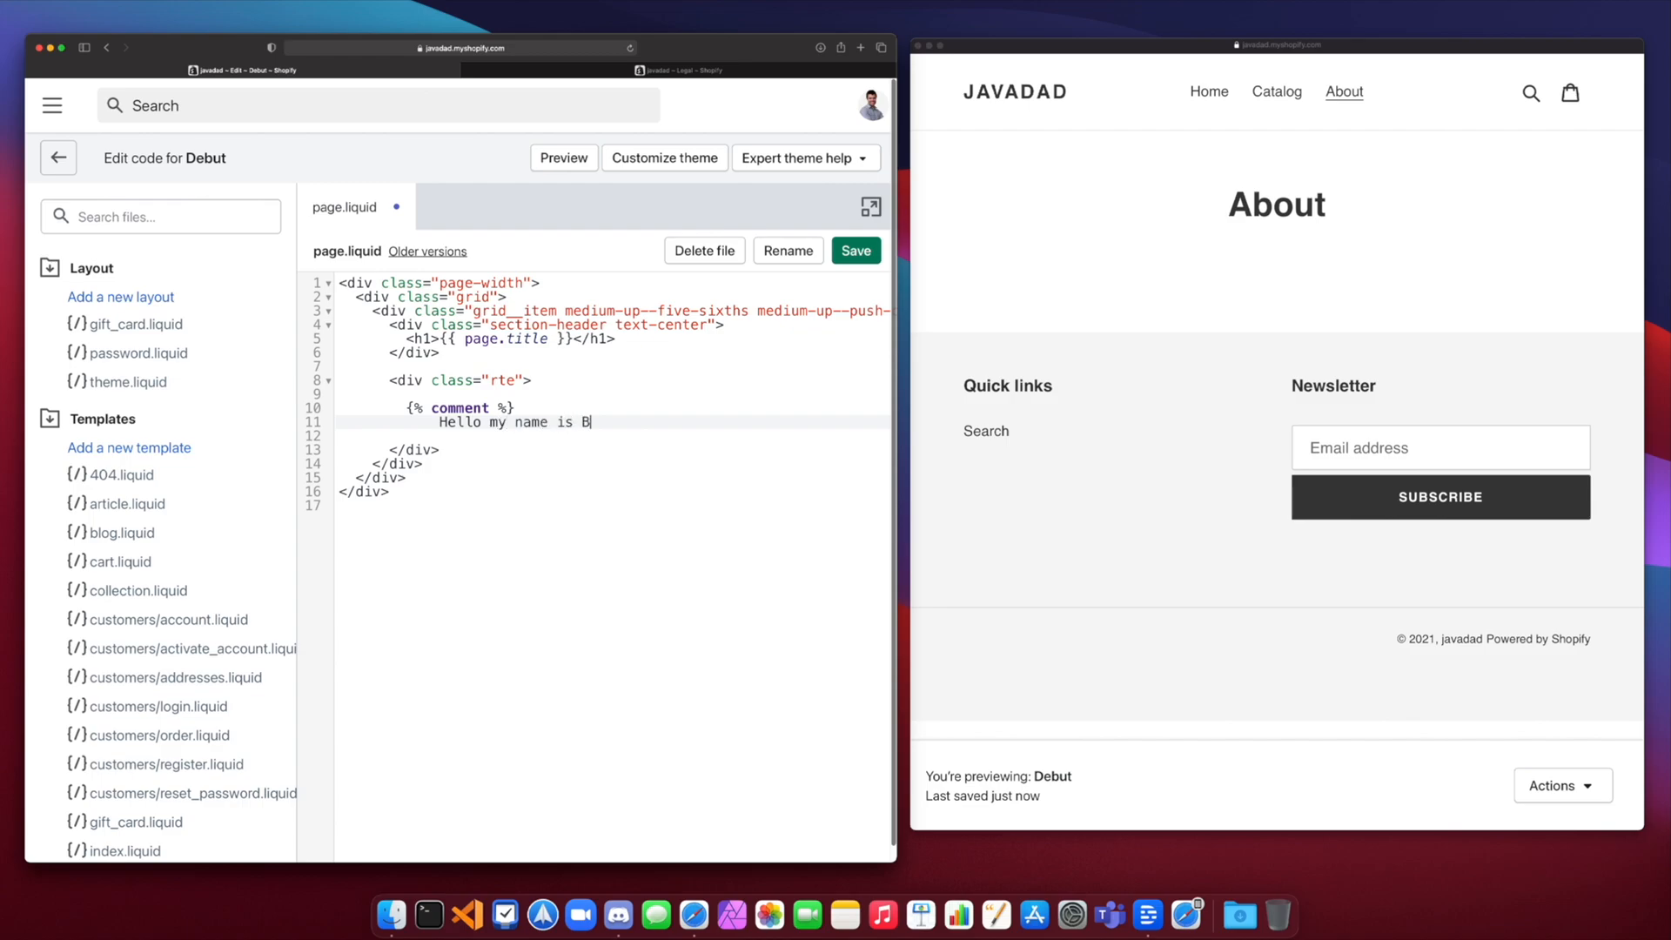
pyautogui.write('rayden')
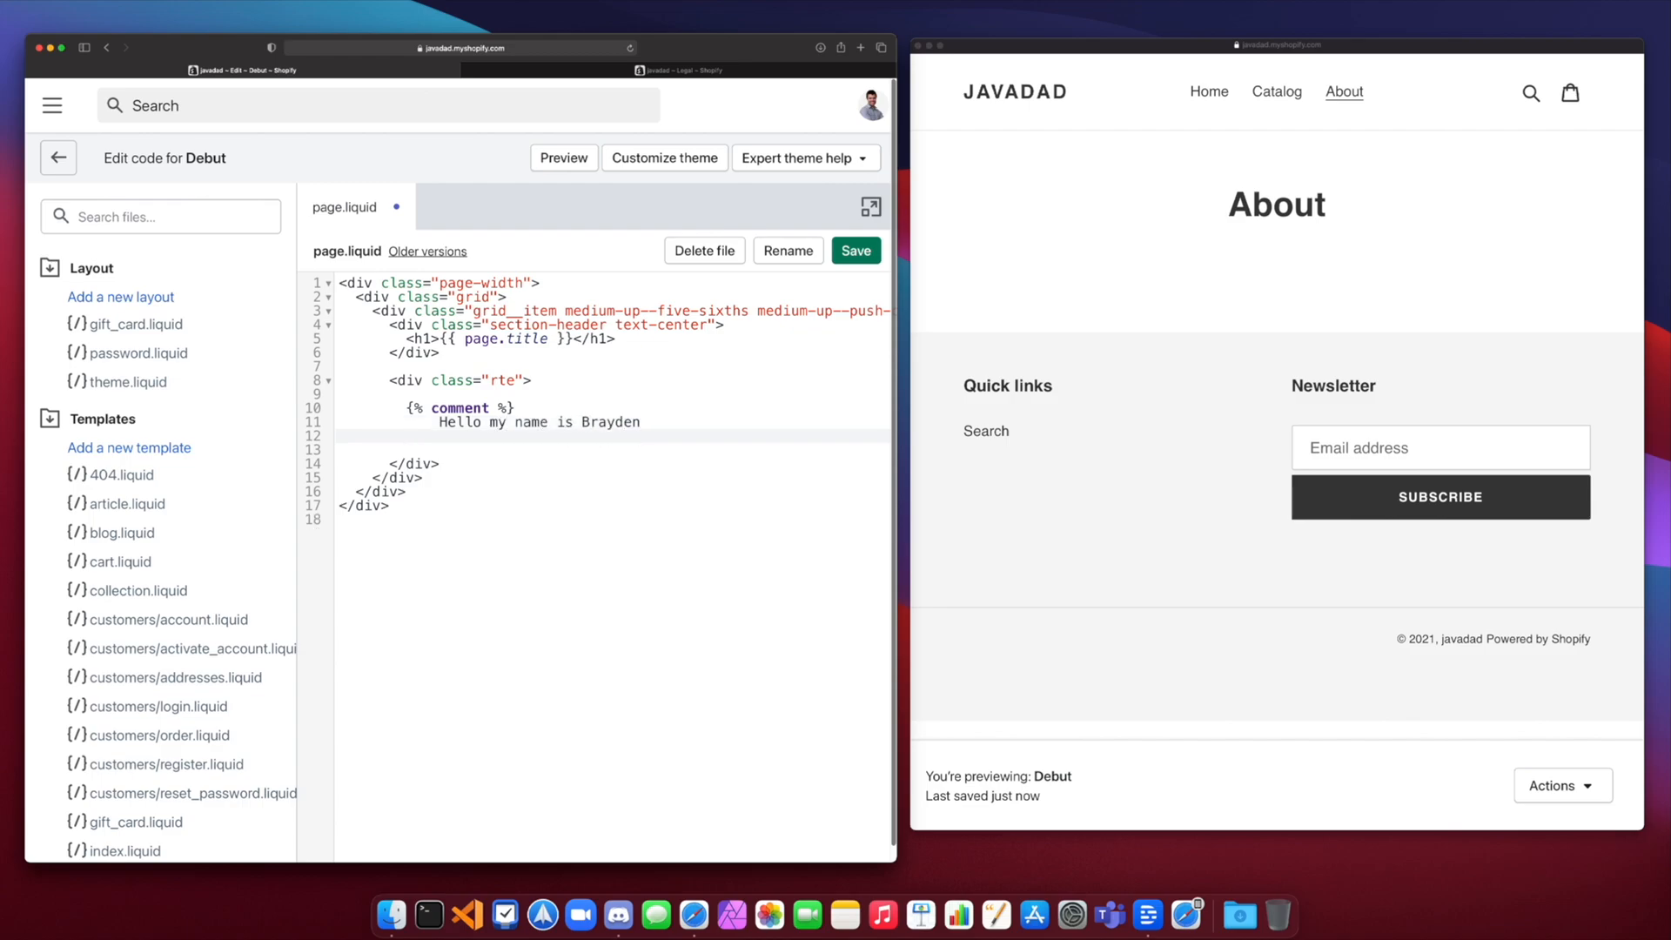
pyautogui.write('{%')
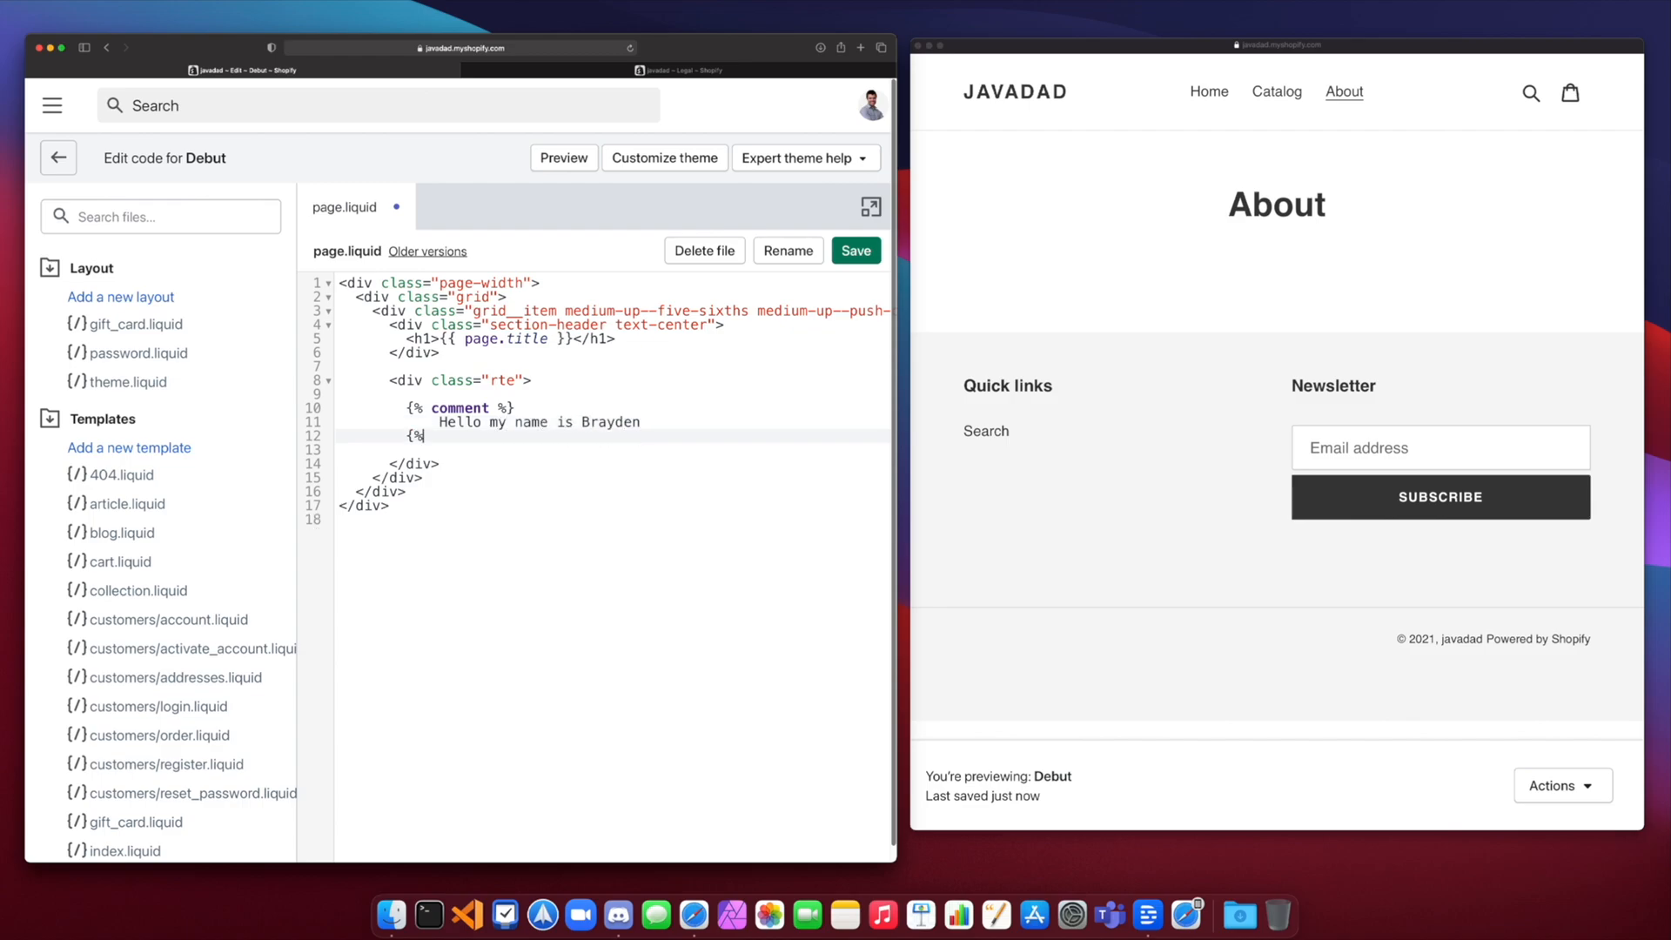
pyautogui.write('endcomment')
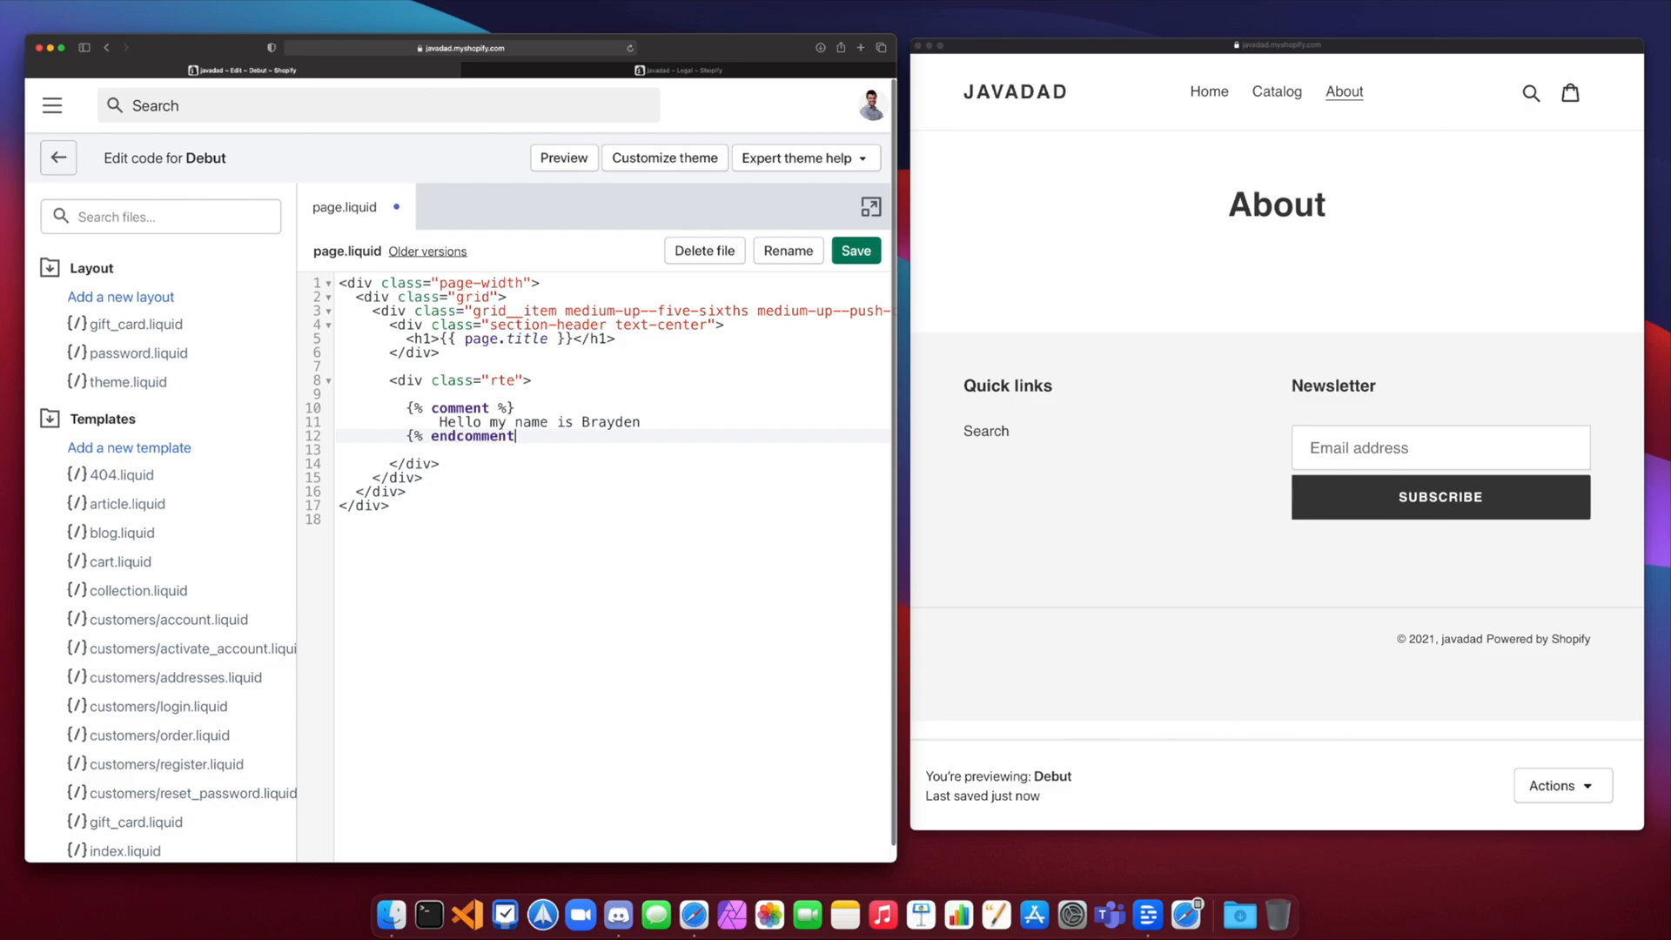
pyautogui.write('%}')
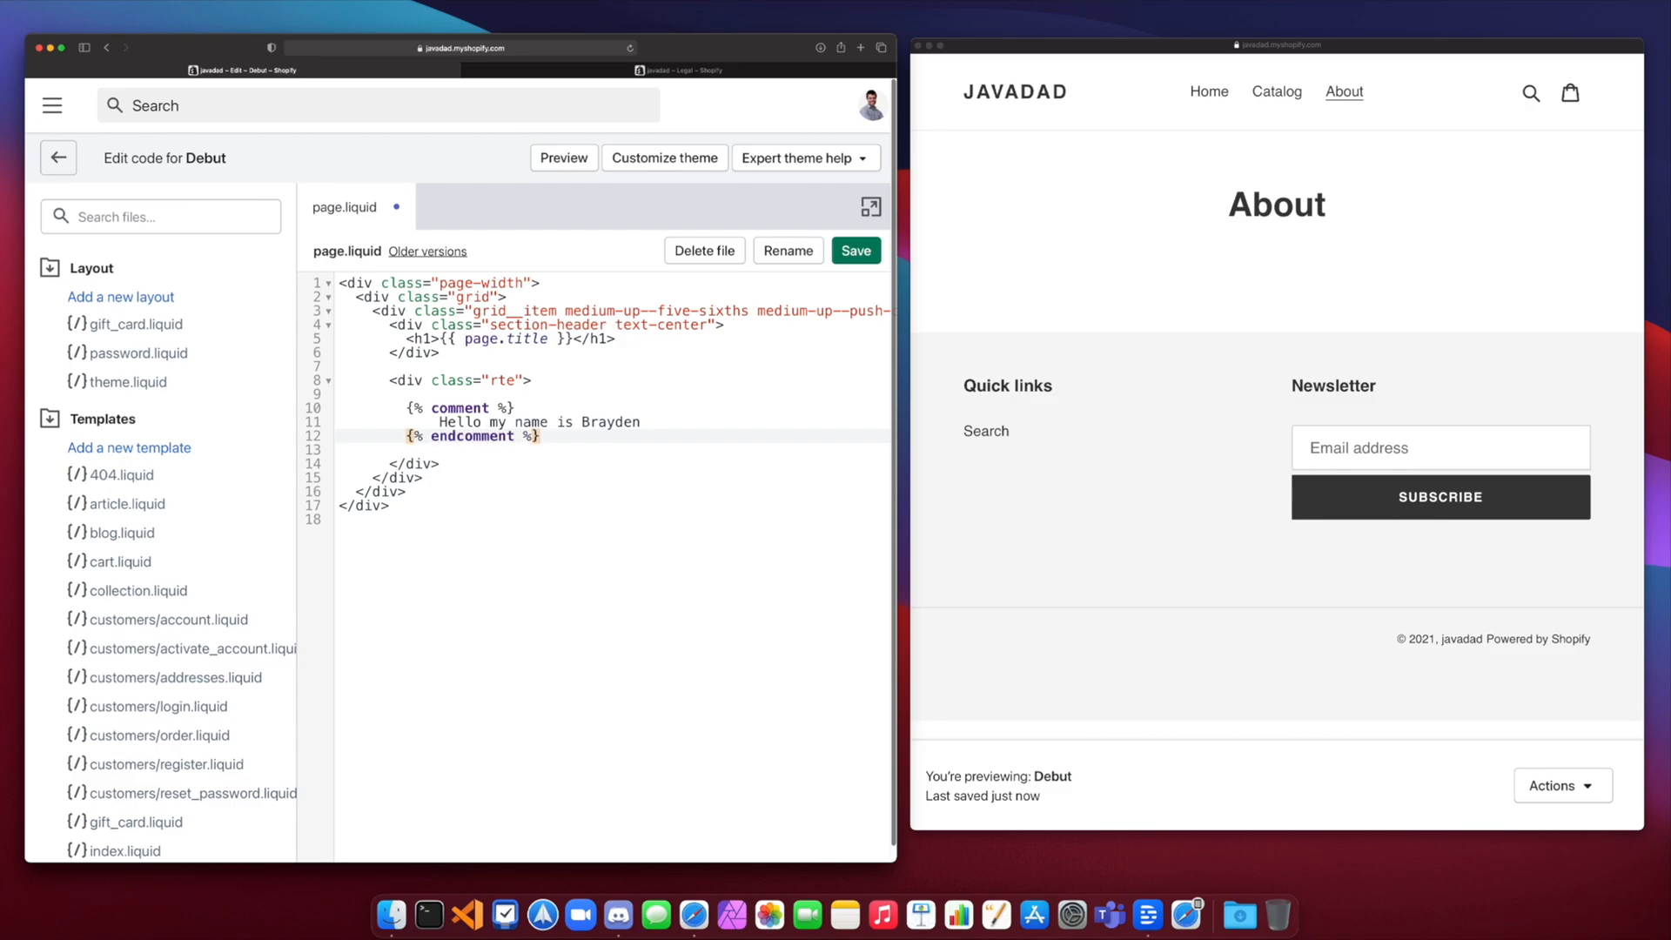
# Step: Save the comment edit to page.liquid
pyautogui.click(856, 250)
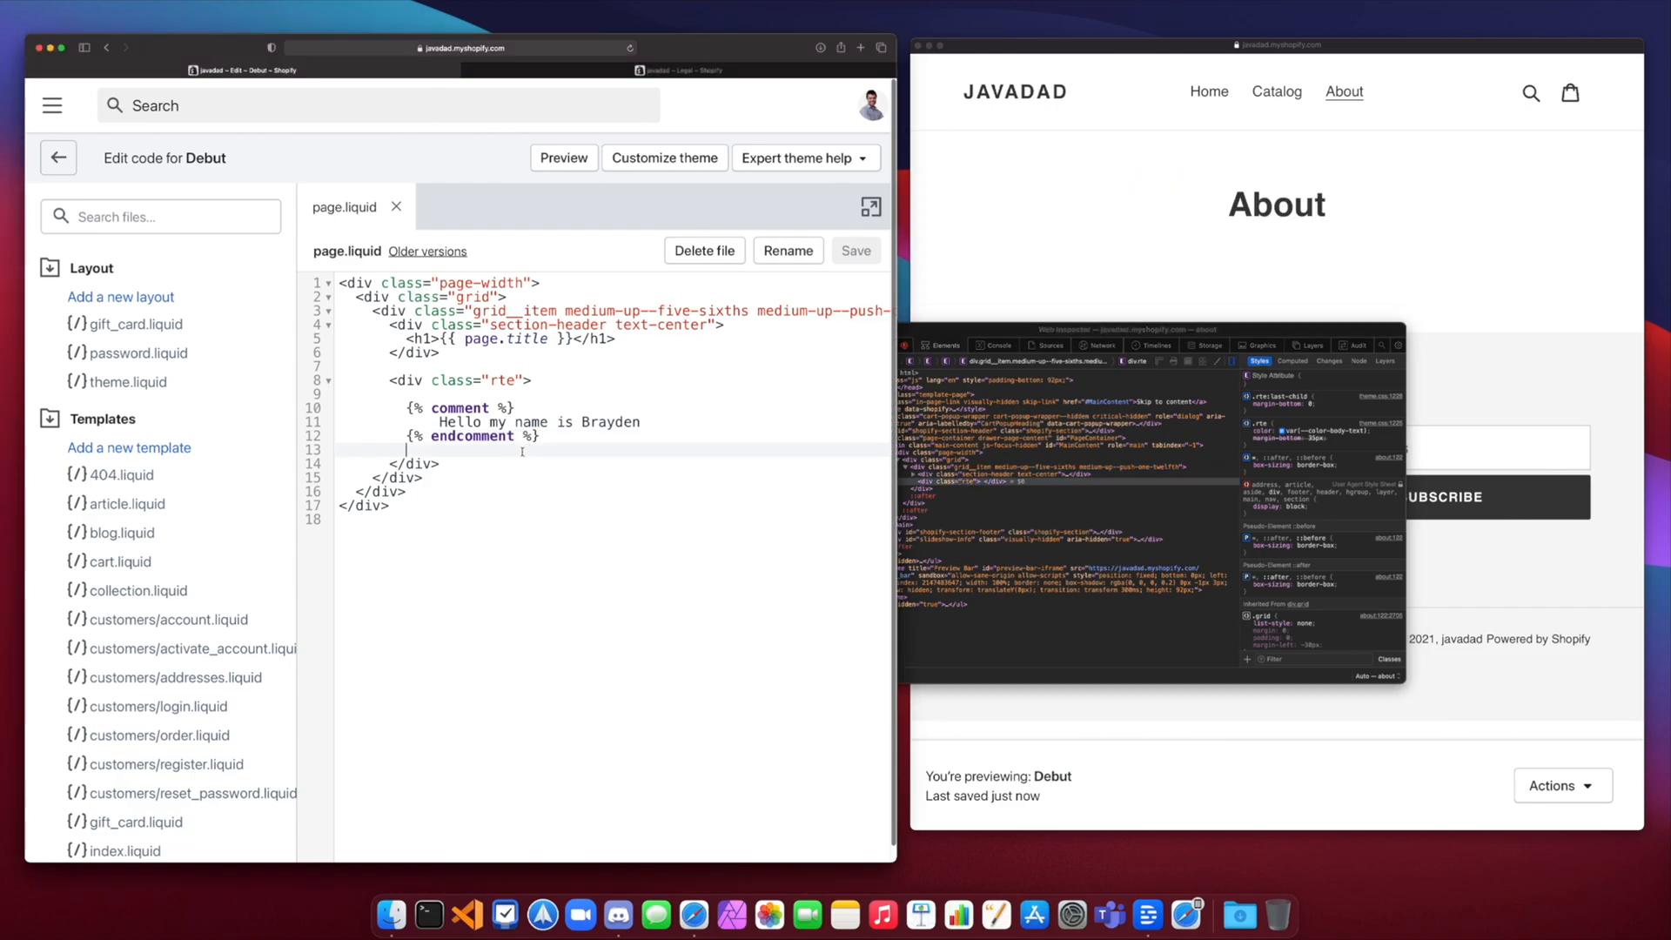
# Step: Add the 'Hello my name is Bob' line as a // line, then as an HTML comment, saving each
pyautogui.write('// Hello my name i')
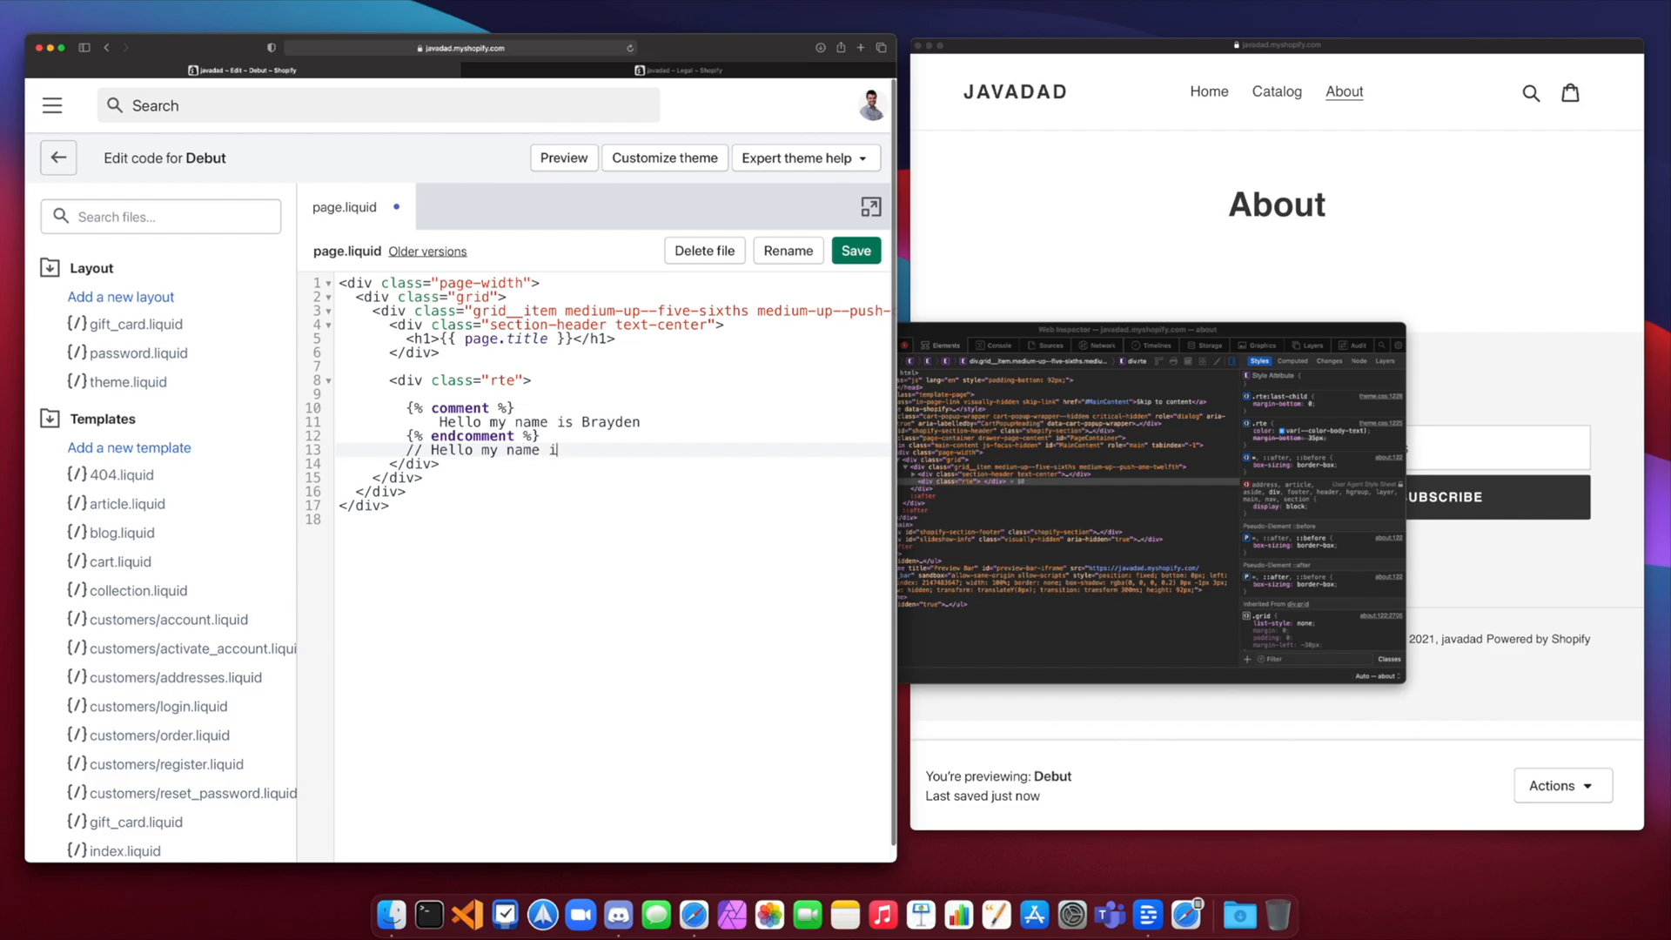
pyautogui.click(855, 250)
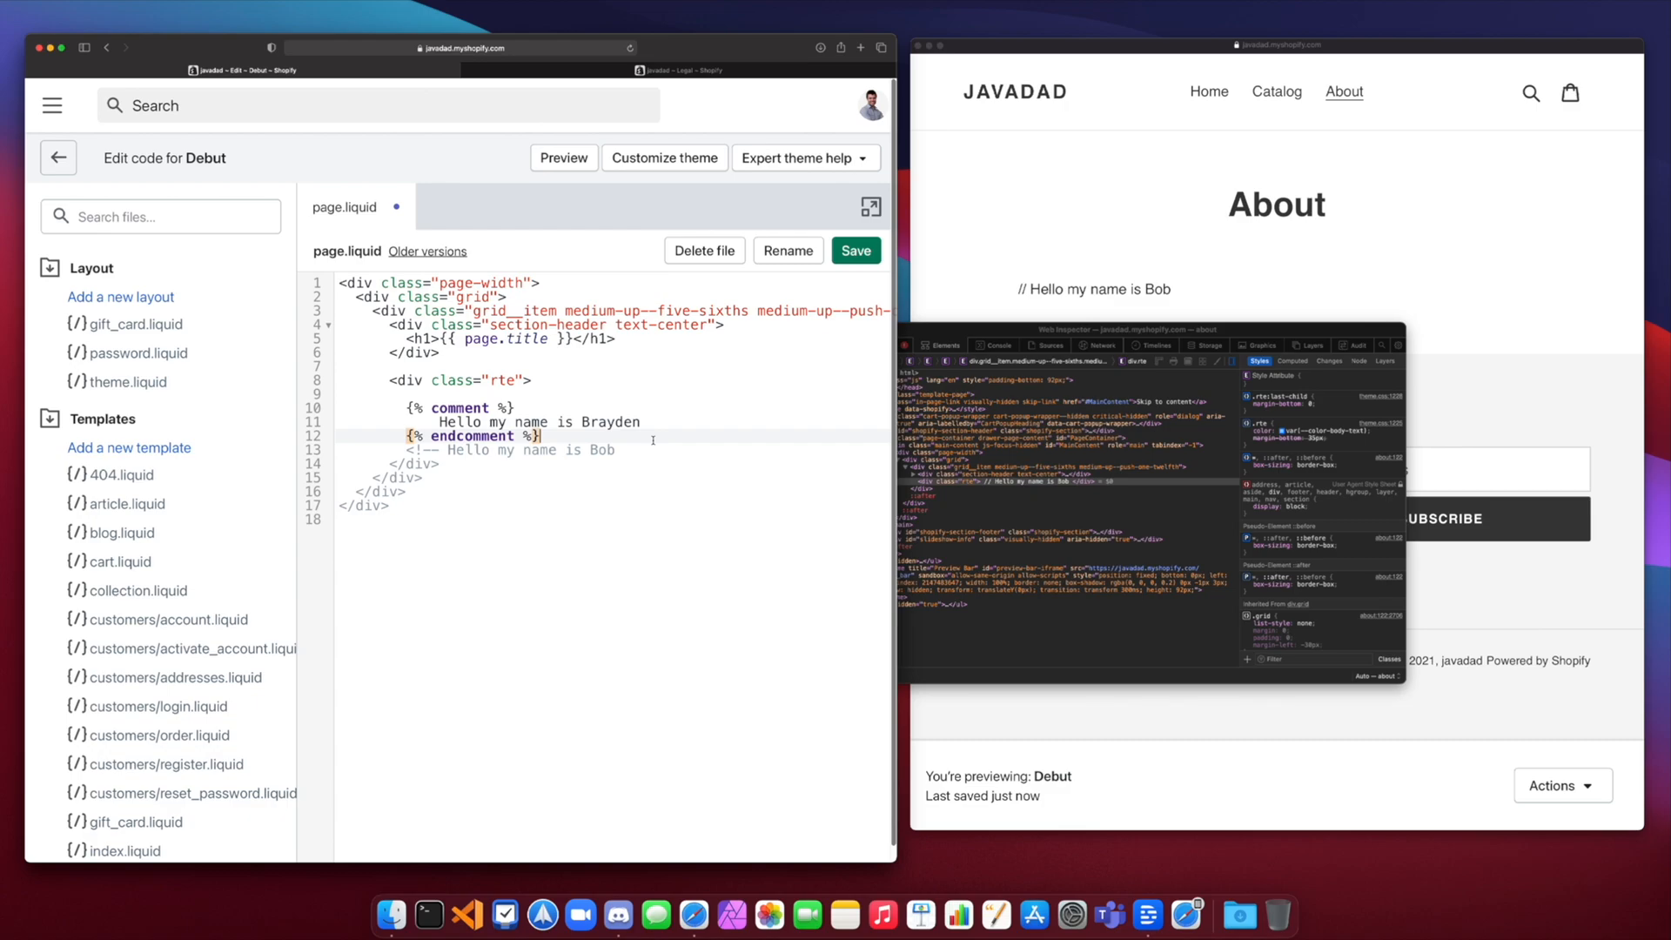
pyautogui.write('-->')
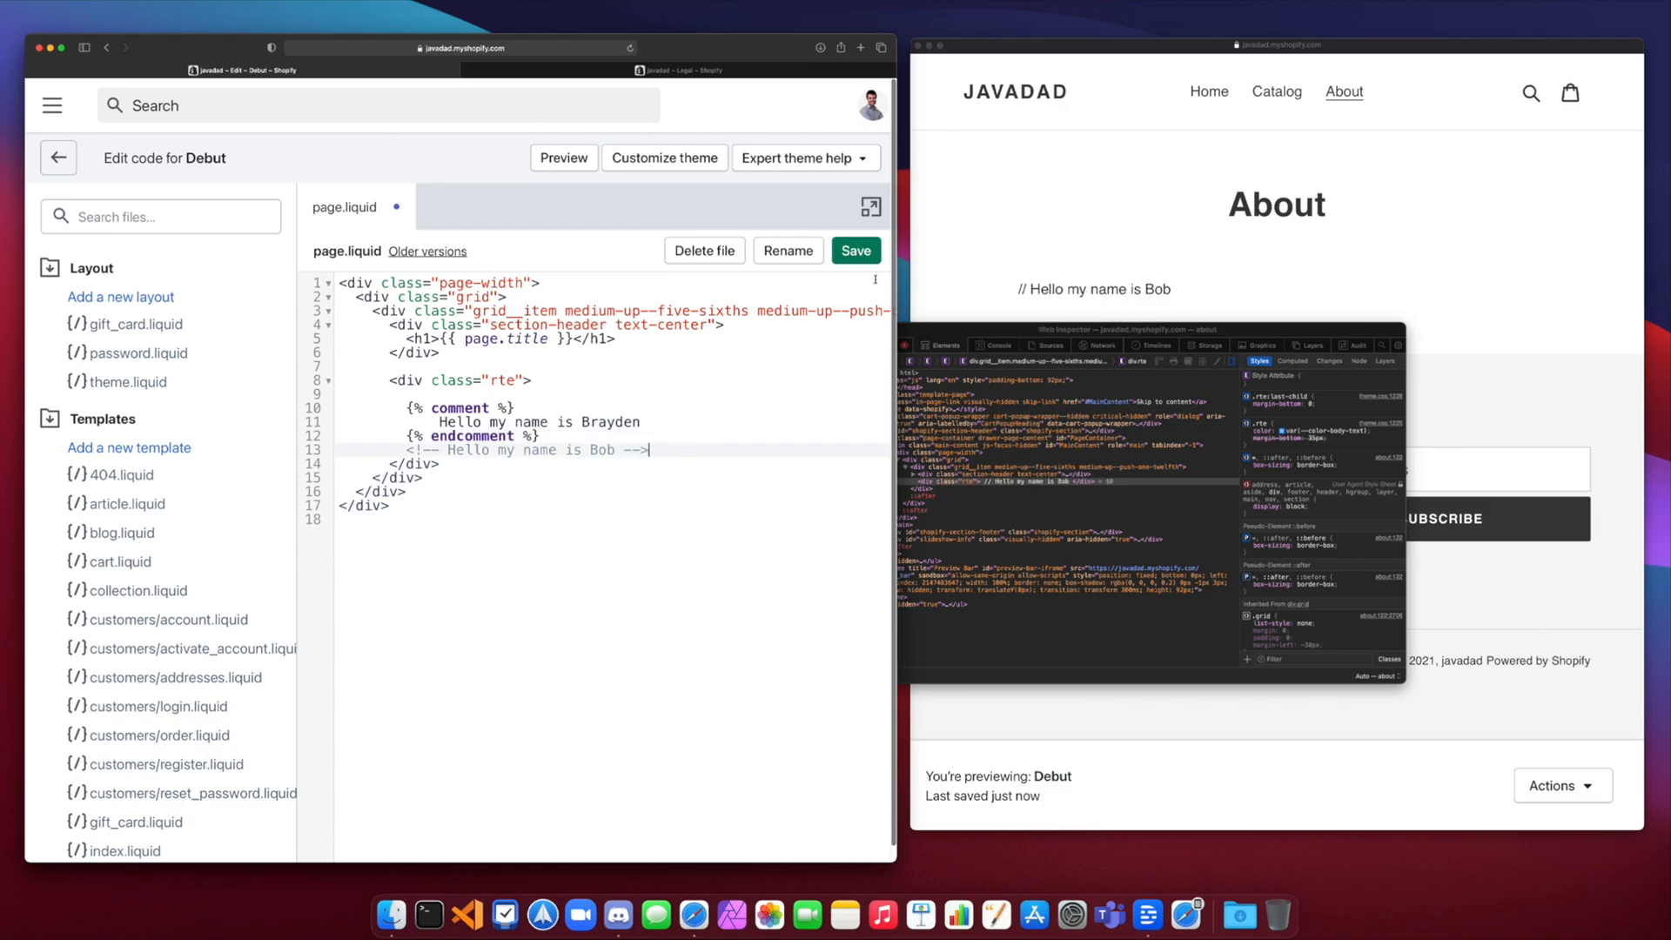
pyautogui.click(856, 250)
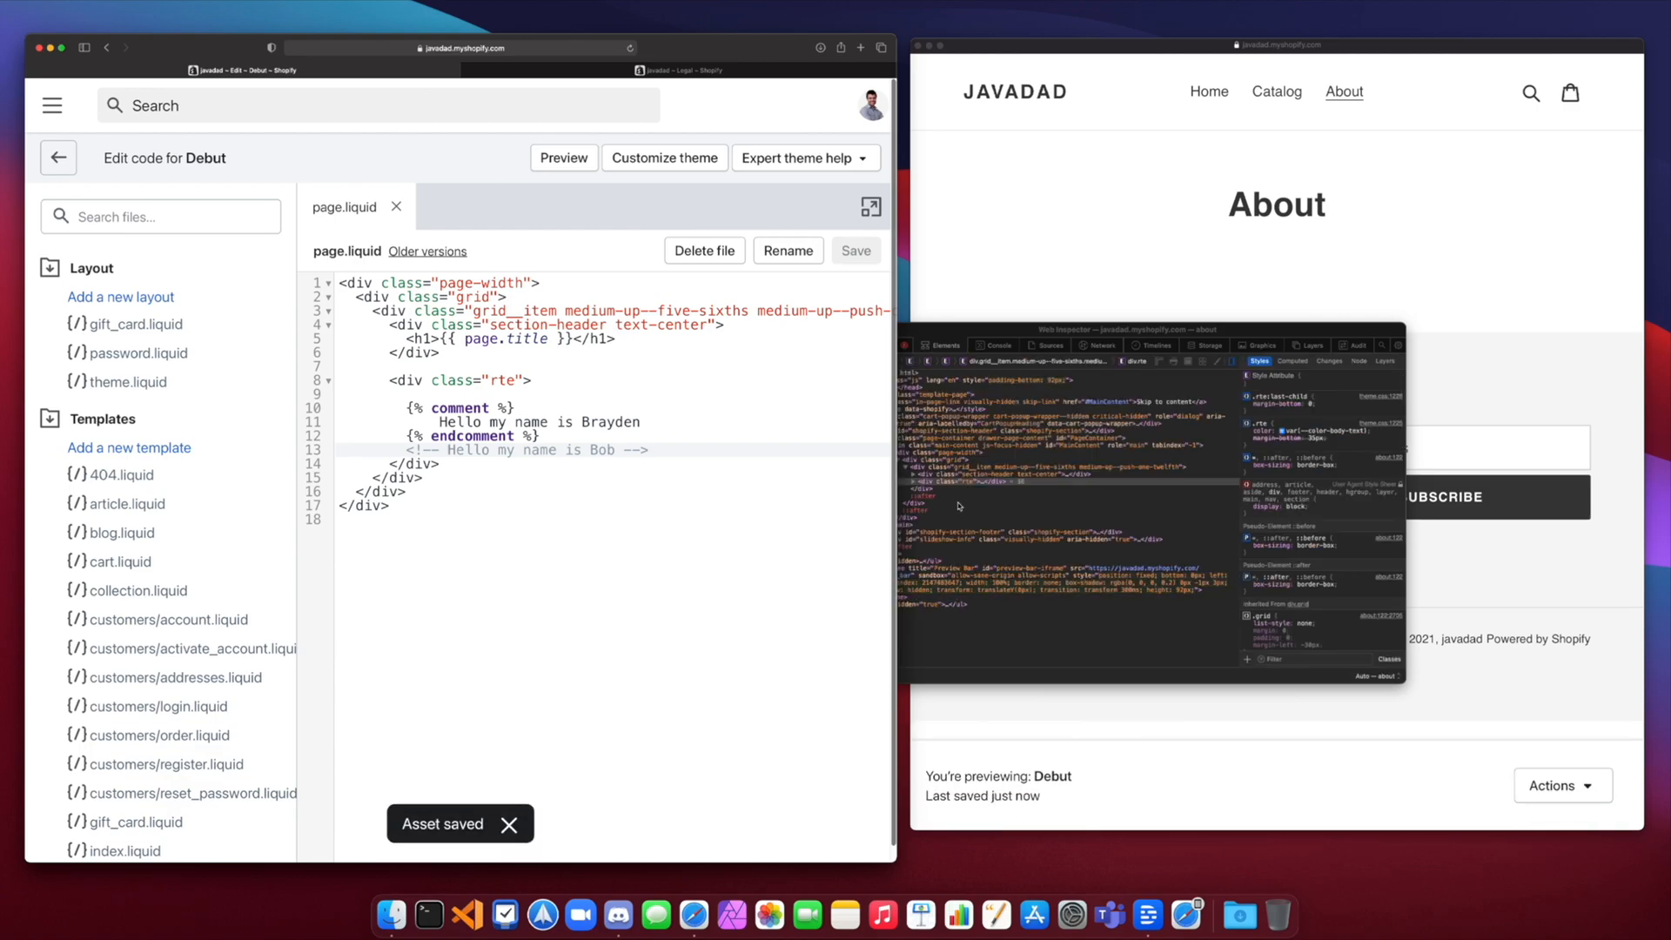
pyautogui.moveTo(1199, 98)
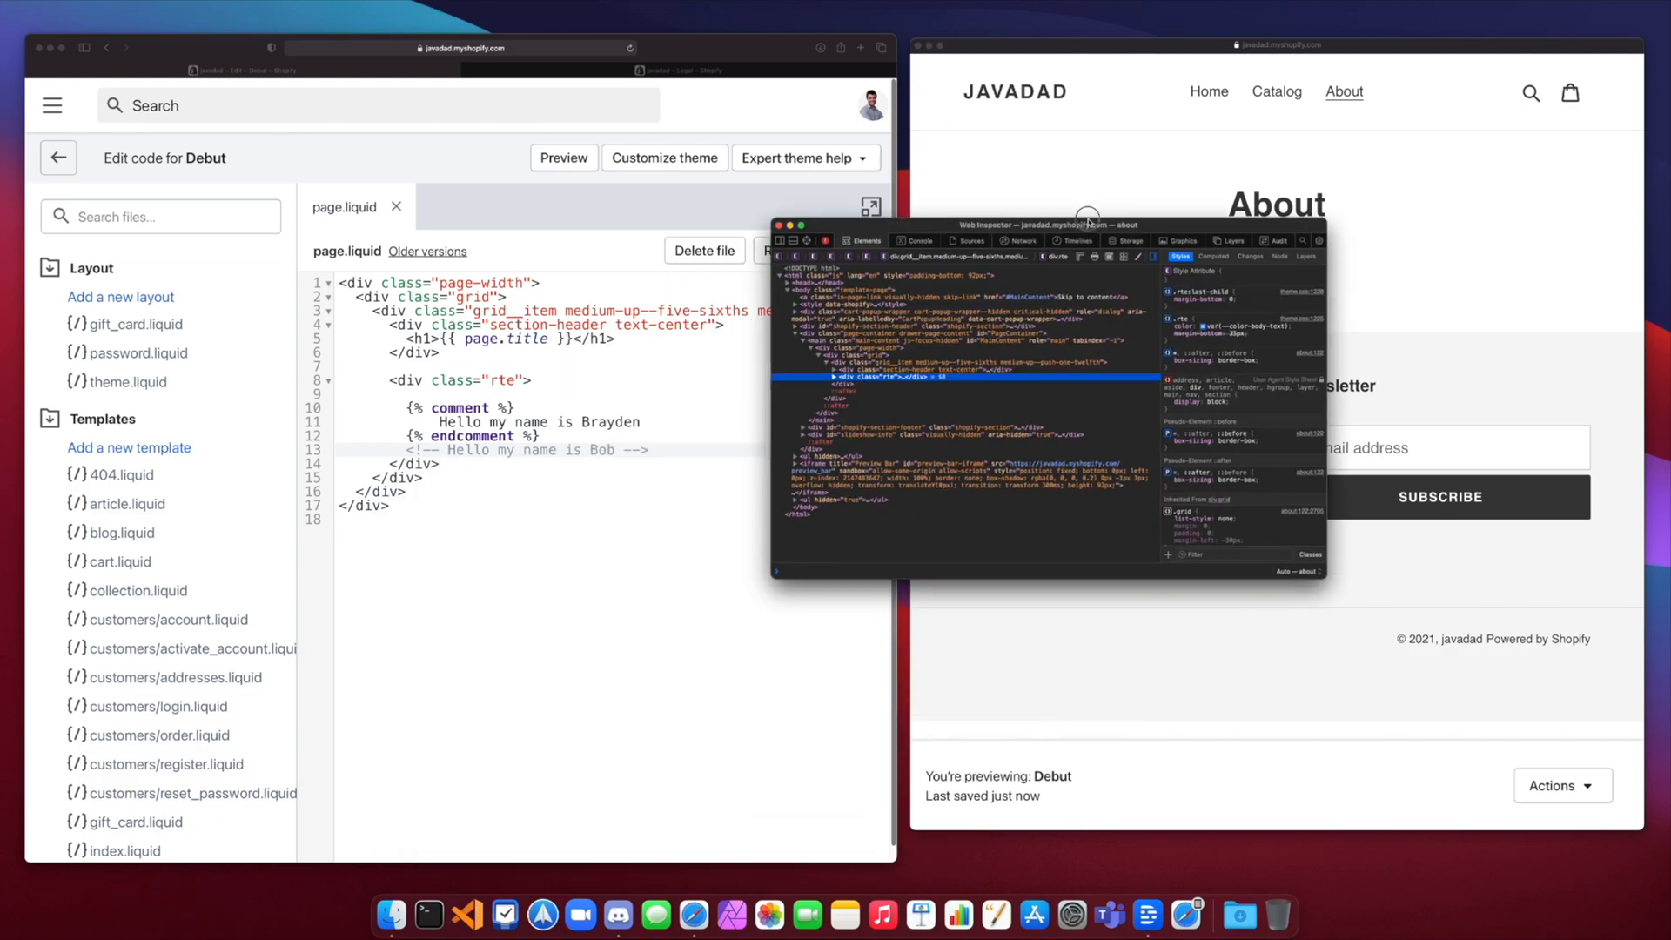
# Step: Inspect the 'Hello my name is Bob' comment node in Web Inspector, then close the inspector
pyautogui.moveTo(1087, 225); pyautogui.dragTo(1185, 237)
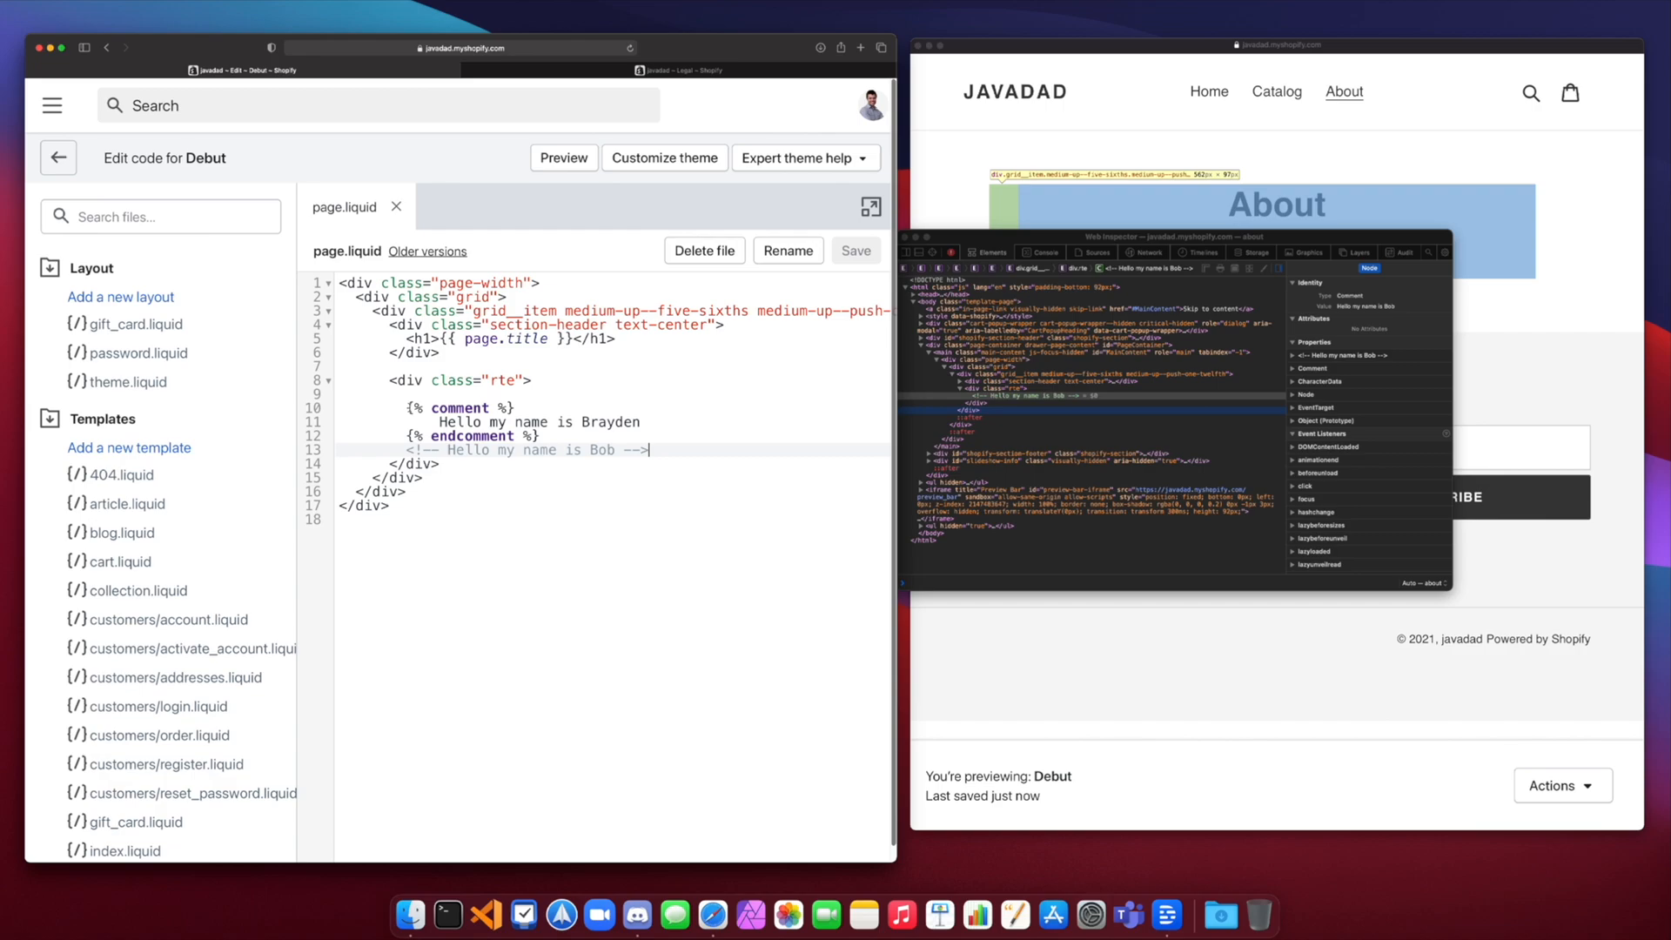
pyautogui.click(538, 436)
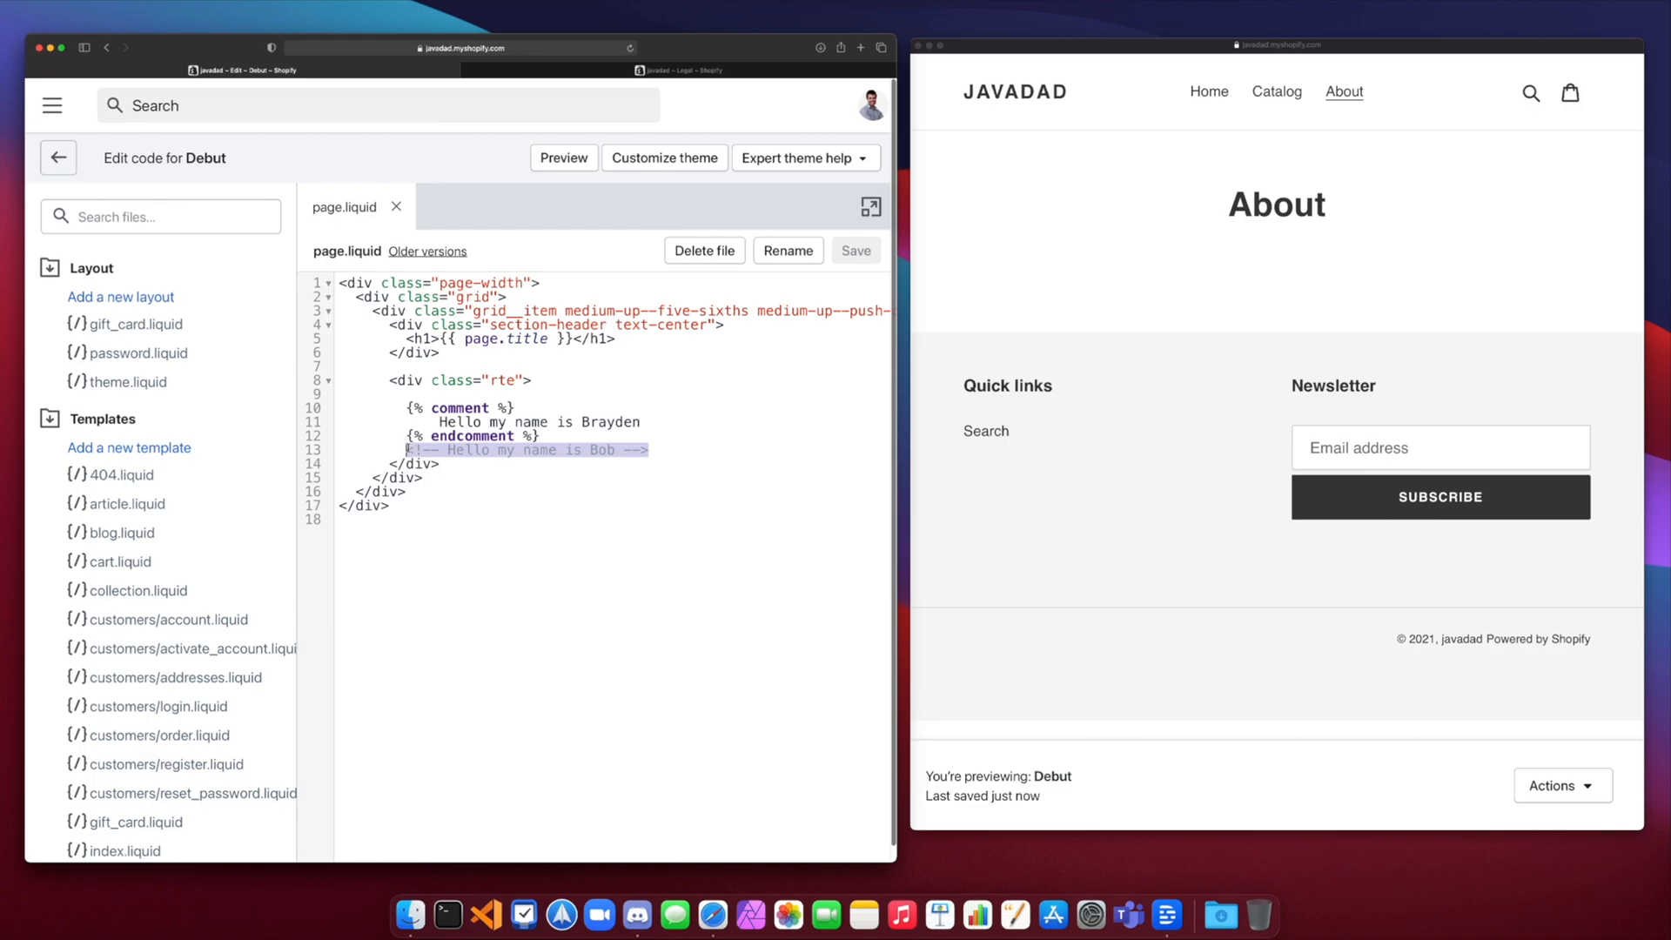
# Step: Delete the HTML comment line, save, and open a raw tag on line 10
pyautogui.press('Delete')
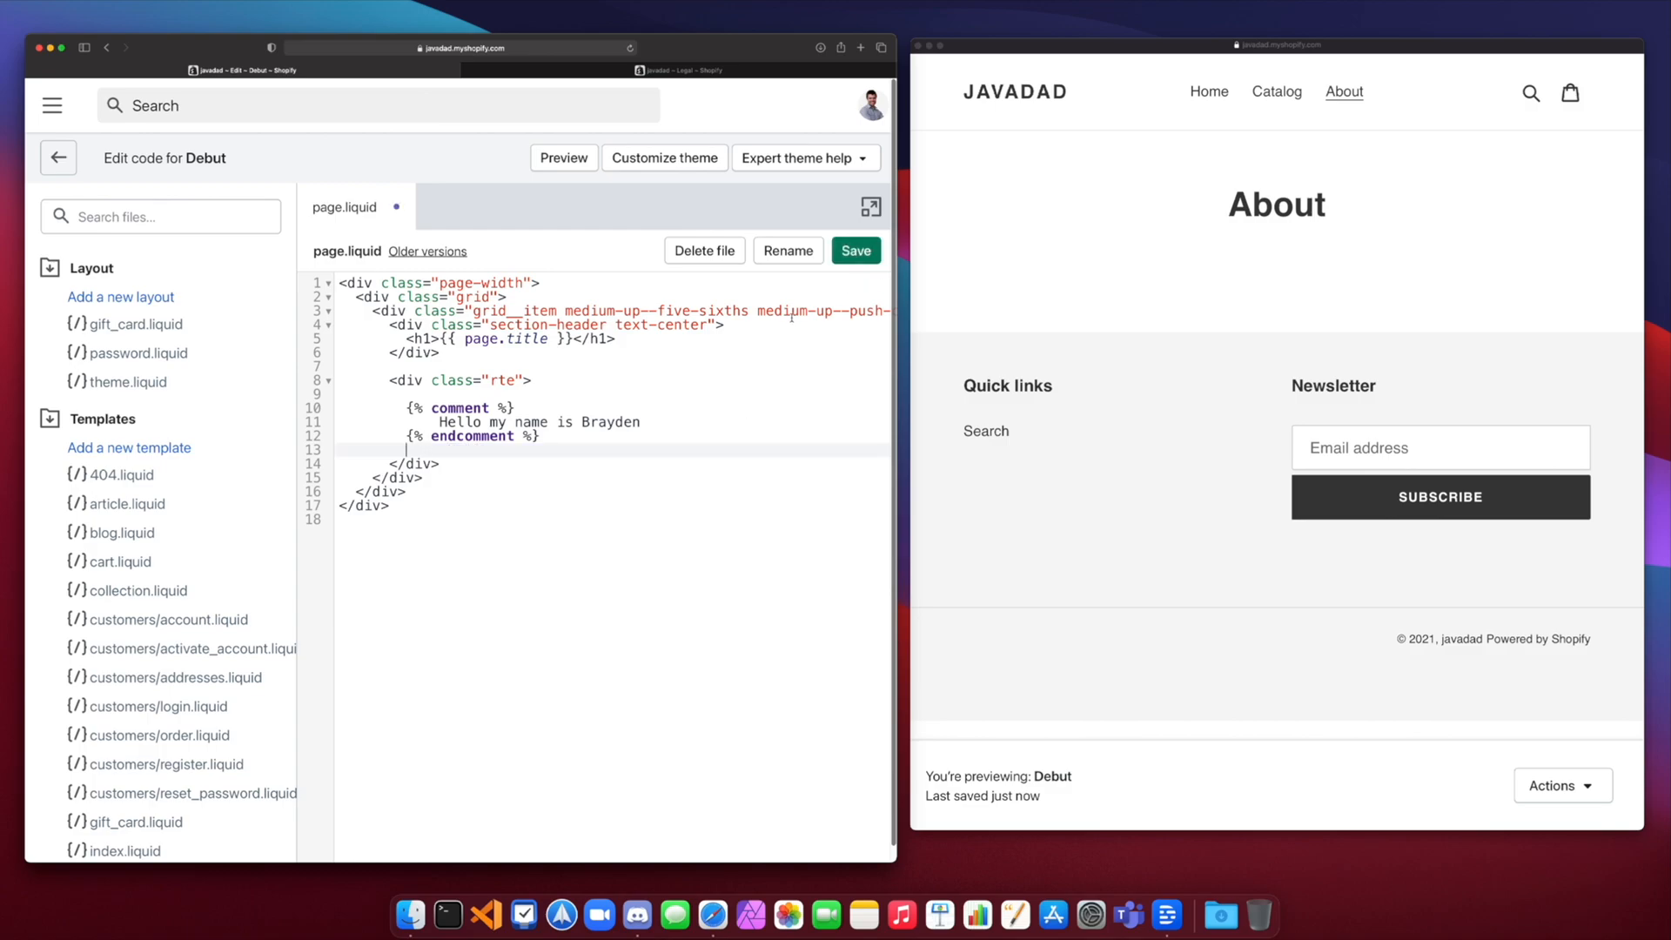
pyautogui.click(856, 251)
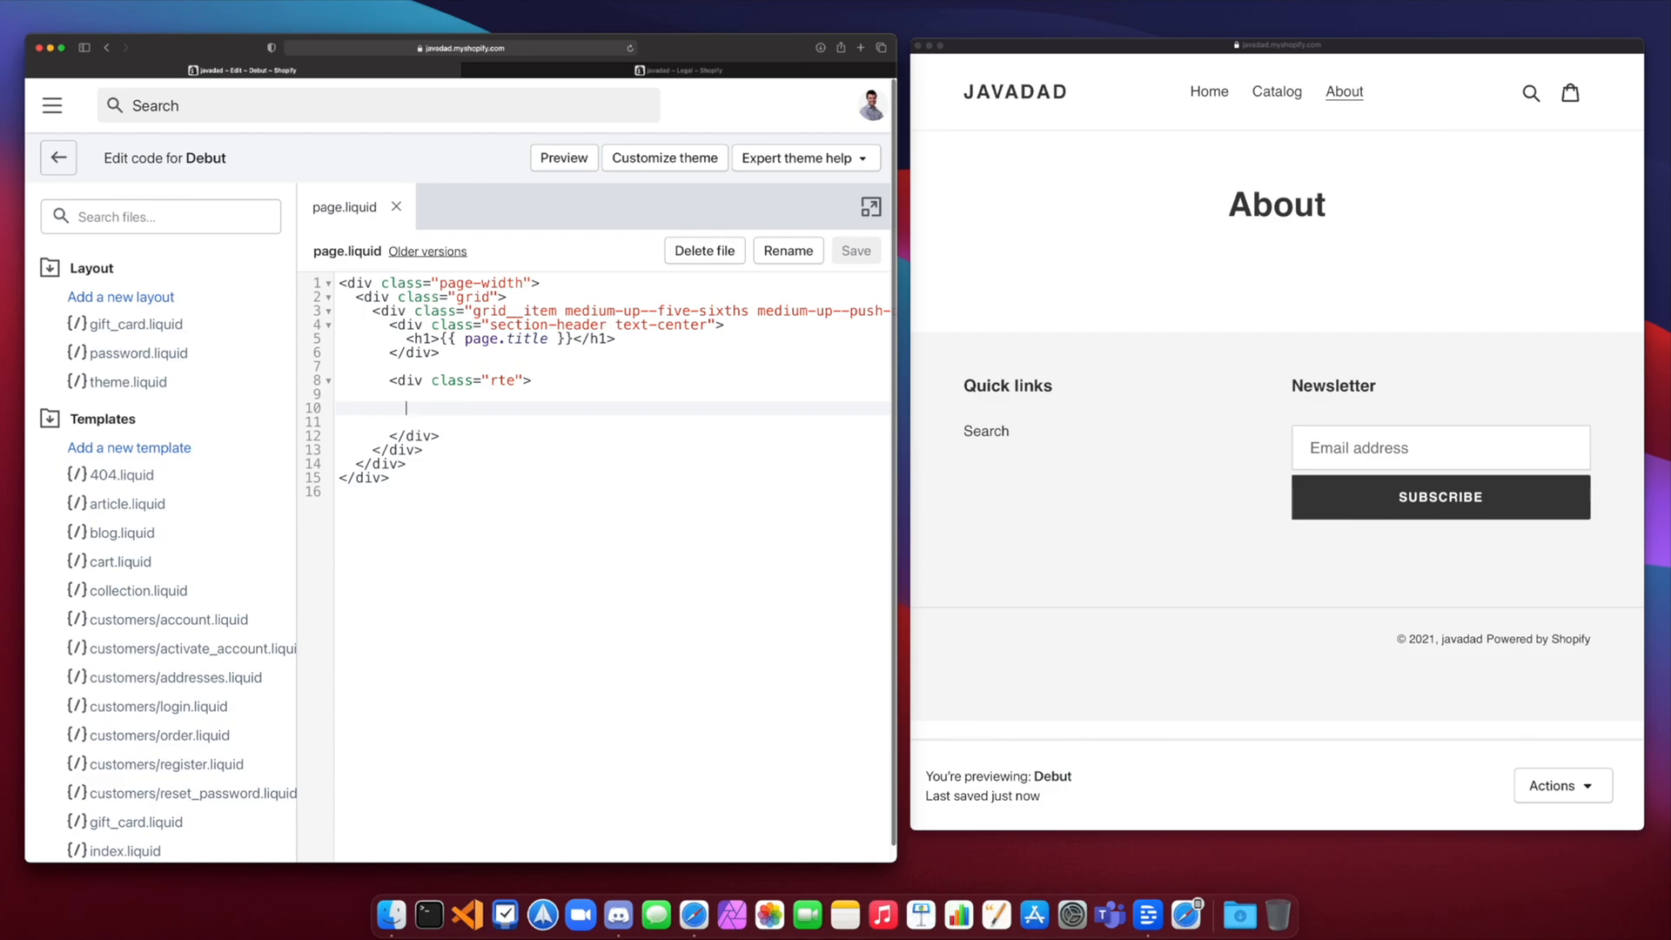
pyautogui.write('{% raw')
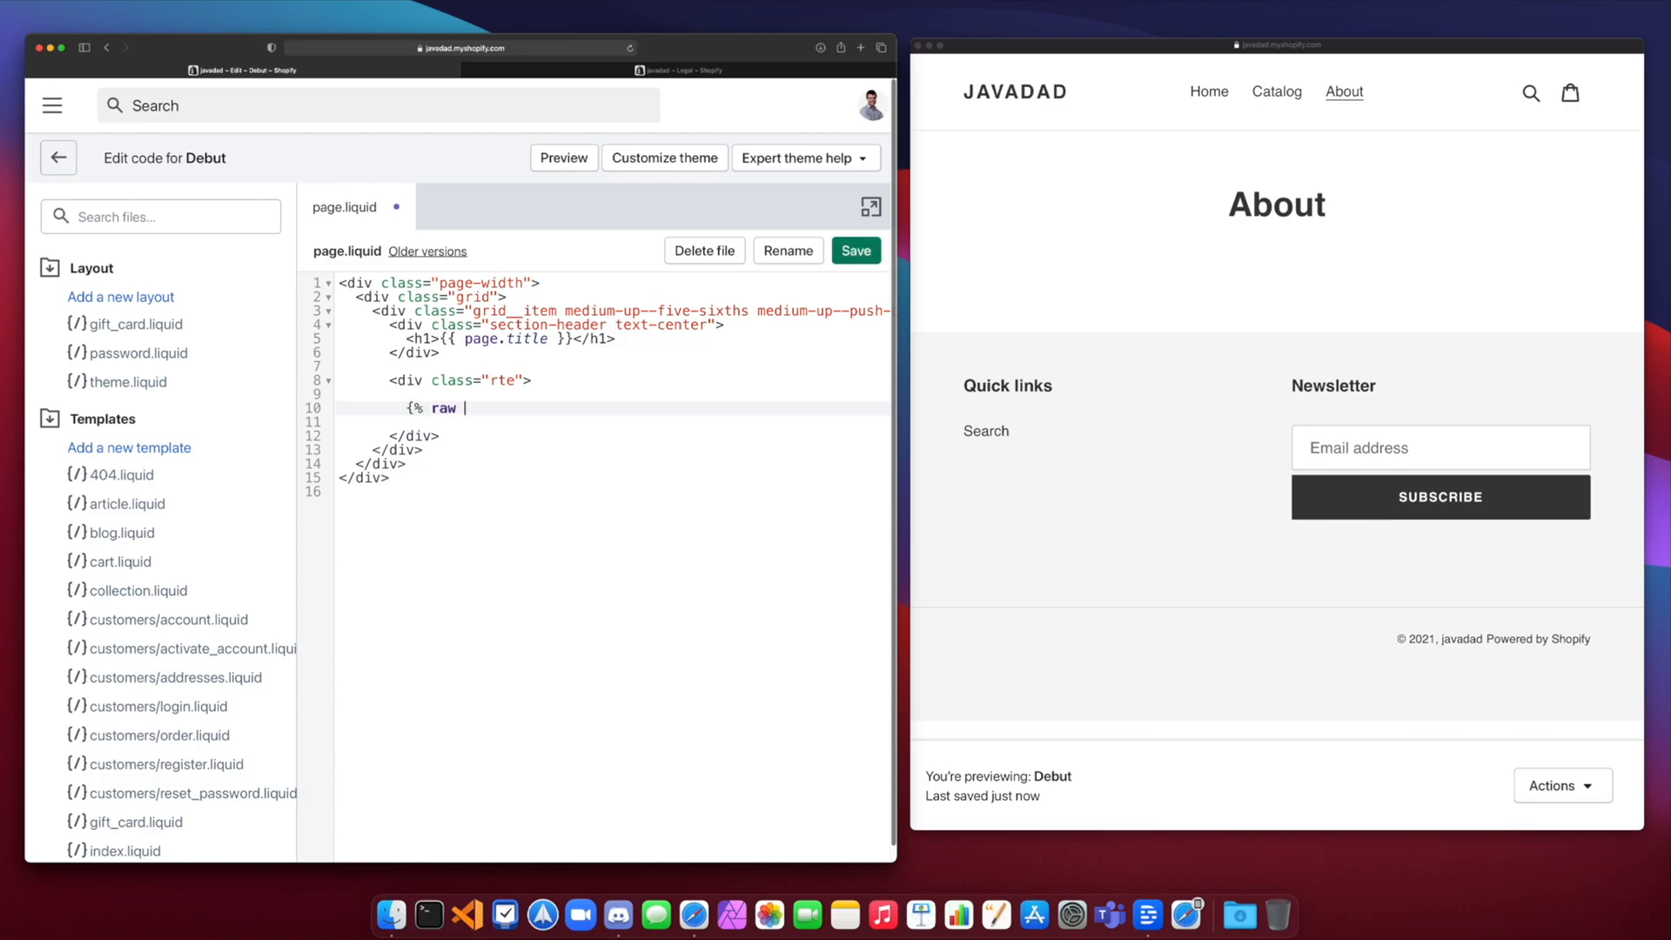
pyautogui.write('%}')
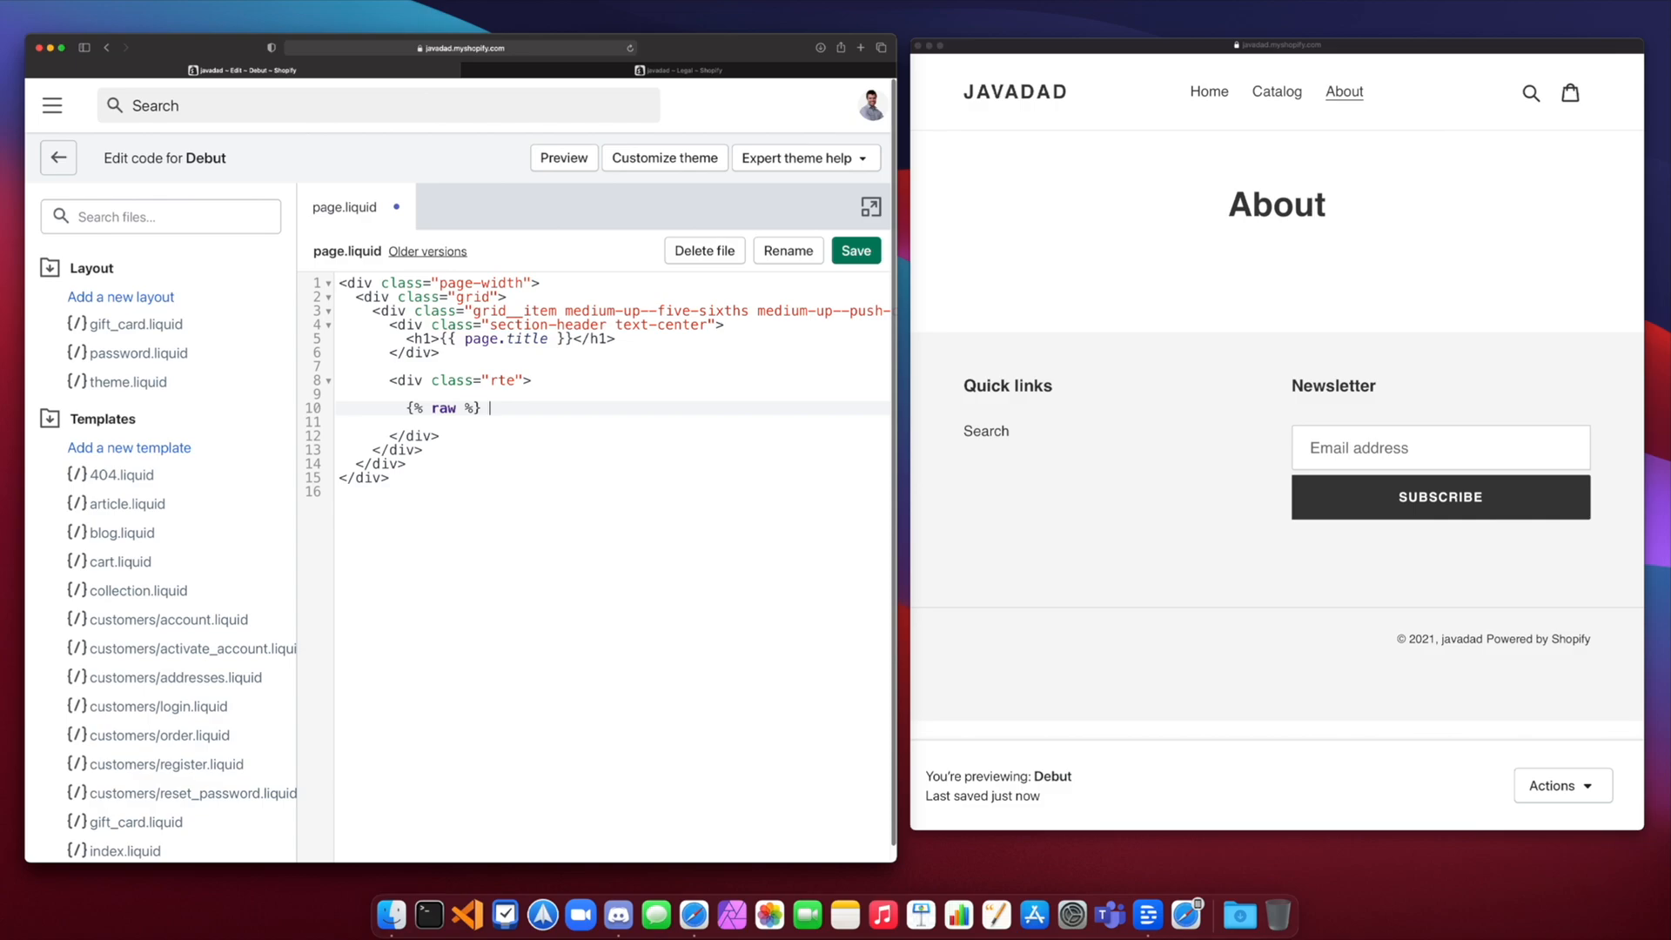
# Step: Add the assign ba = "Brayden" statement, close with {% endraw %}, and refresh the preview
pyautogui.write('{{')
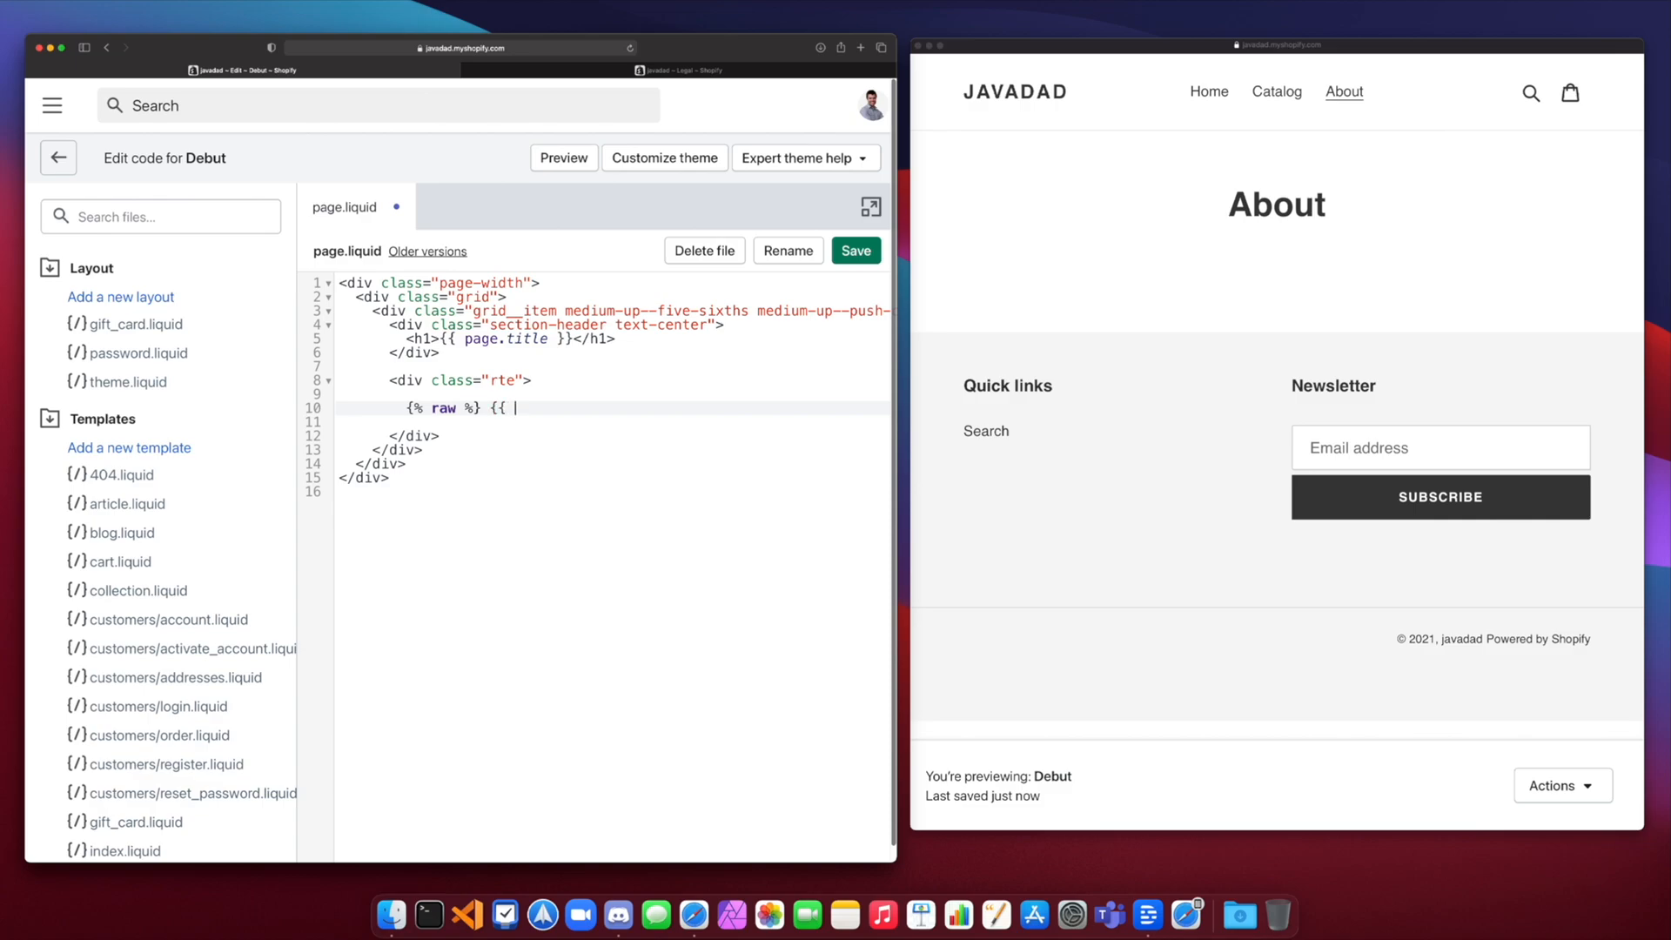
pyautogui.write('a')
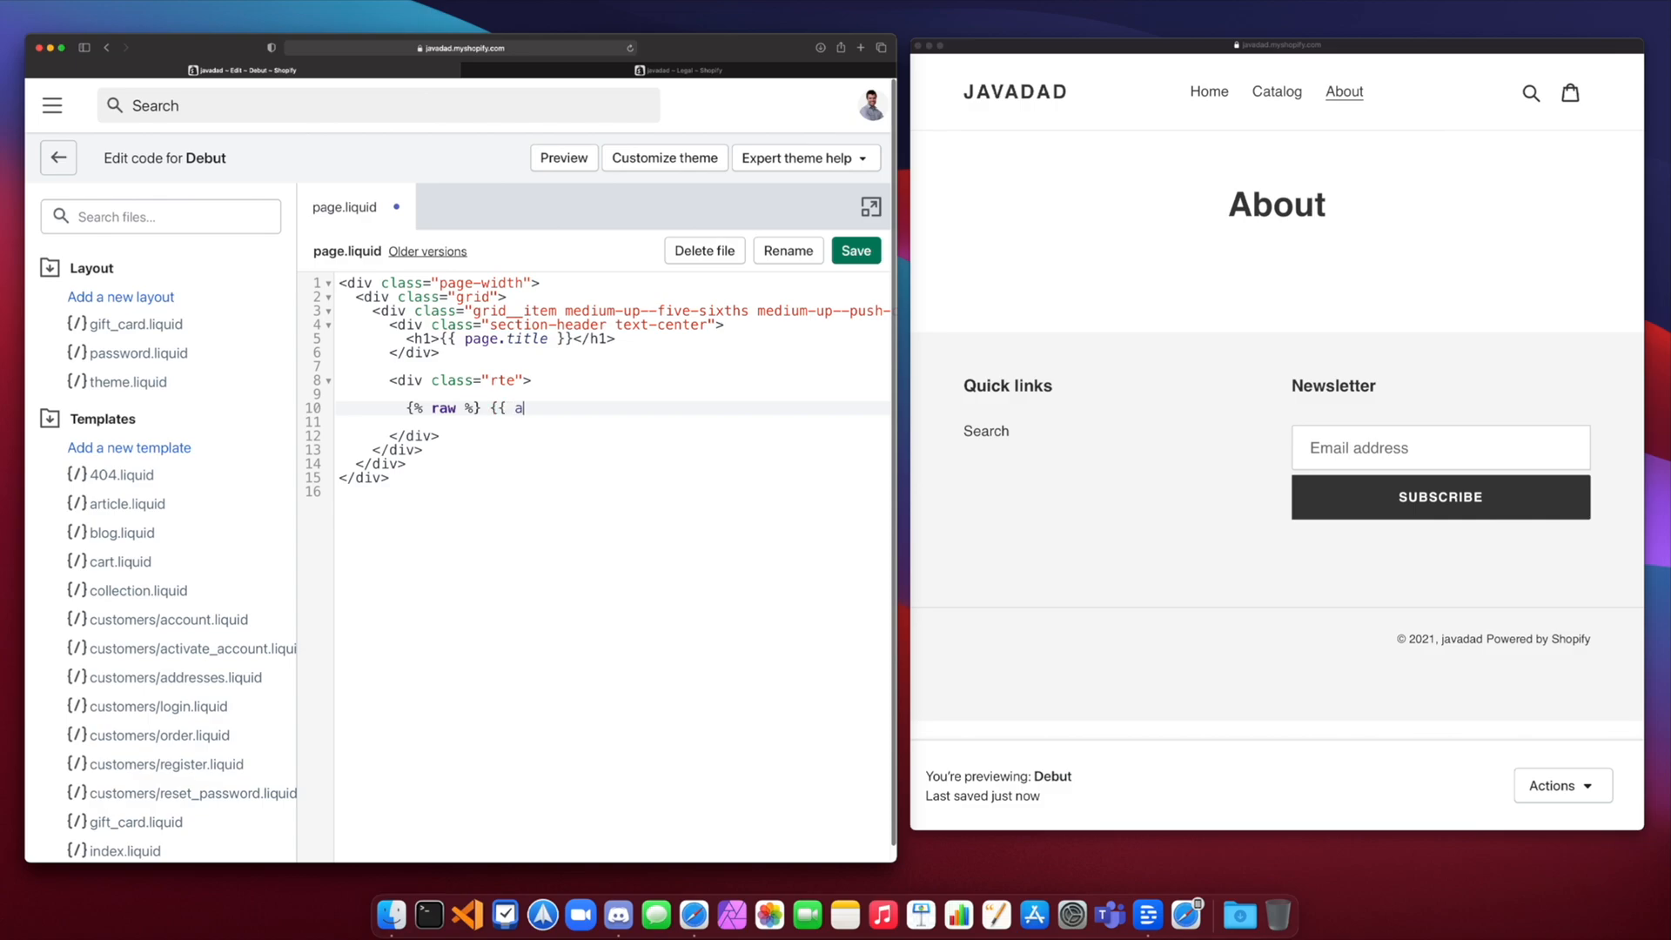
pyautogui.write('ssign ba')
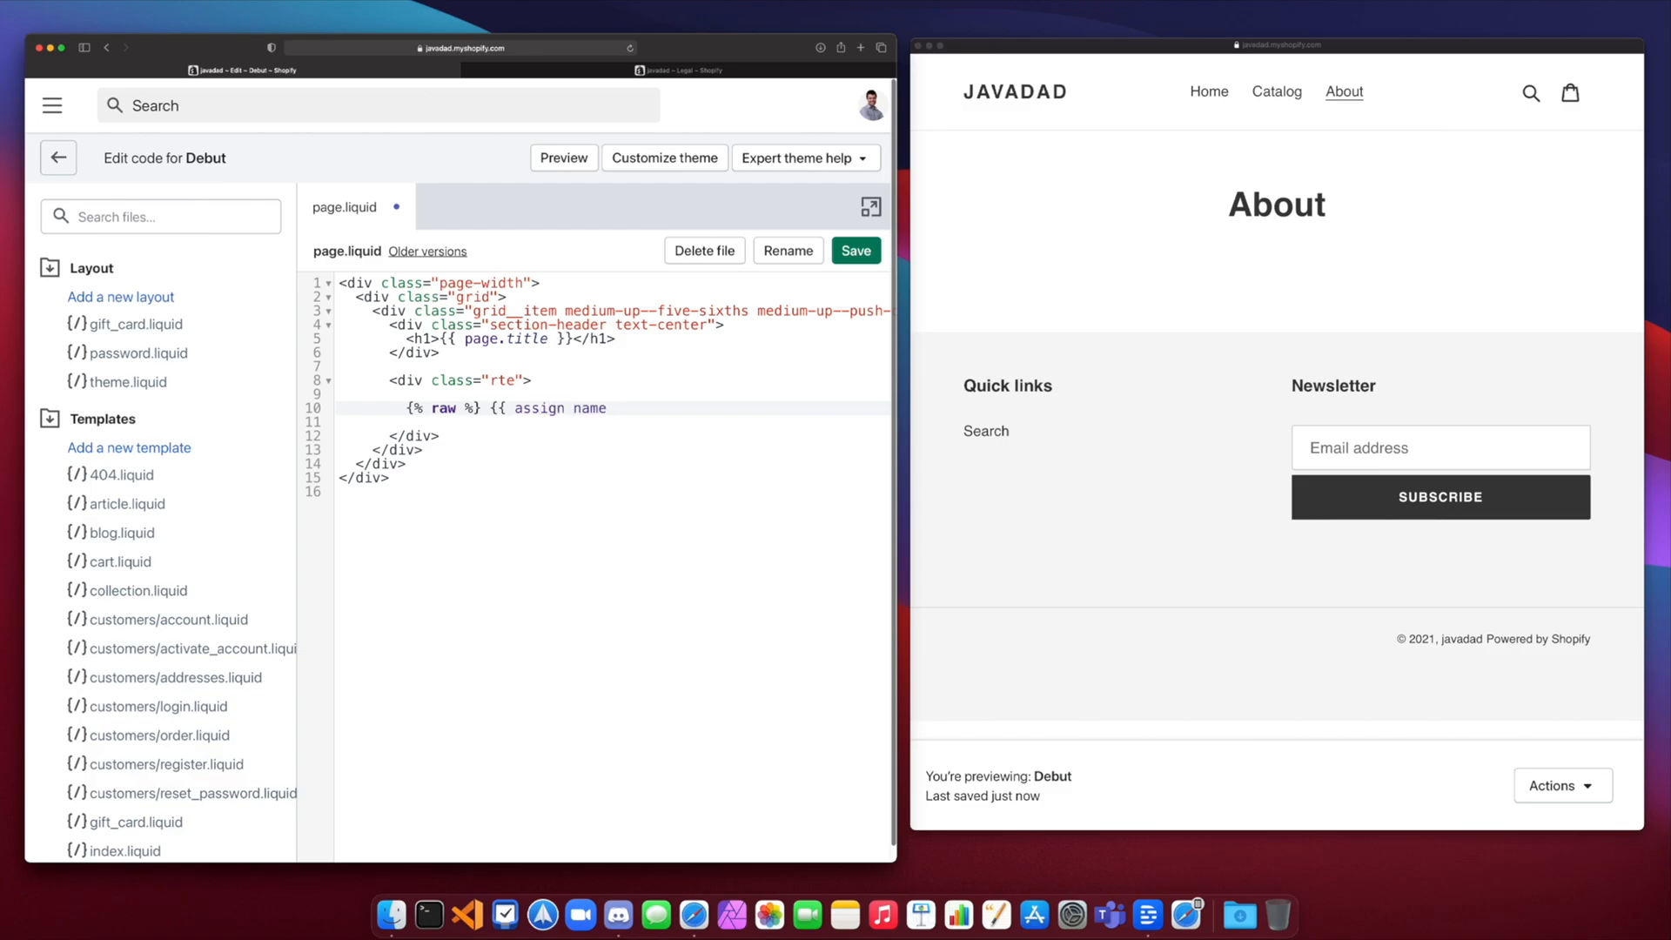
pyautogui.write('= "BR')
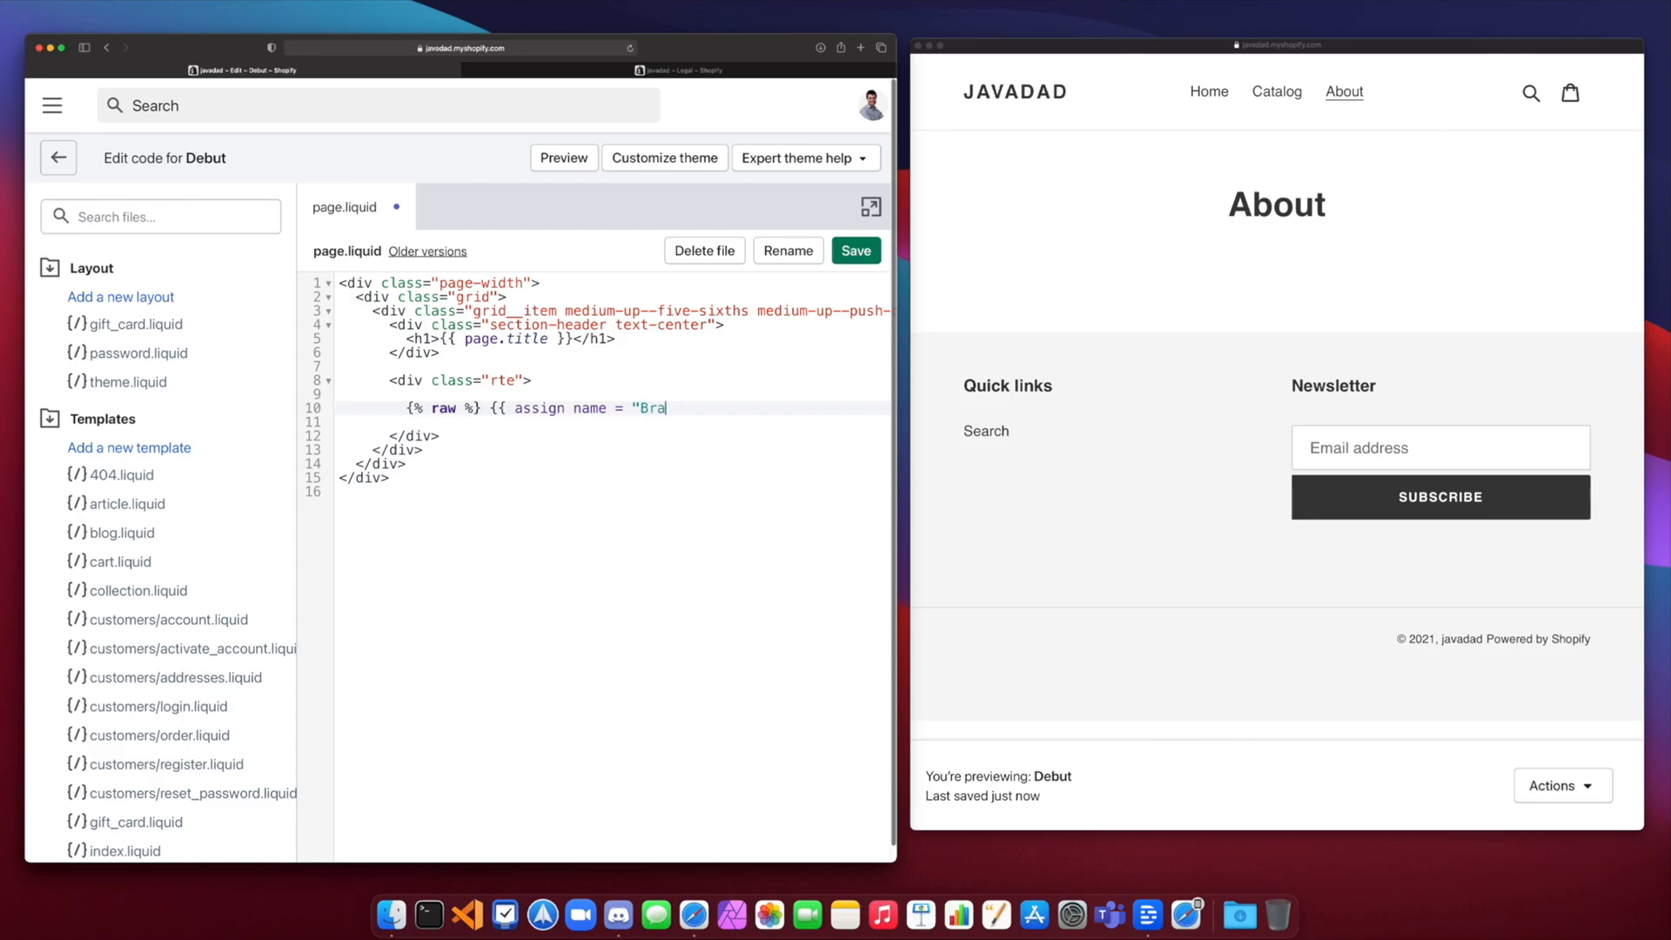
pyautogui.write('yden"')
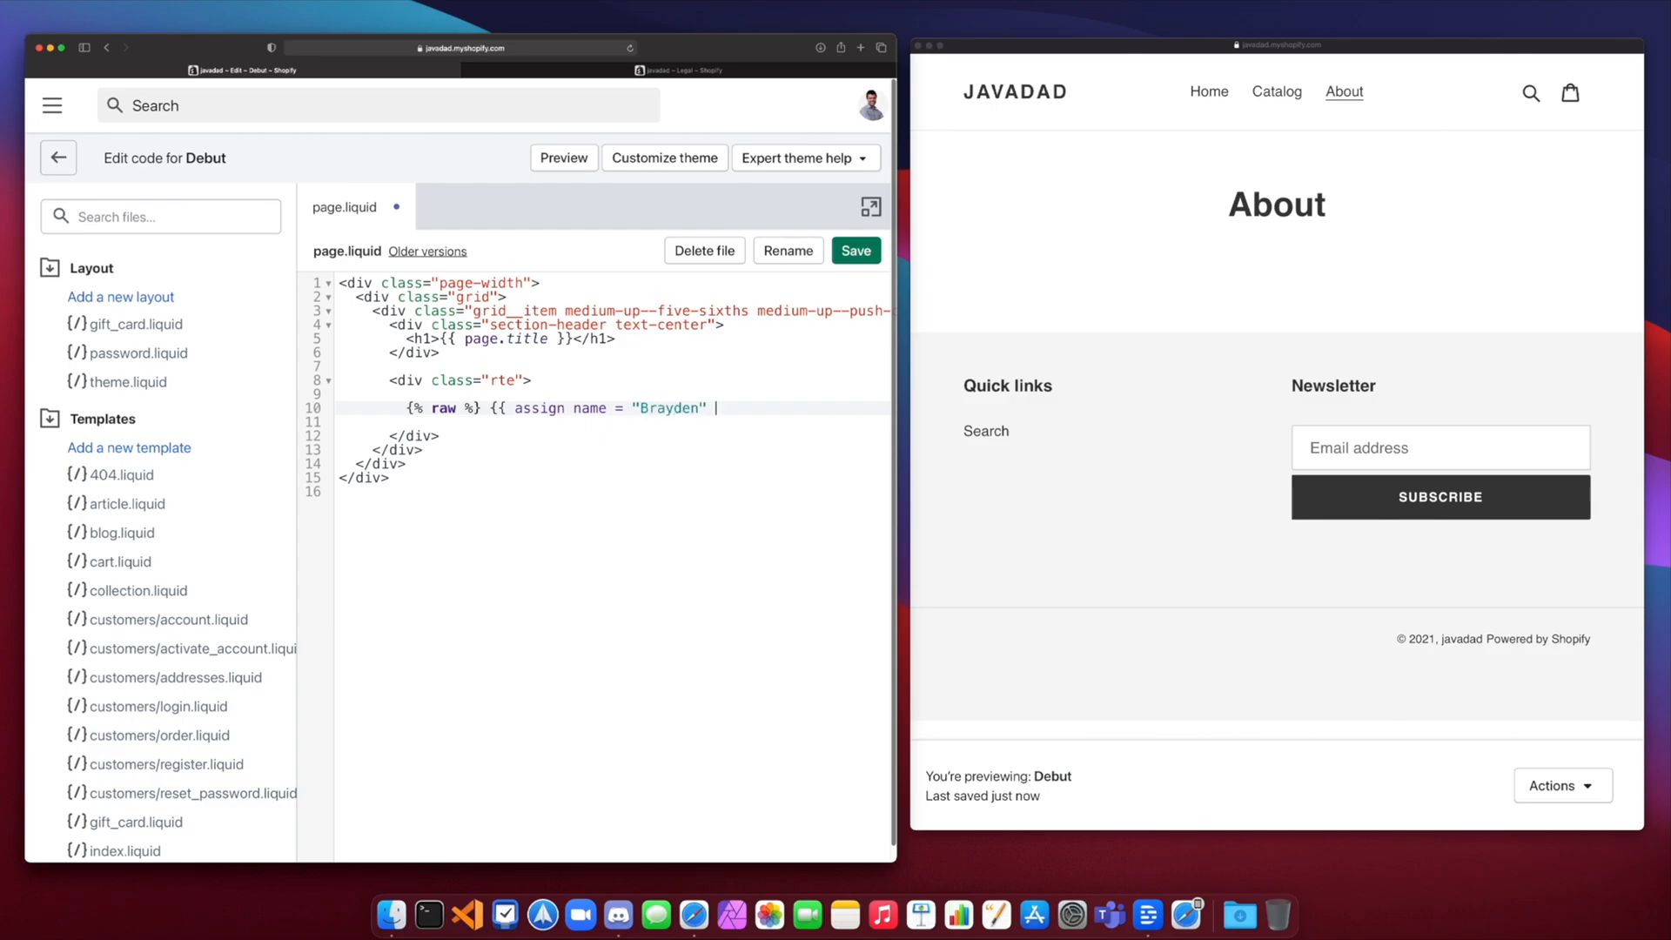
pyautogui.write('}}')
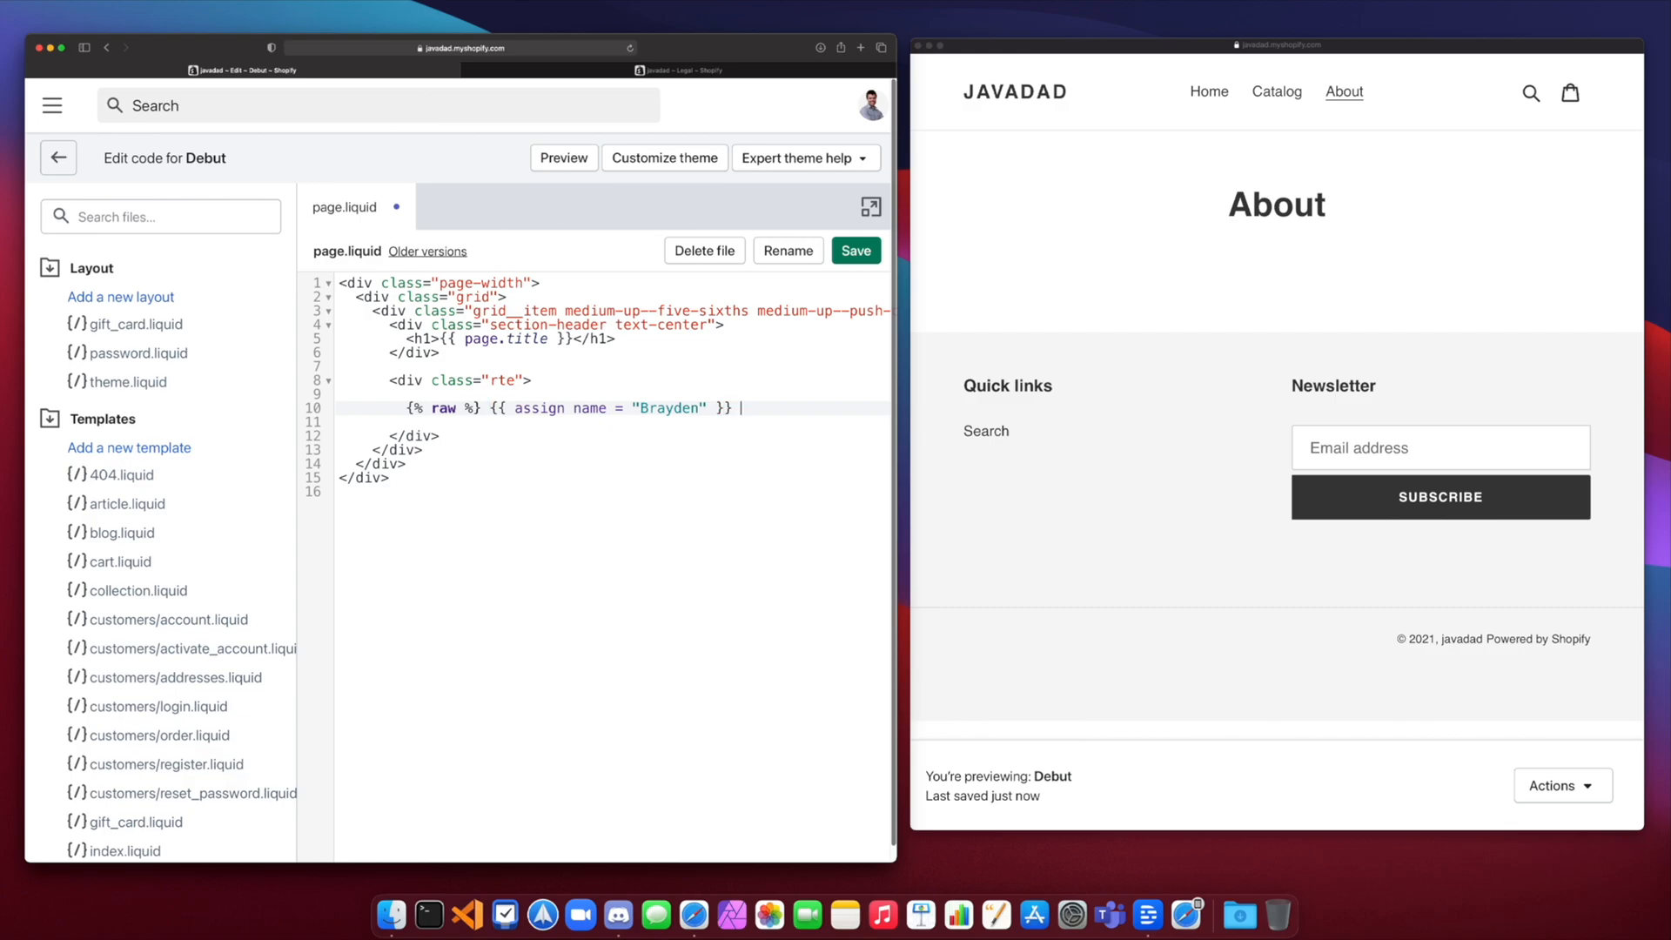
pyautogui.write('{')
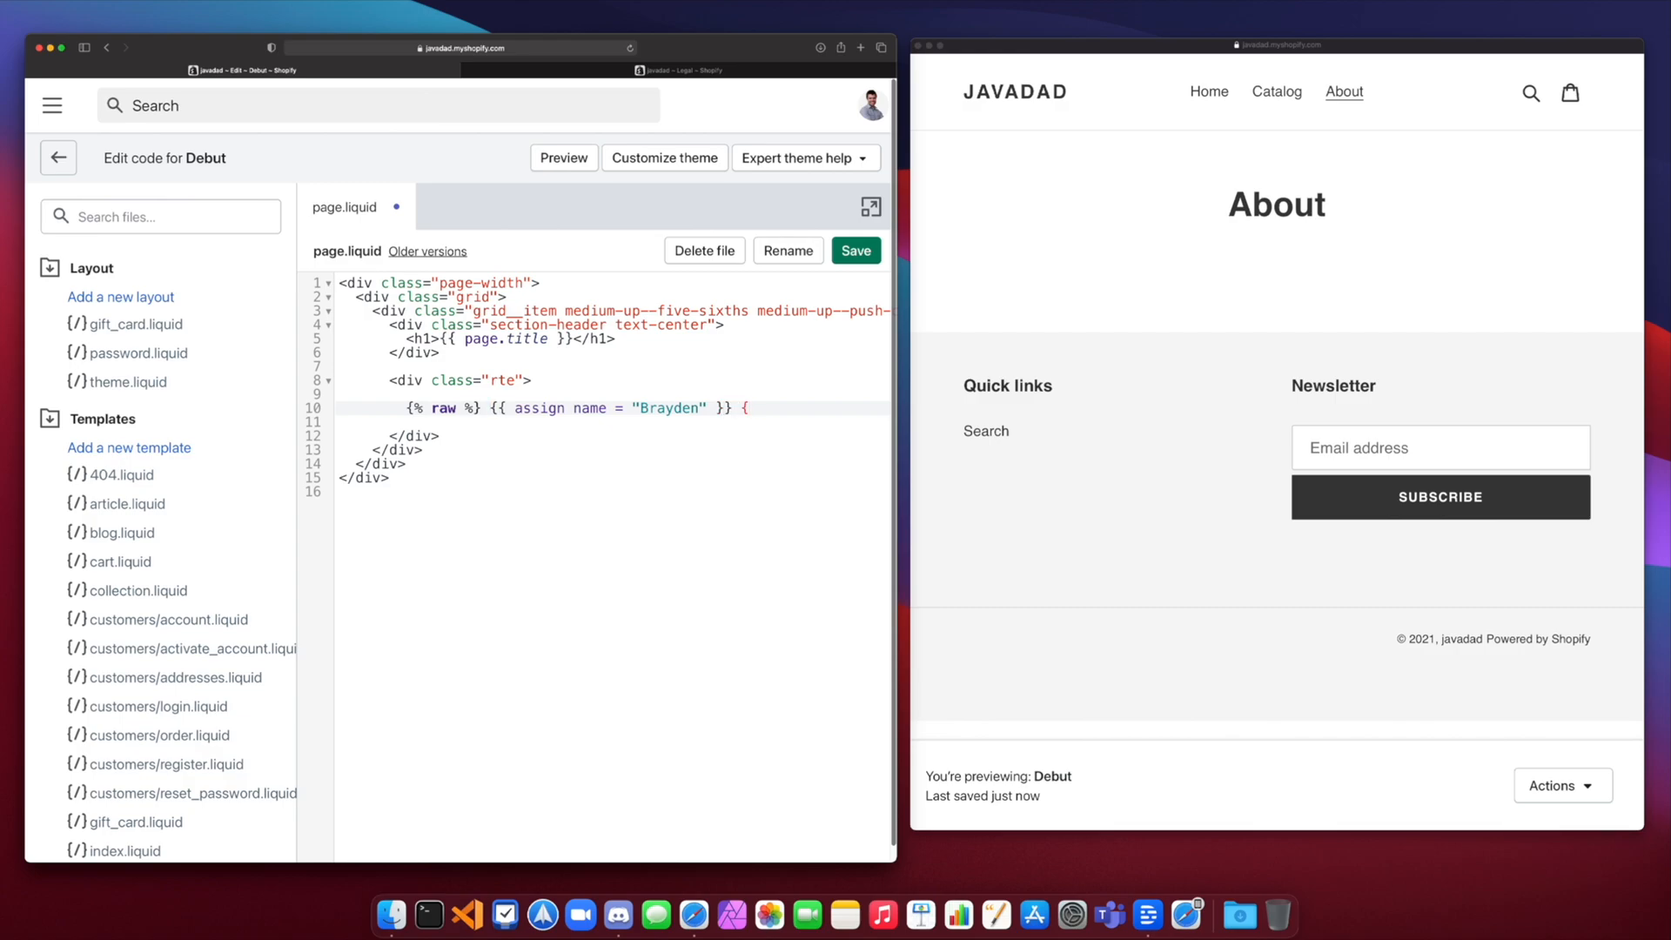
pyautogui.write('%endra')
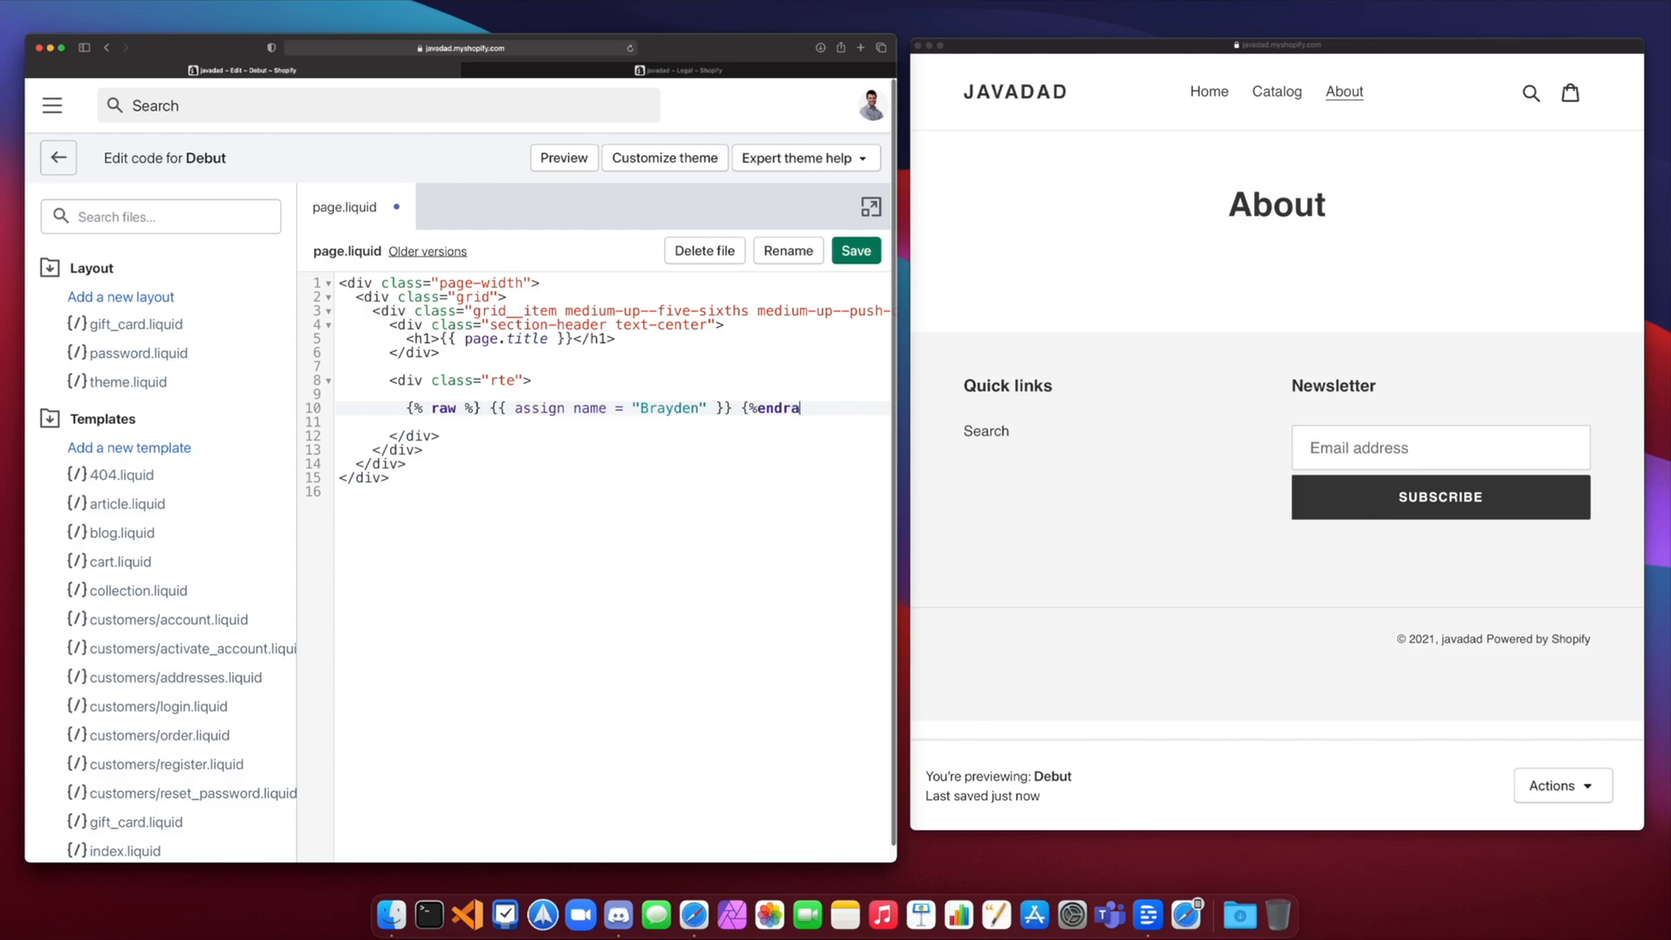
pyautogui.write('w')
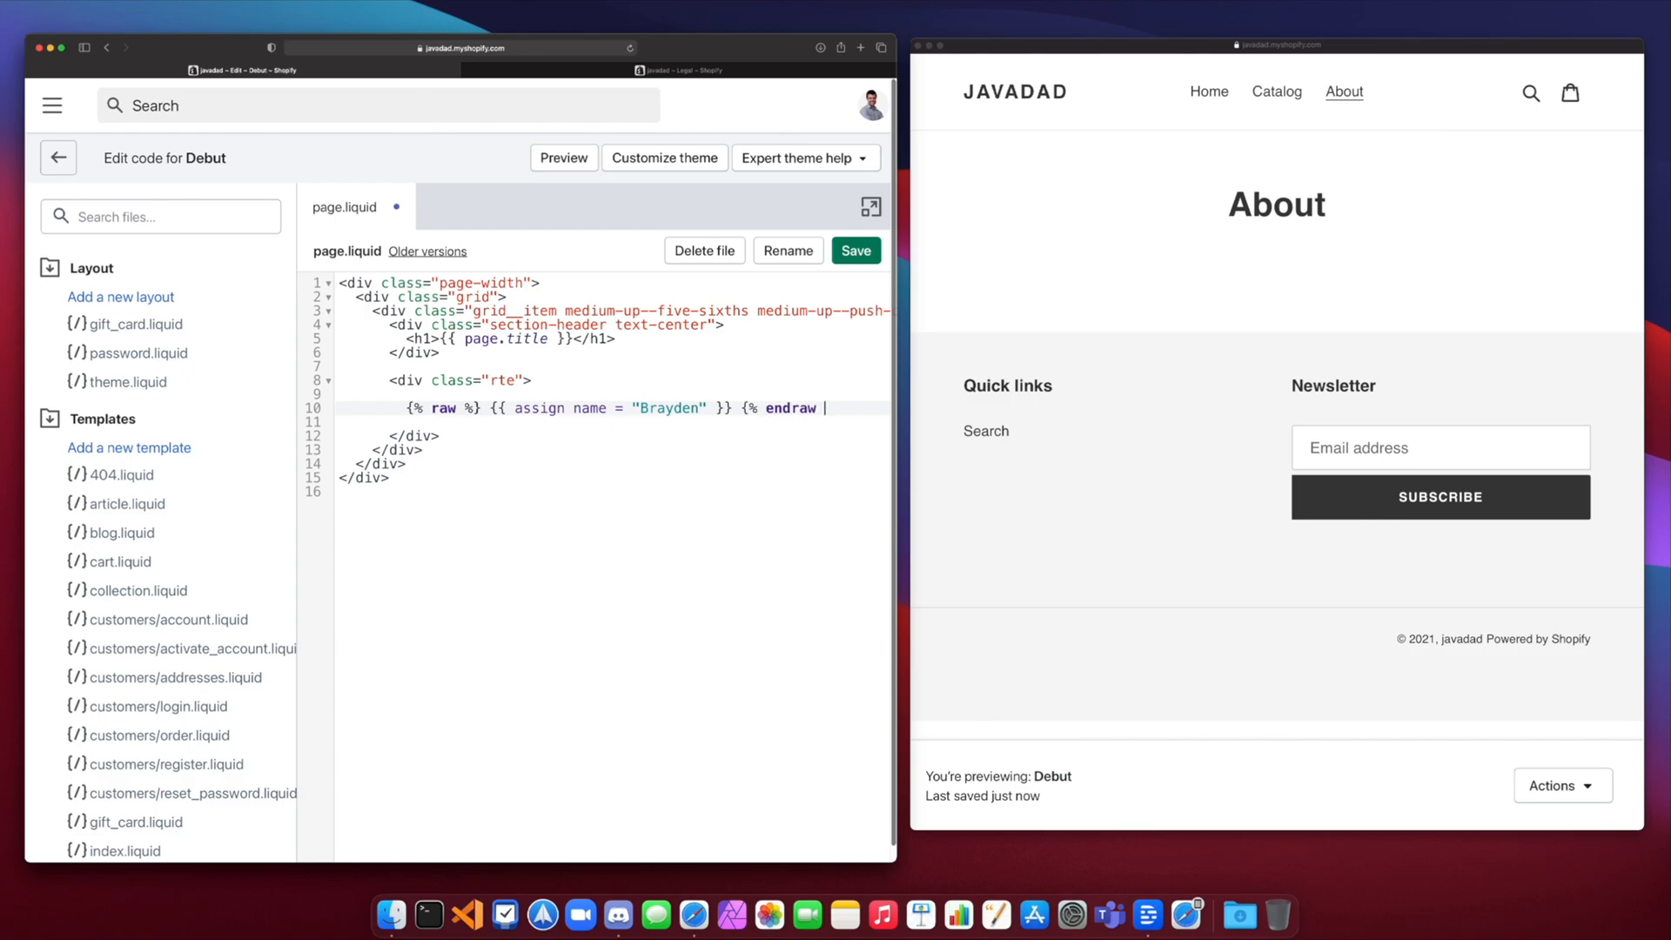
pyautogui.write('%}')
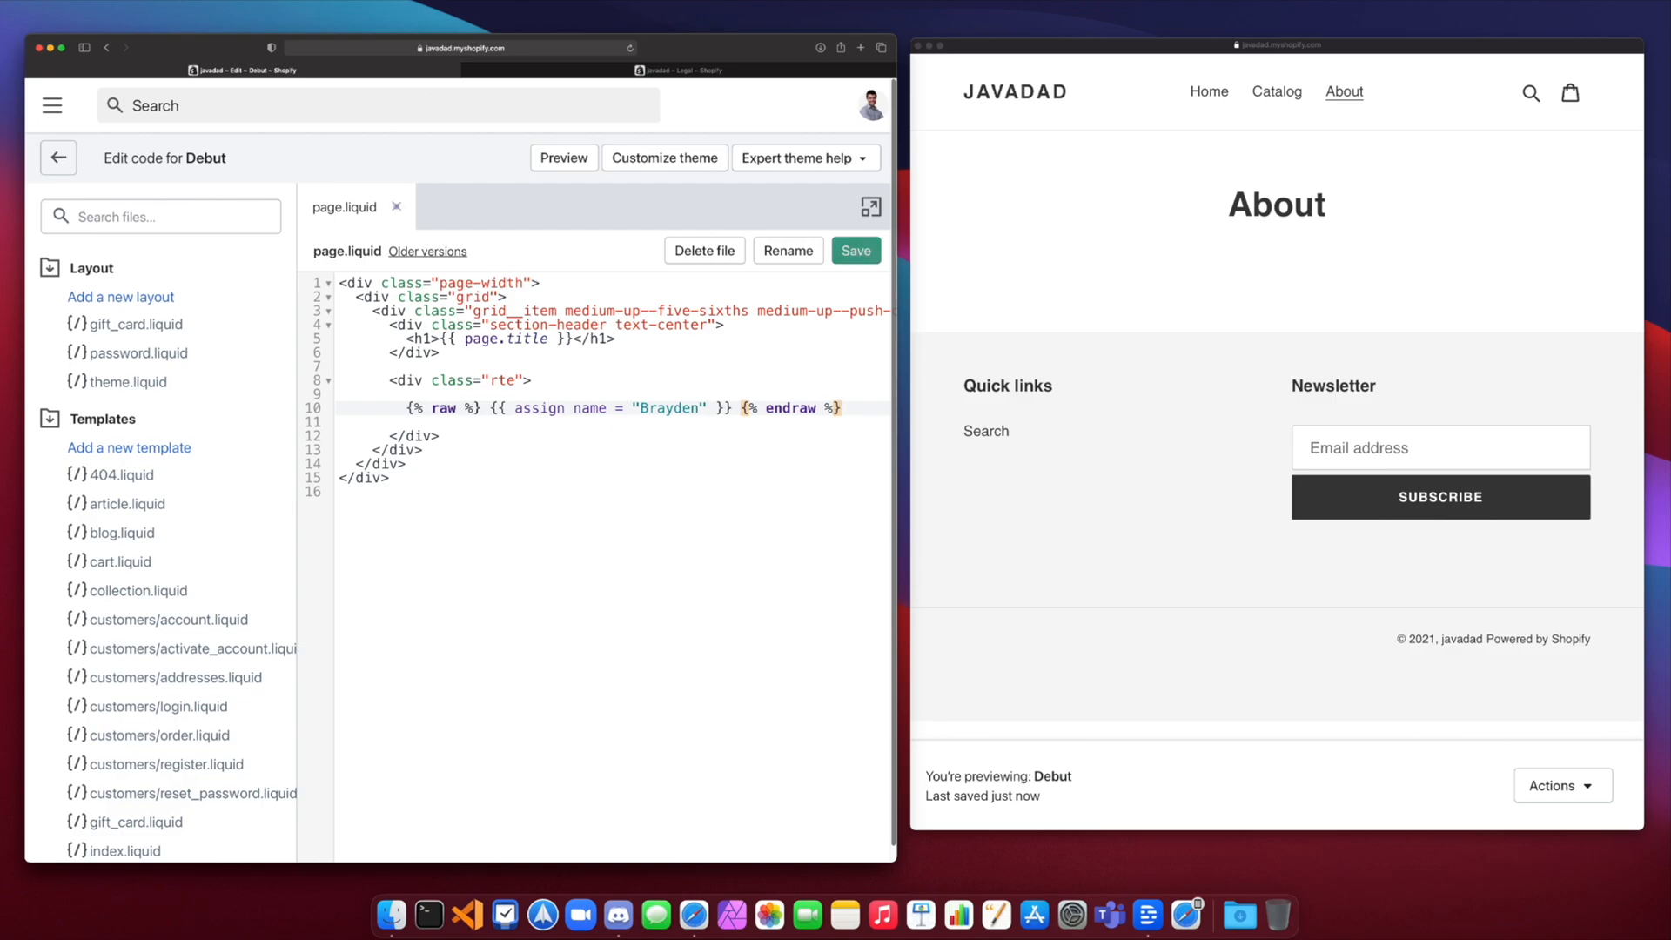
pyautogui.click(855, 250)
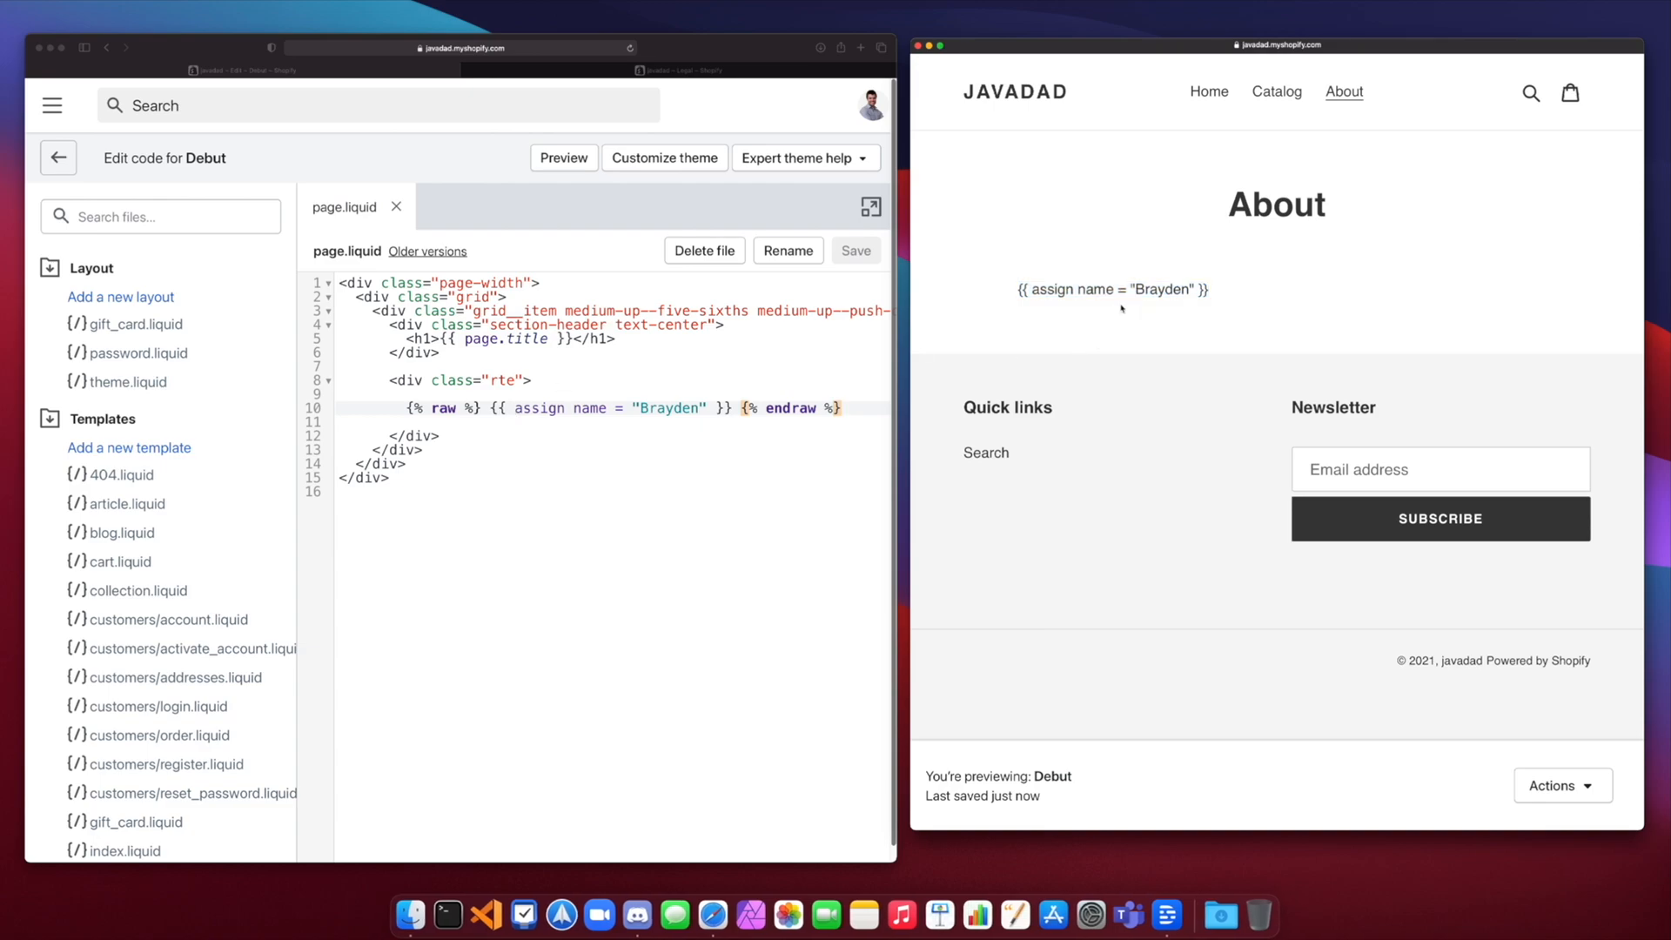
# Step: Highlight the literal assign text shown on the About page preview
pyautogui.doubleClick(1111, 289)
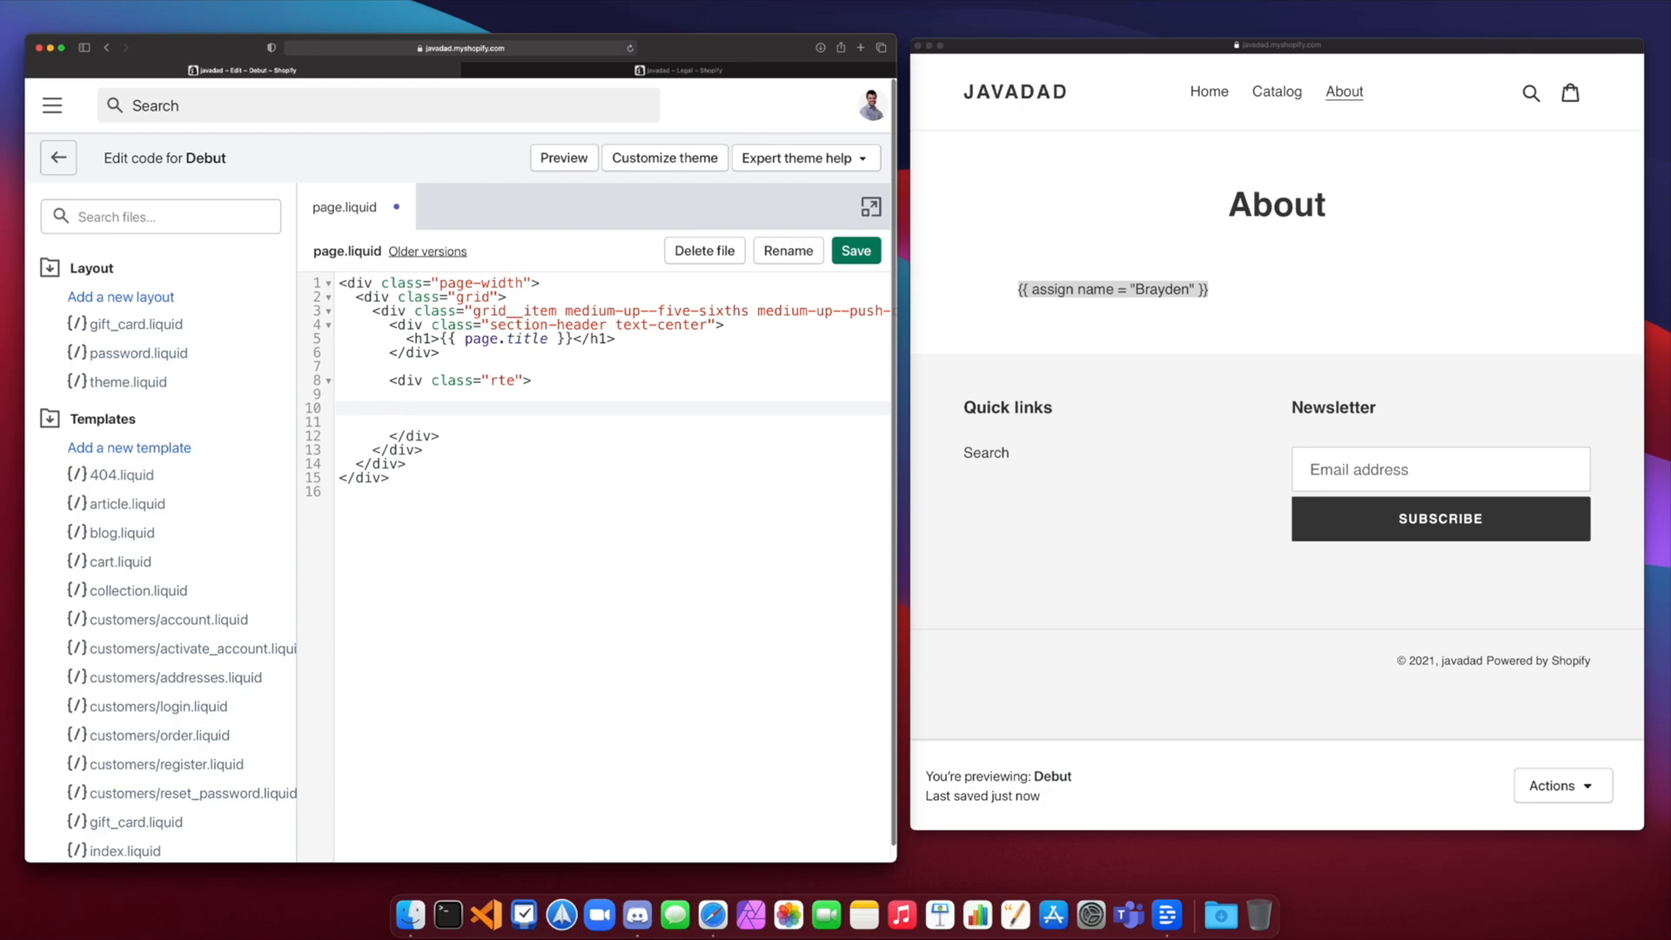
# Step: Open a {% style %} block with a .name_tag rule setting background-color to blue
pyautogui.write('{% styl')
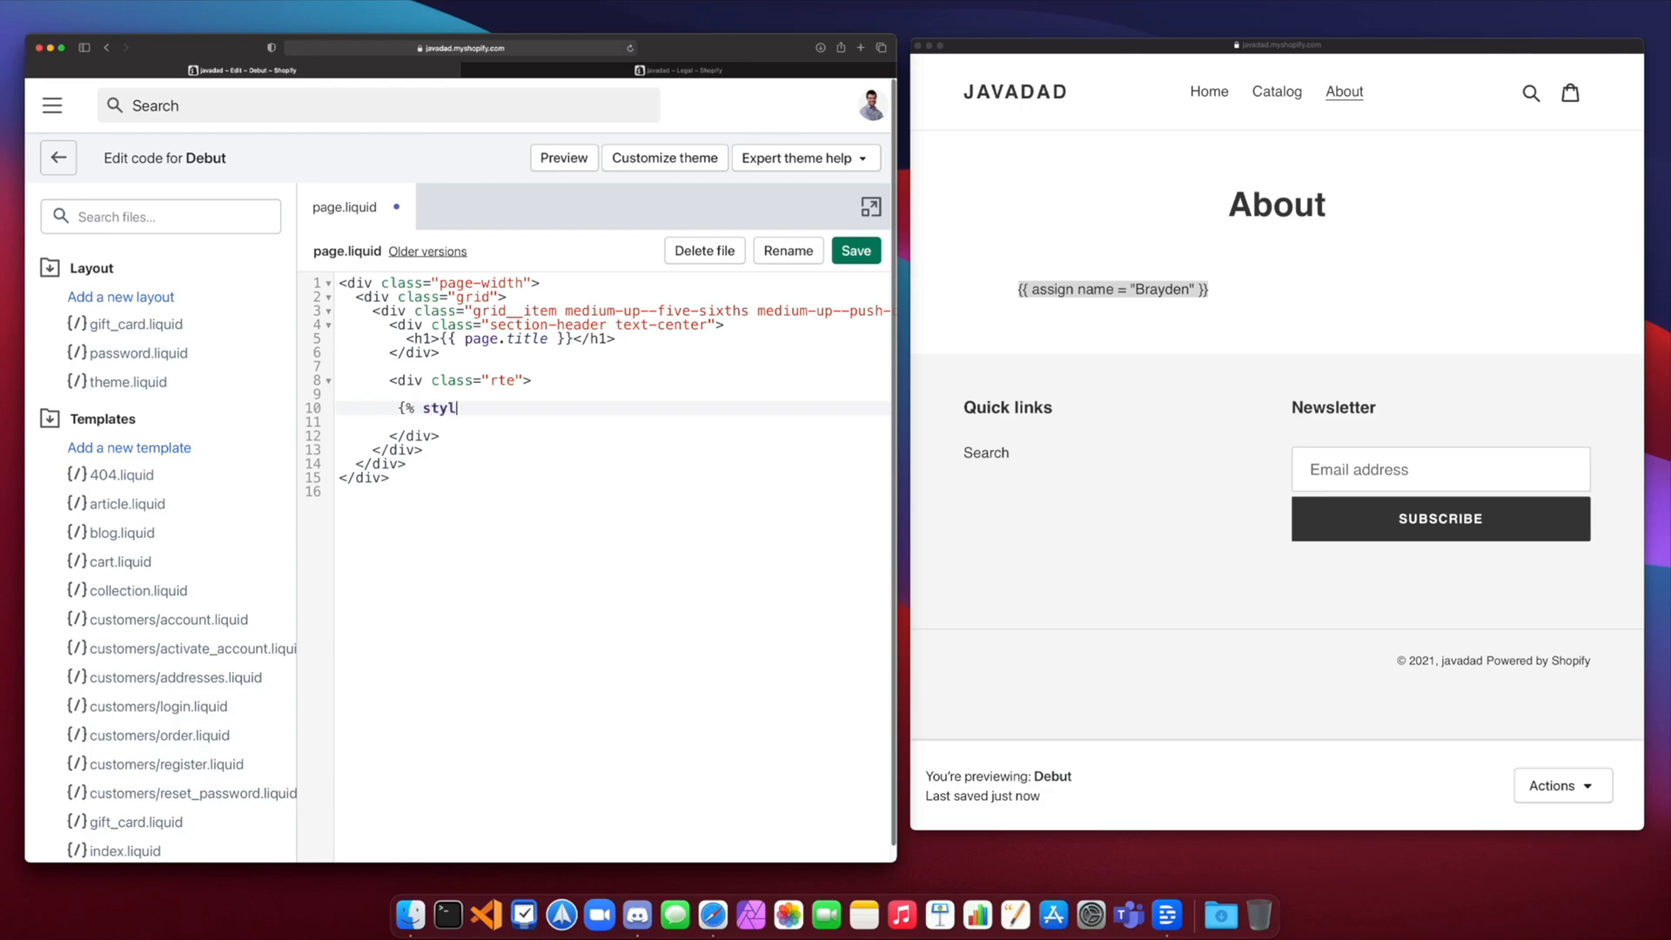
pyautogui.write('e %}')
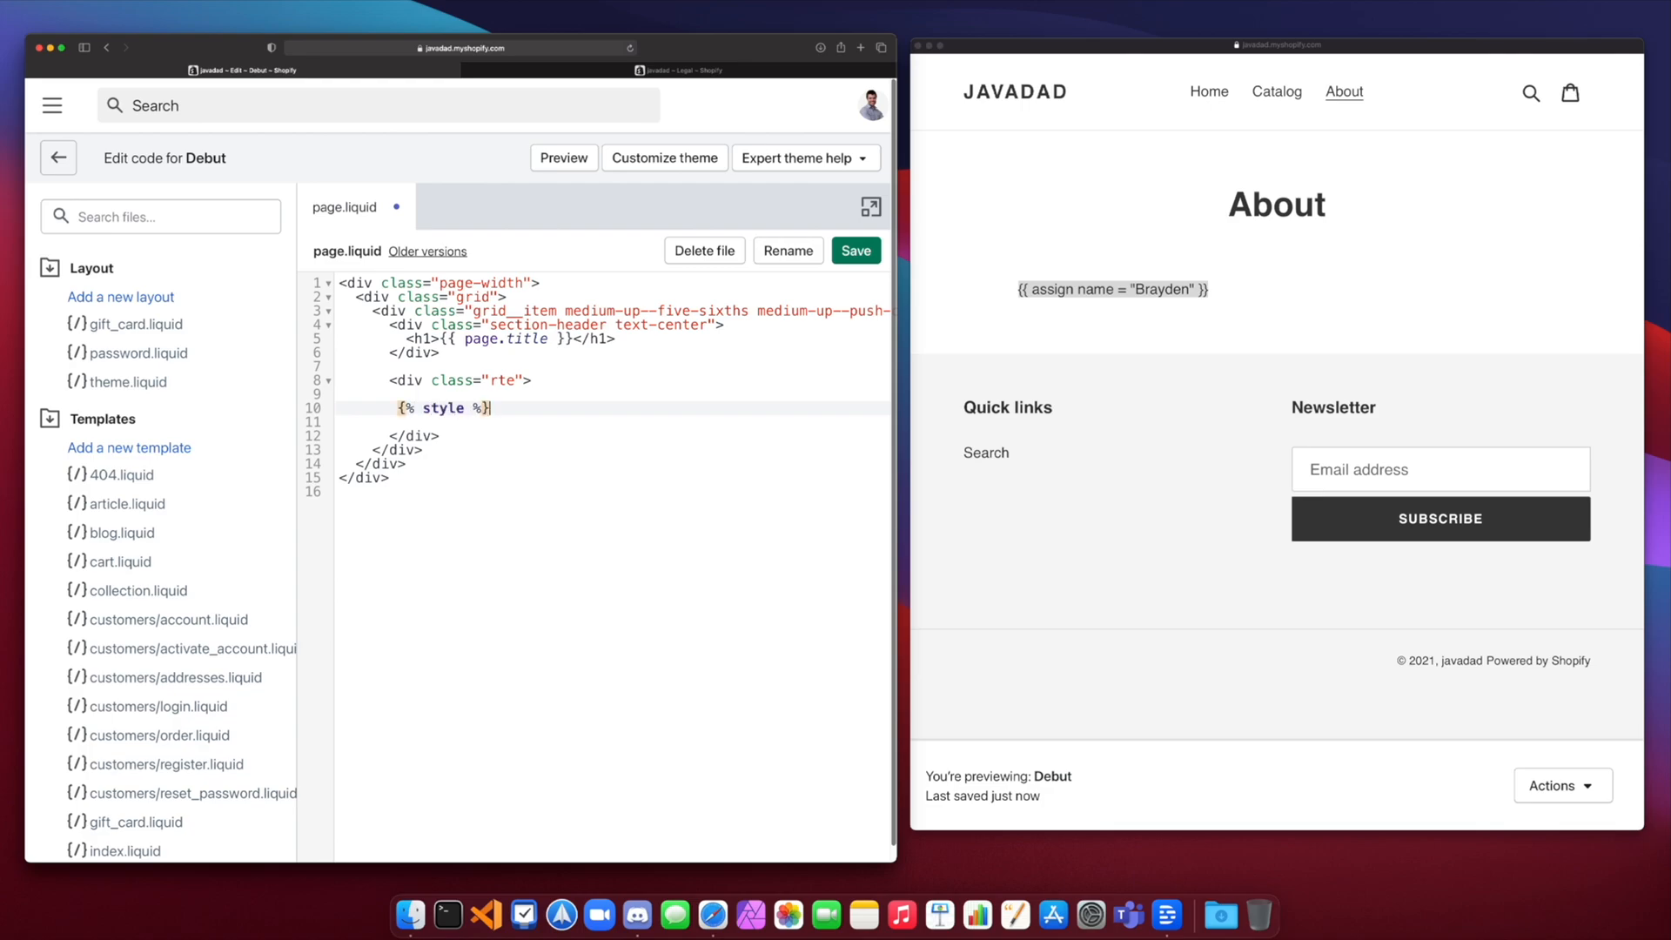
pyautogui.press('enter')
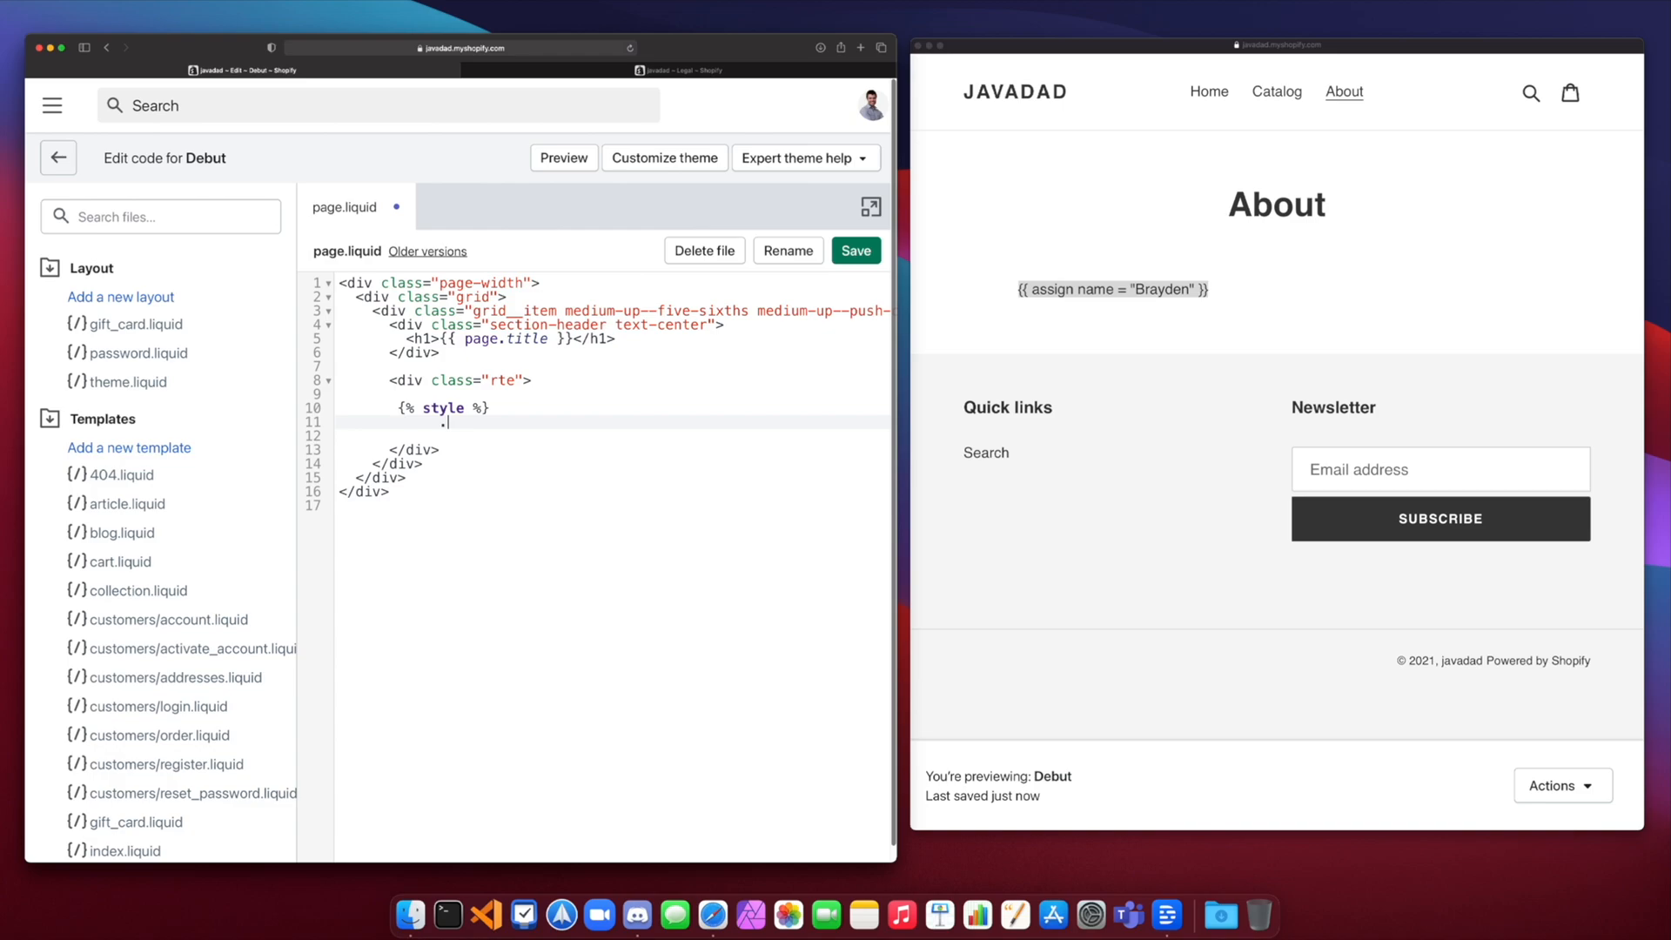
pyautogui.write('.name_ta')
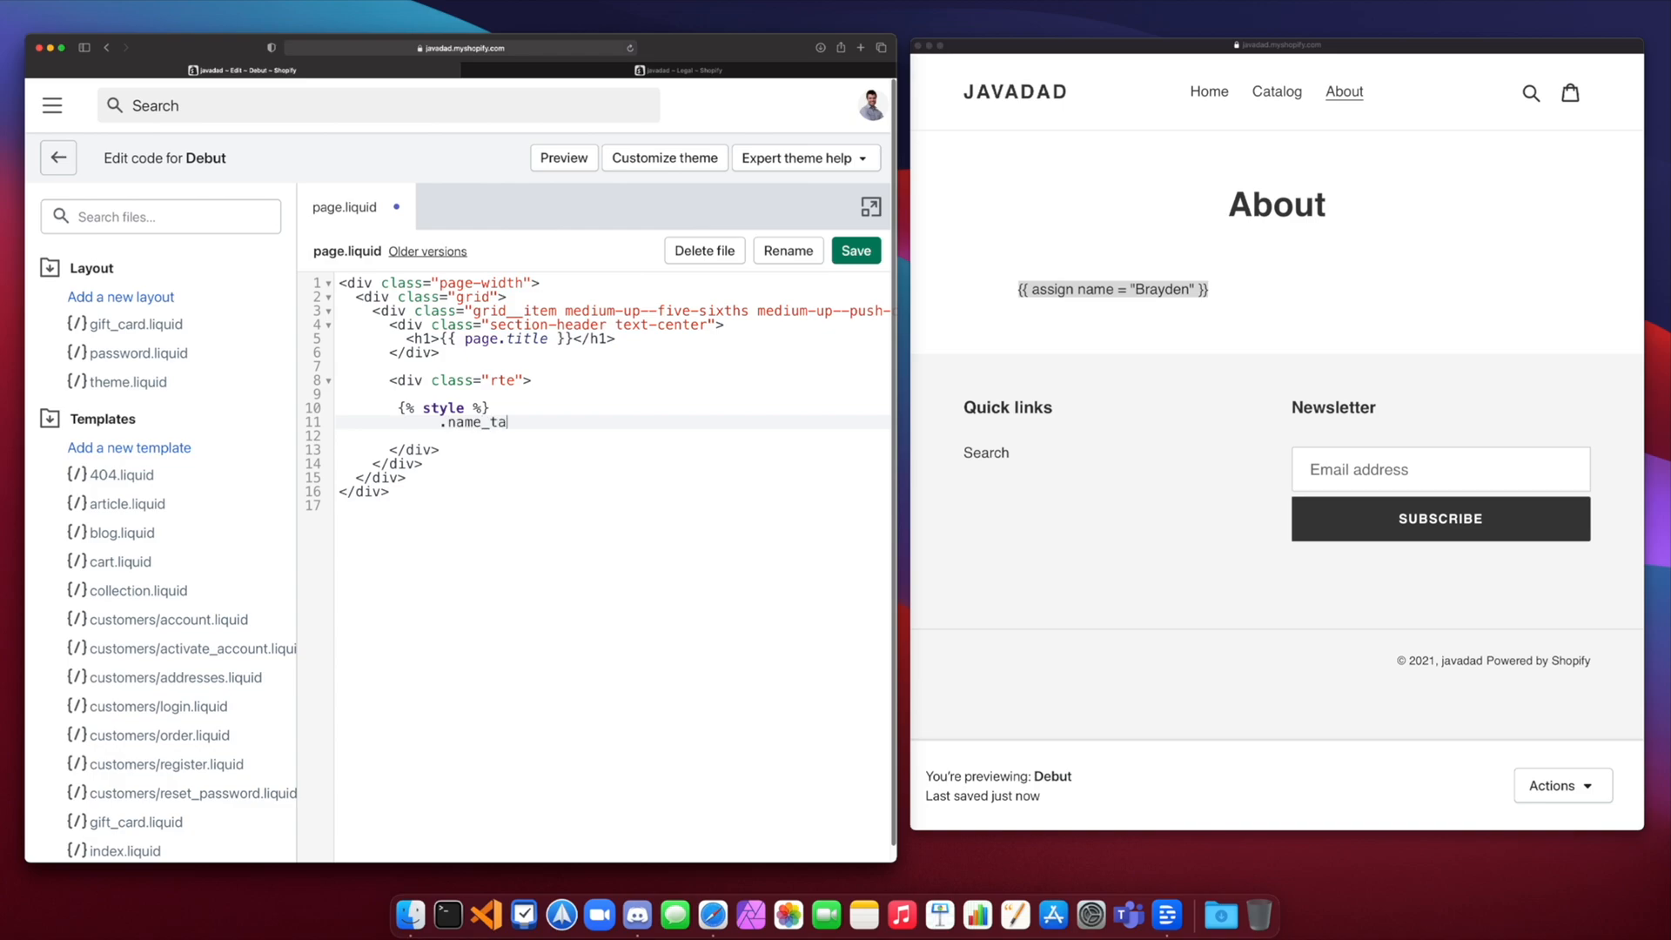
pyautogui.write('g')
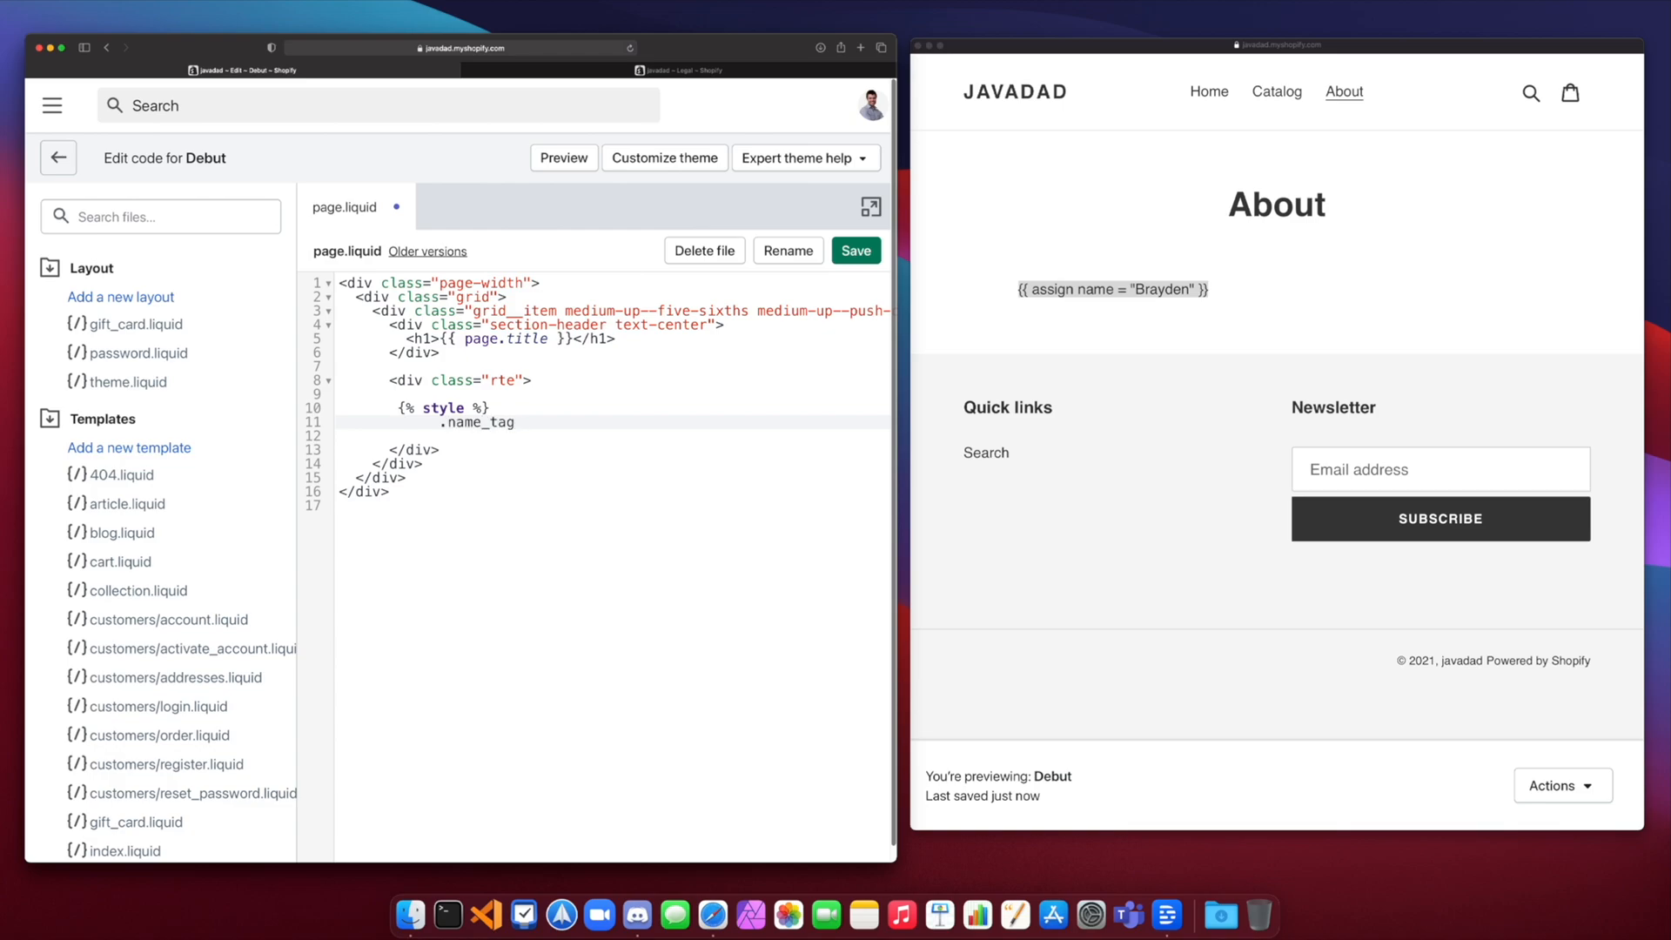
pyautogui.write('{')
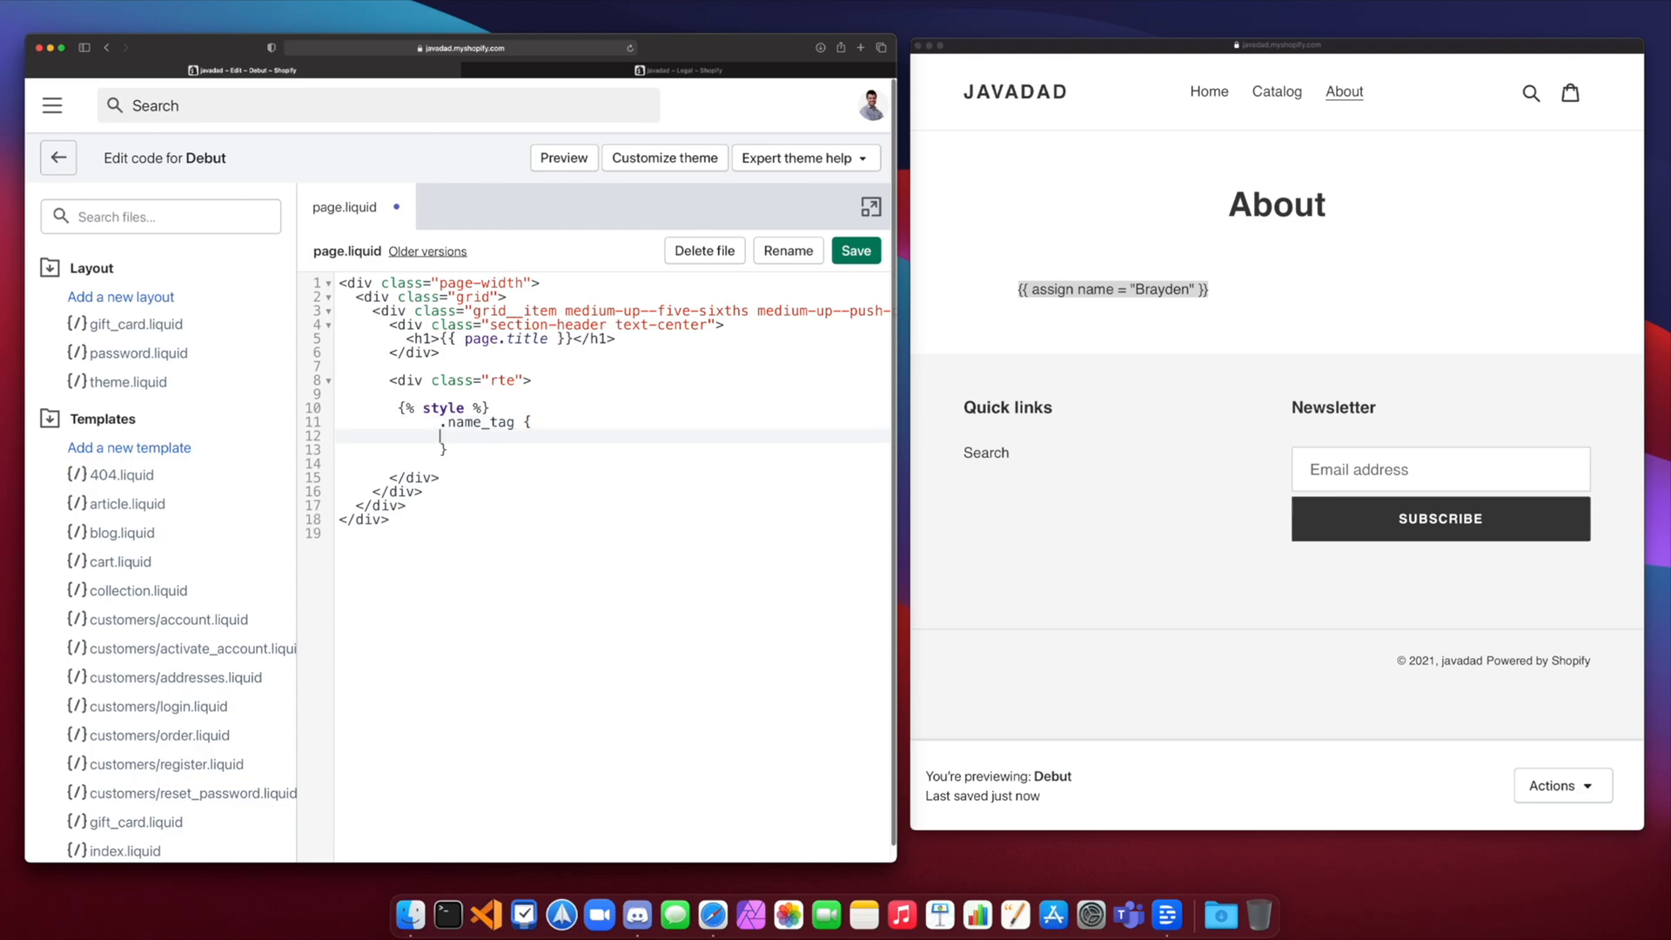
pyautogui.write('background-')
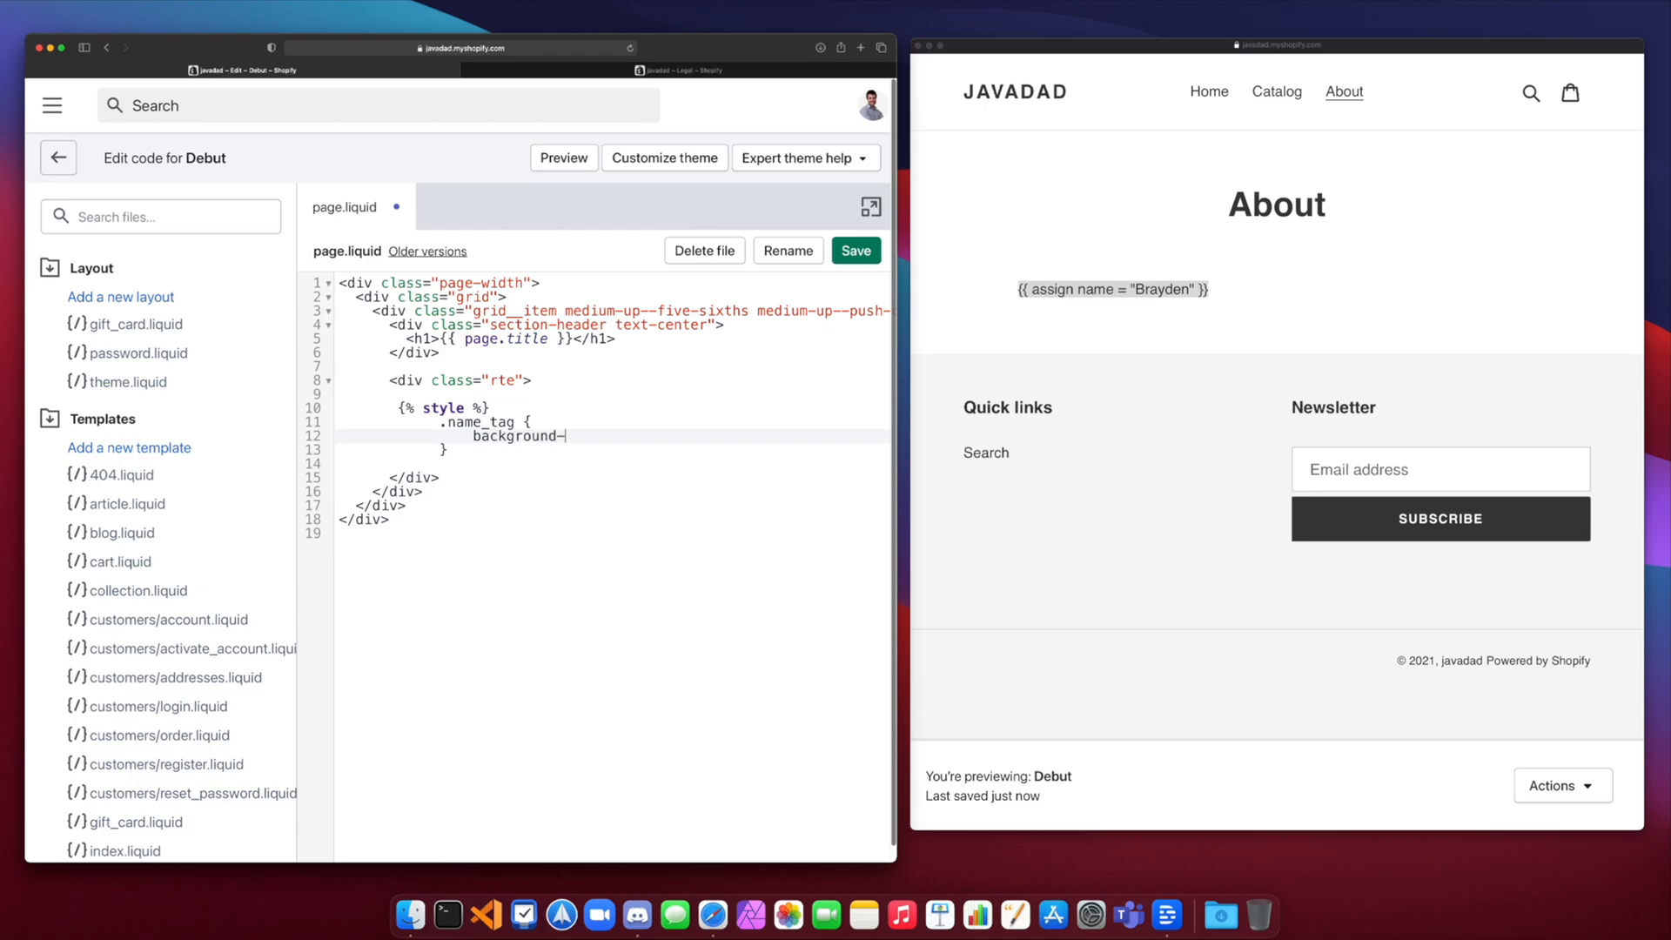
pyautogui.write('color: blue;')
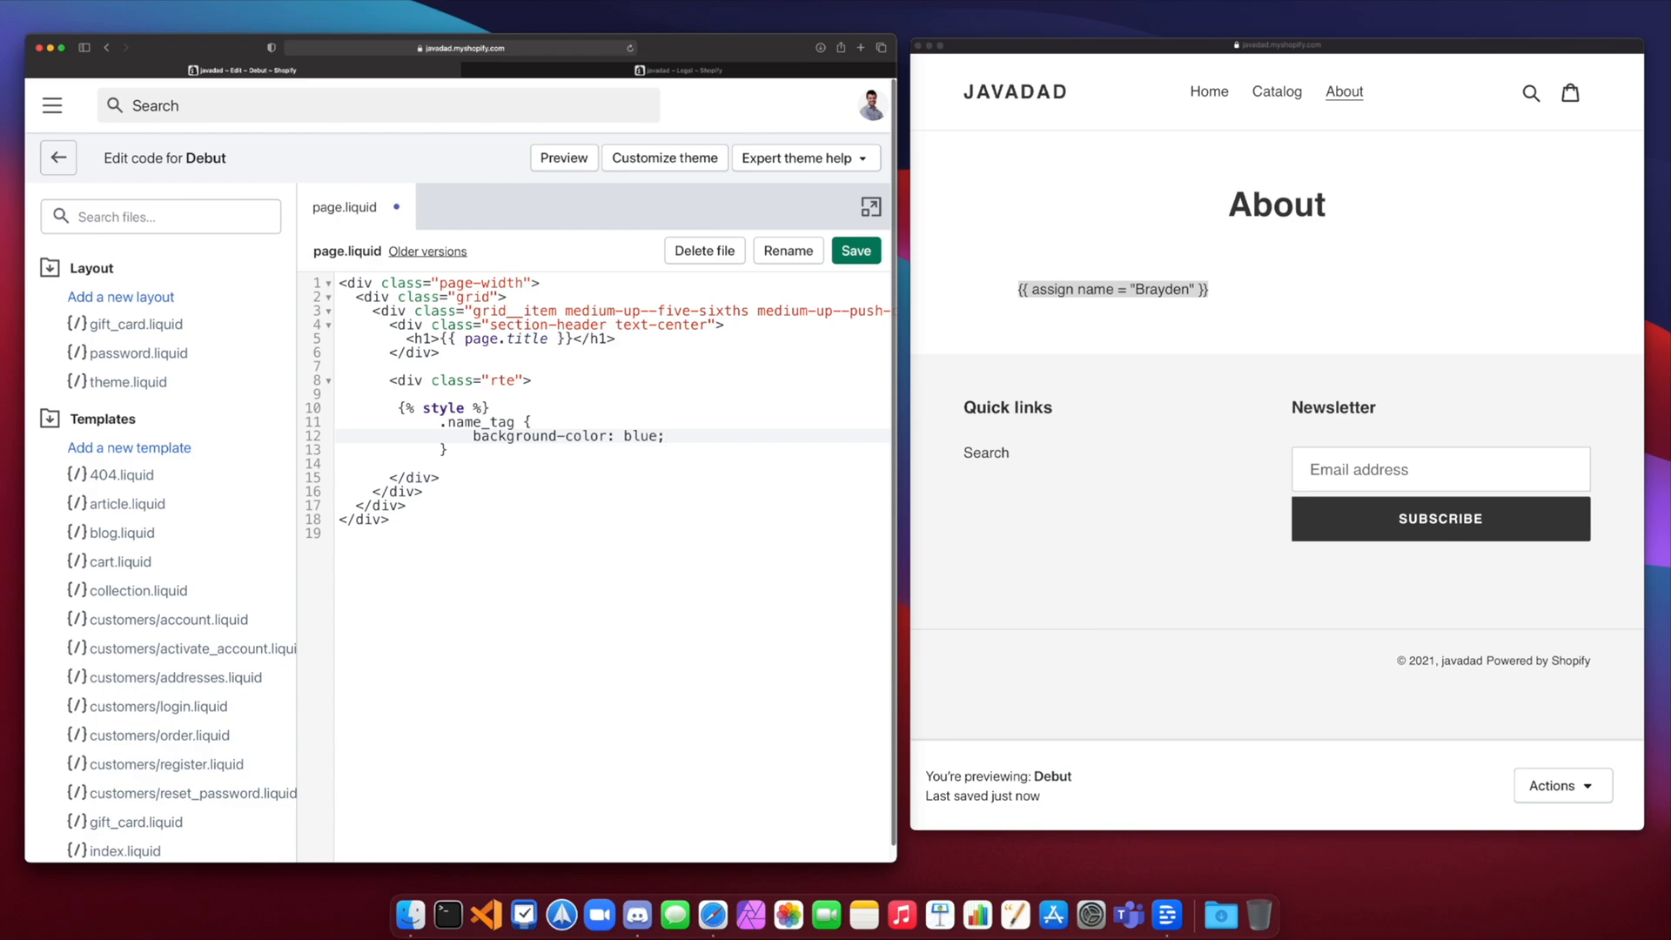
# Step: Close the block with {% endstyle %} and add an <h1> Brayden </h1> heading
pyautogui.press('Enter')
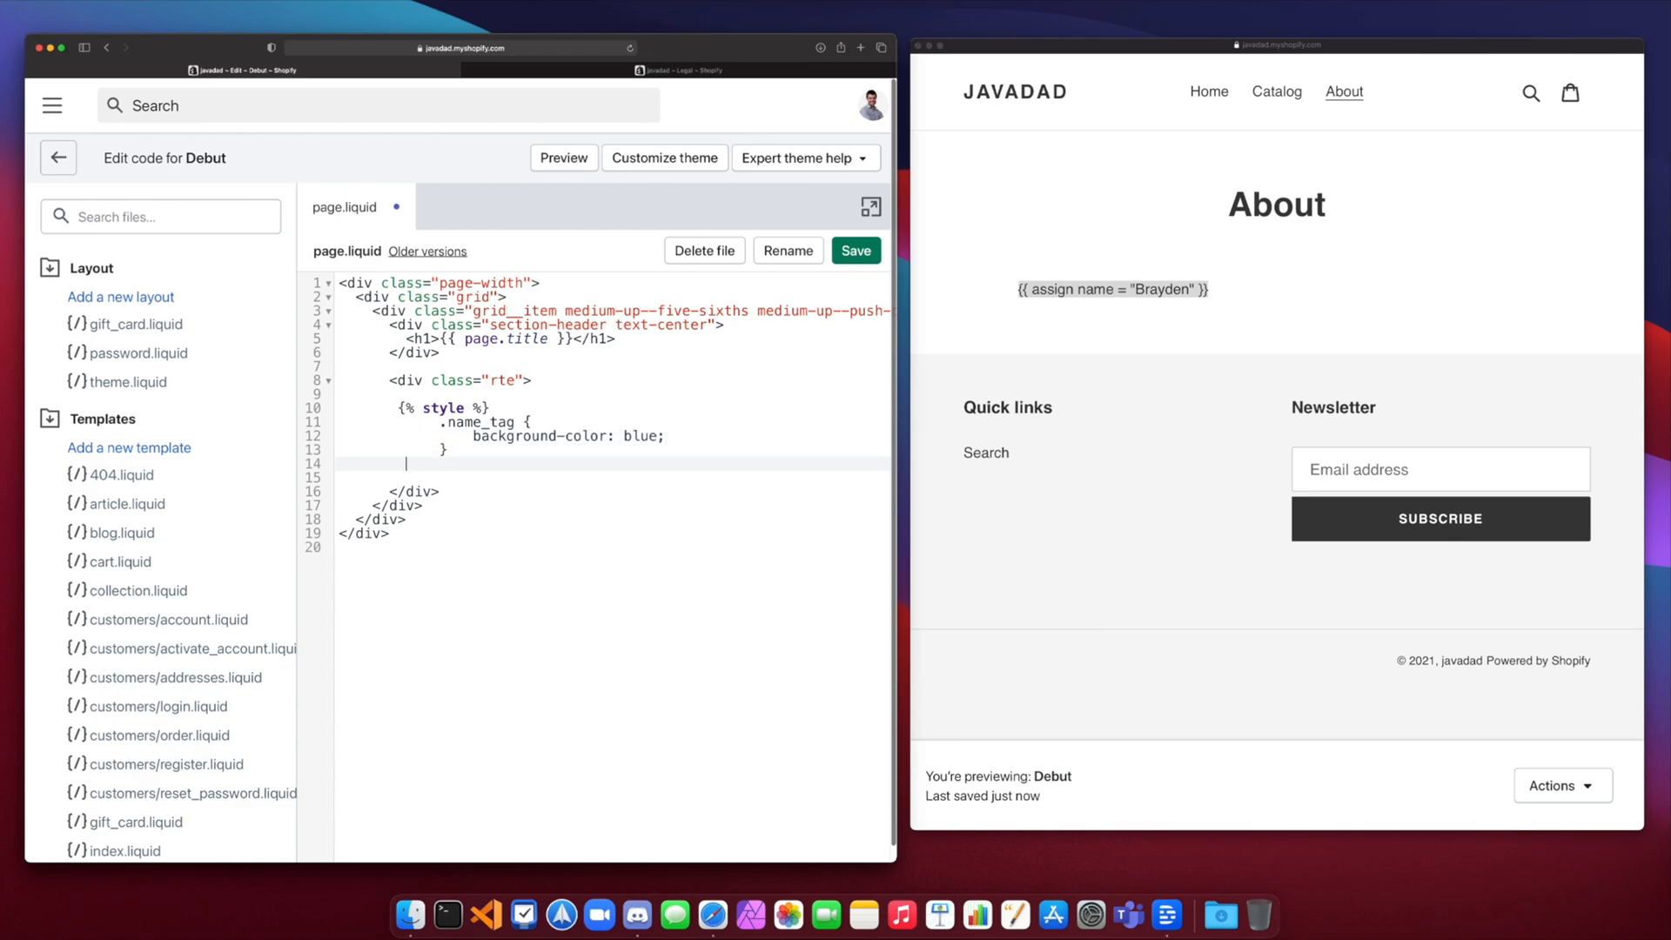
pyautogui.write('{%')
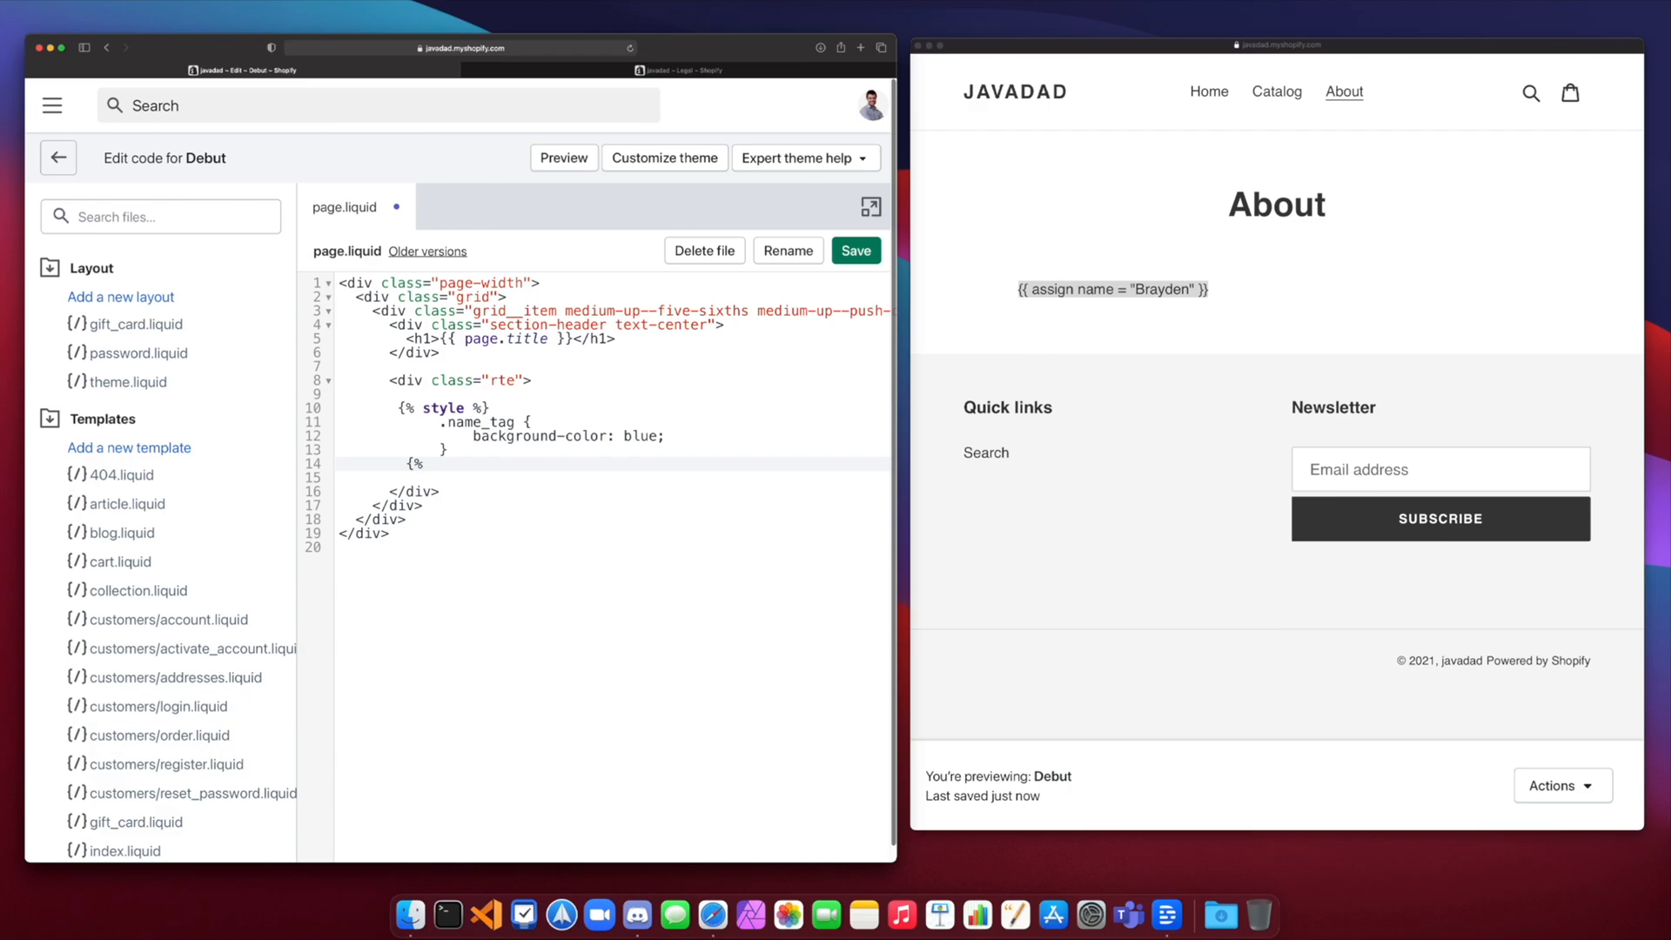
pyautogui.write('endstyle %')
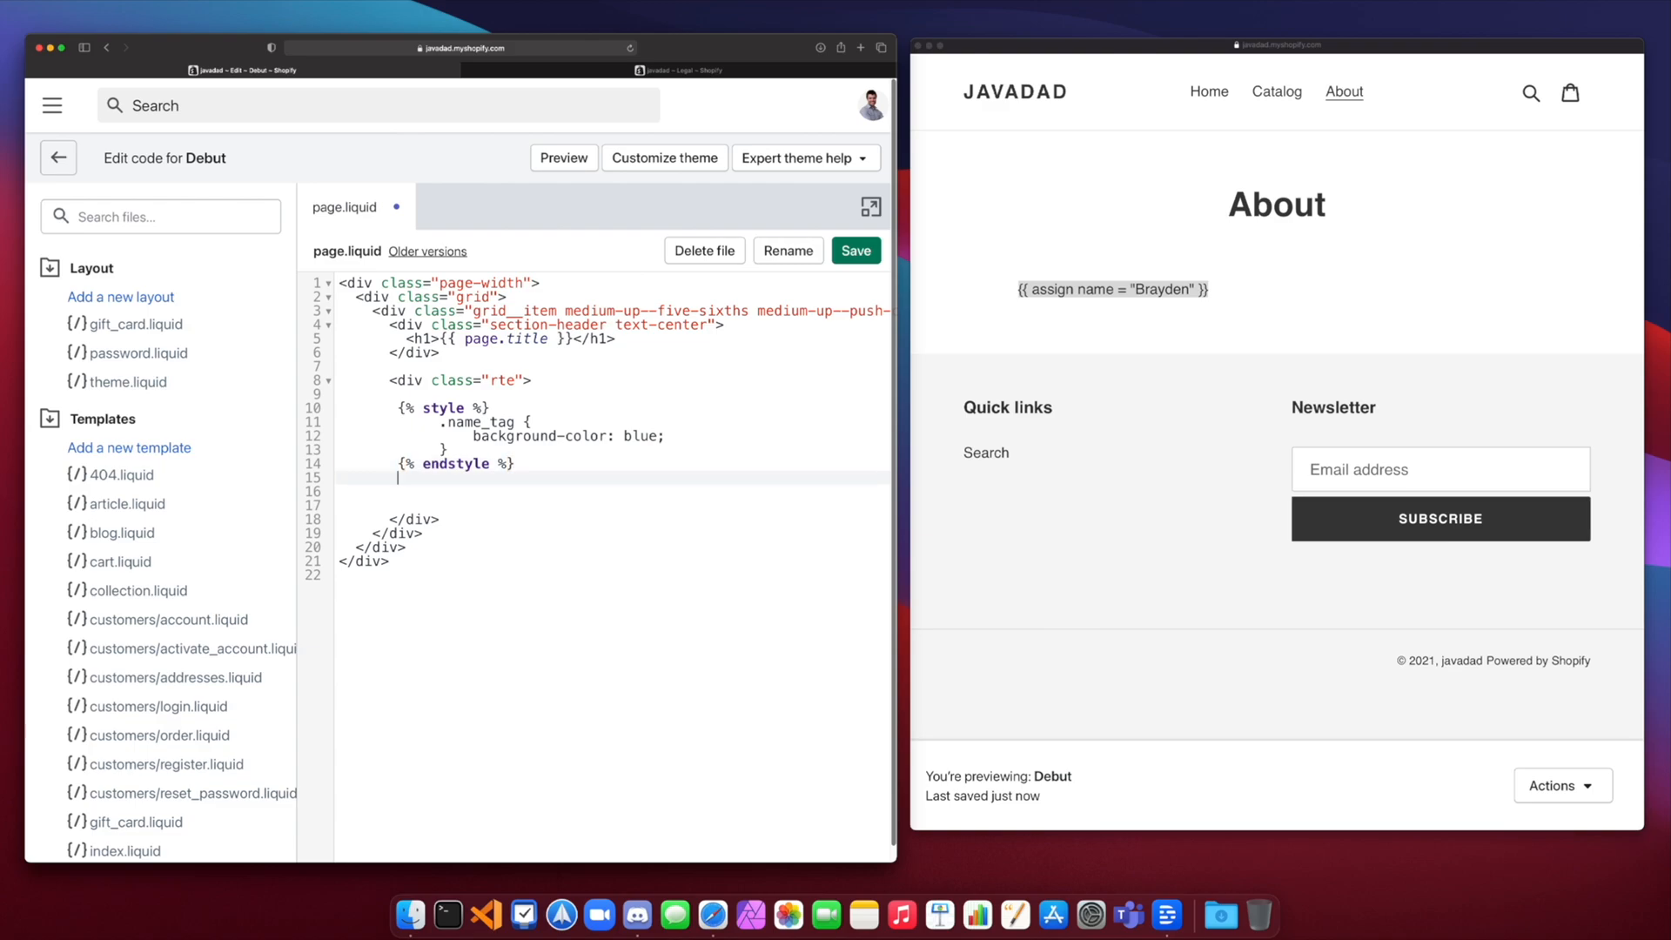
pyautogui.write('<h1>')
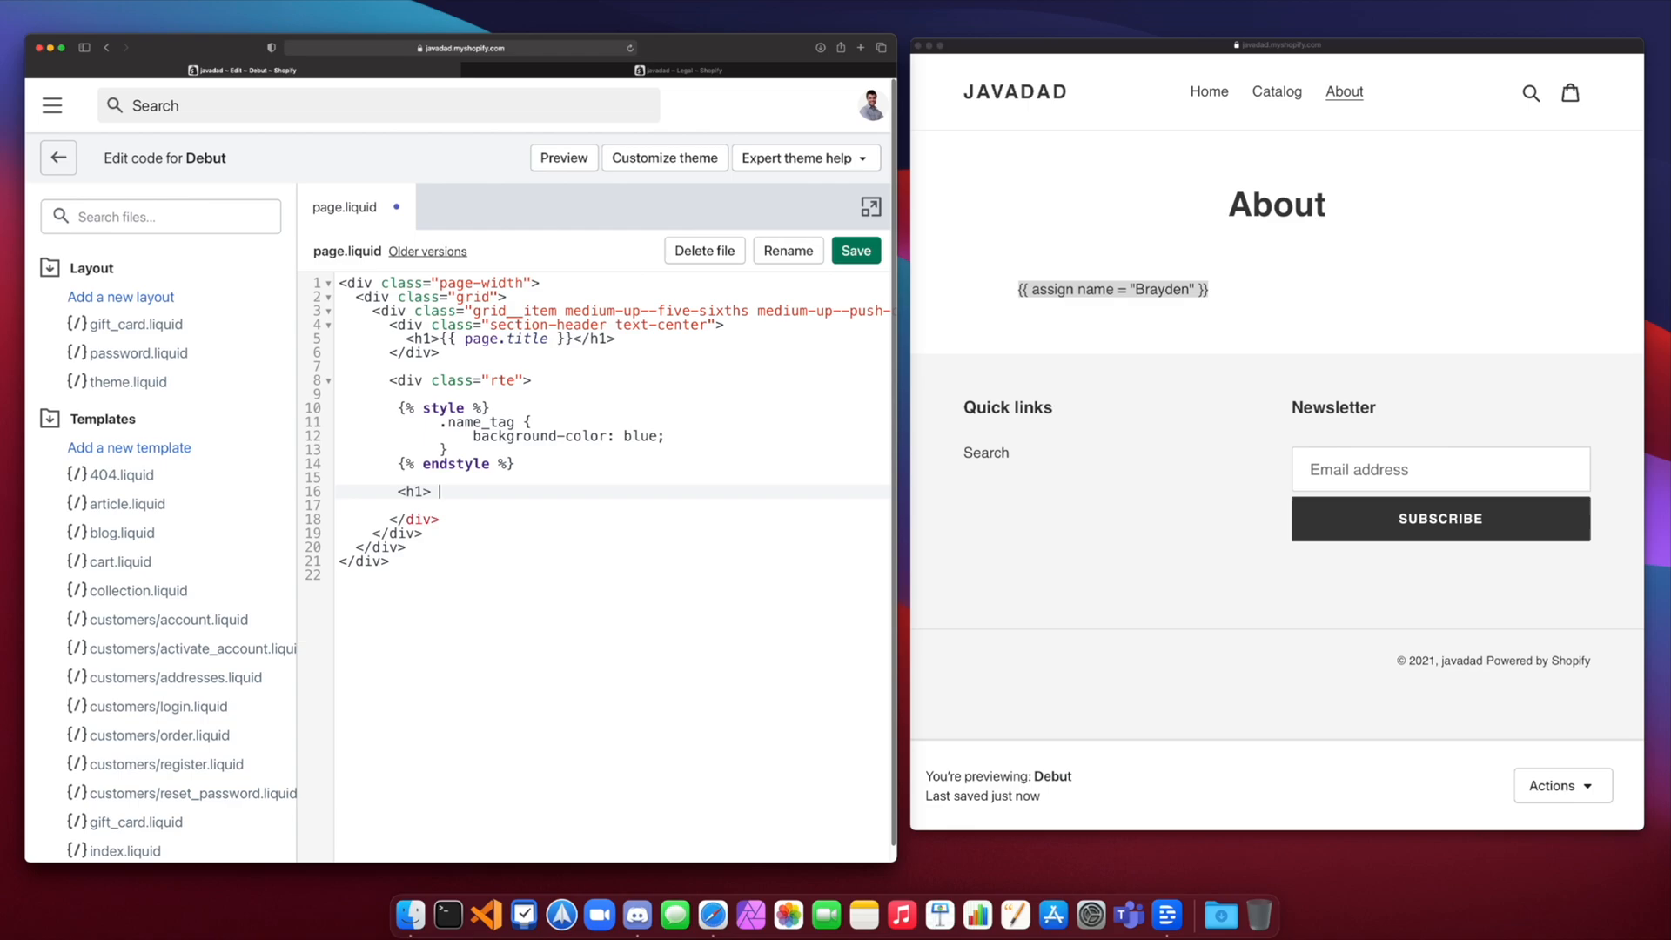
pyautogui.write('Brayden </h1>')
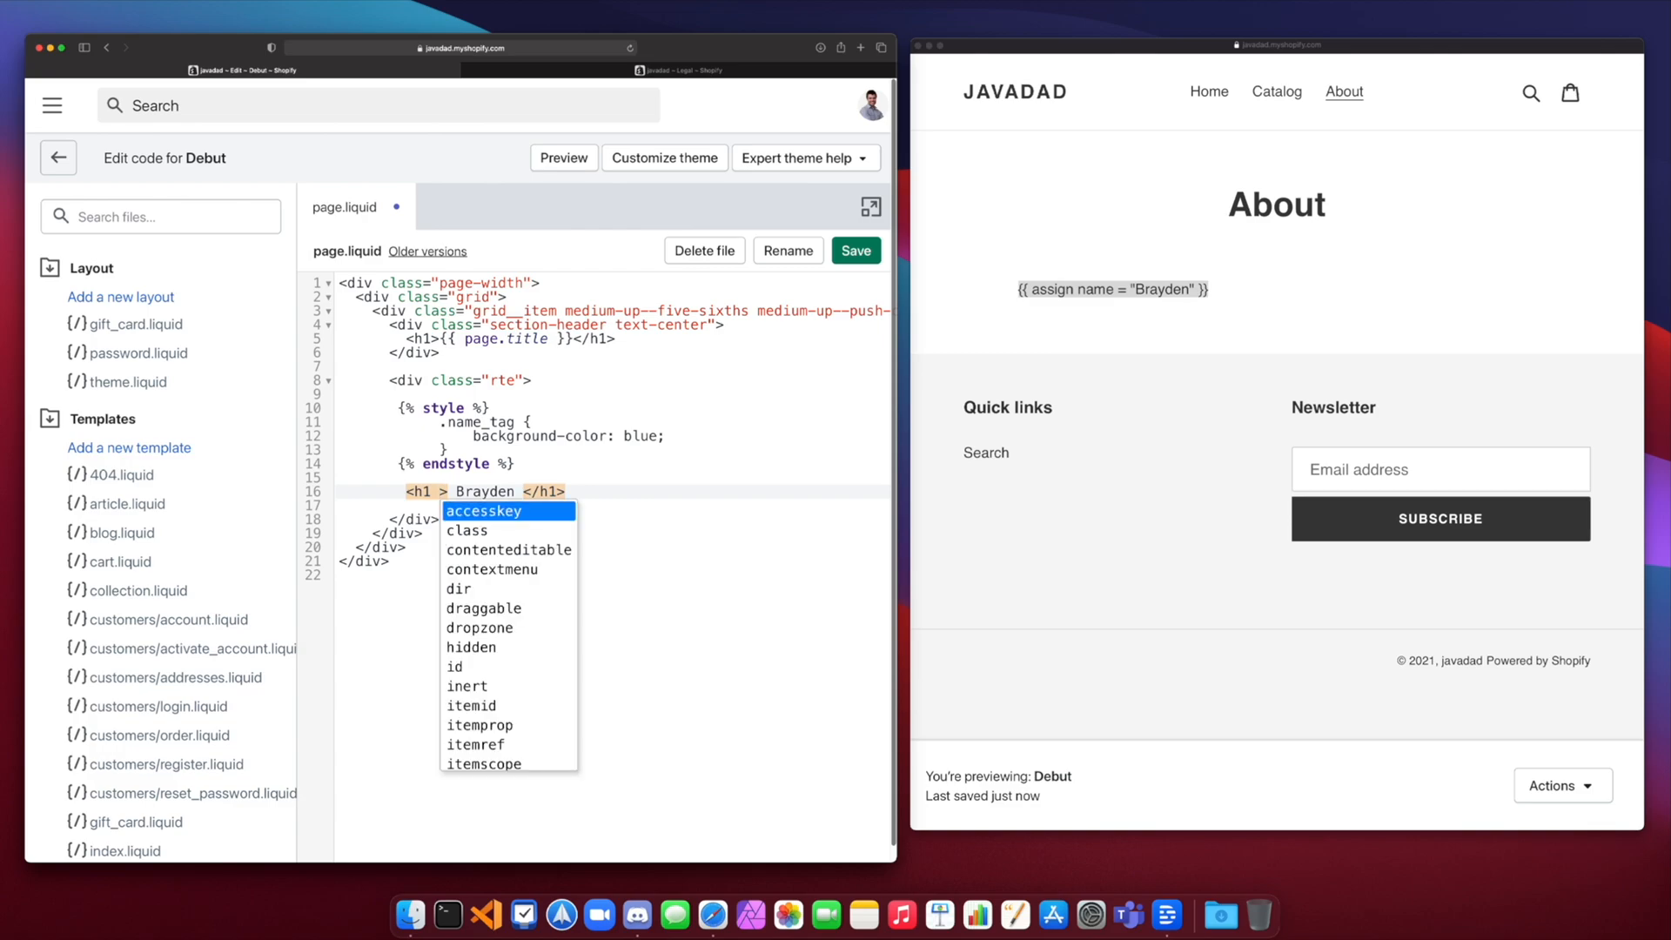
# Step: Give the Brayden heading class name_tag and save, then save the cleared page.liquid
pyautogui.click(465, 530)
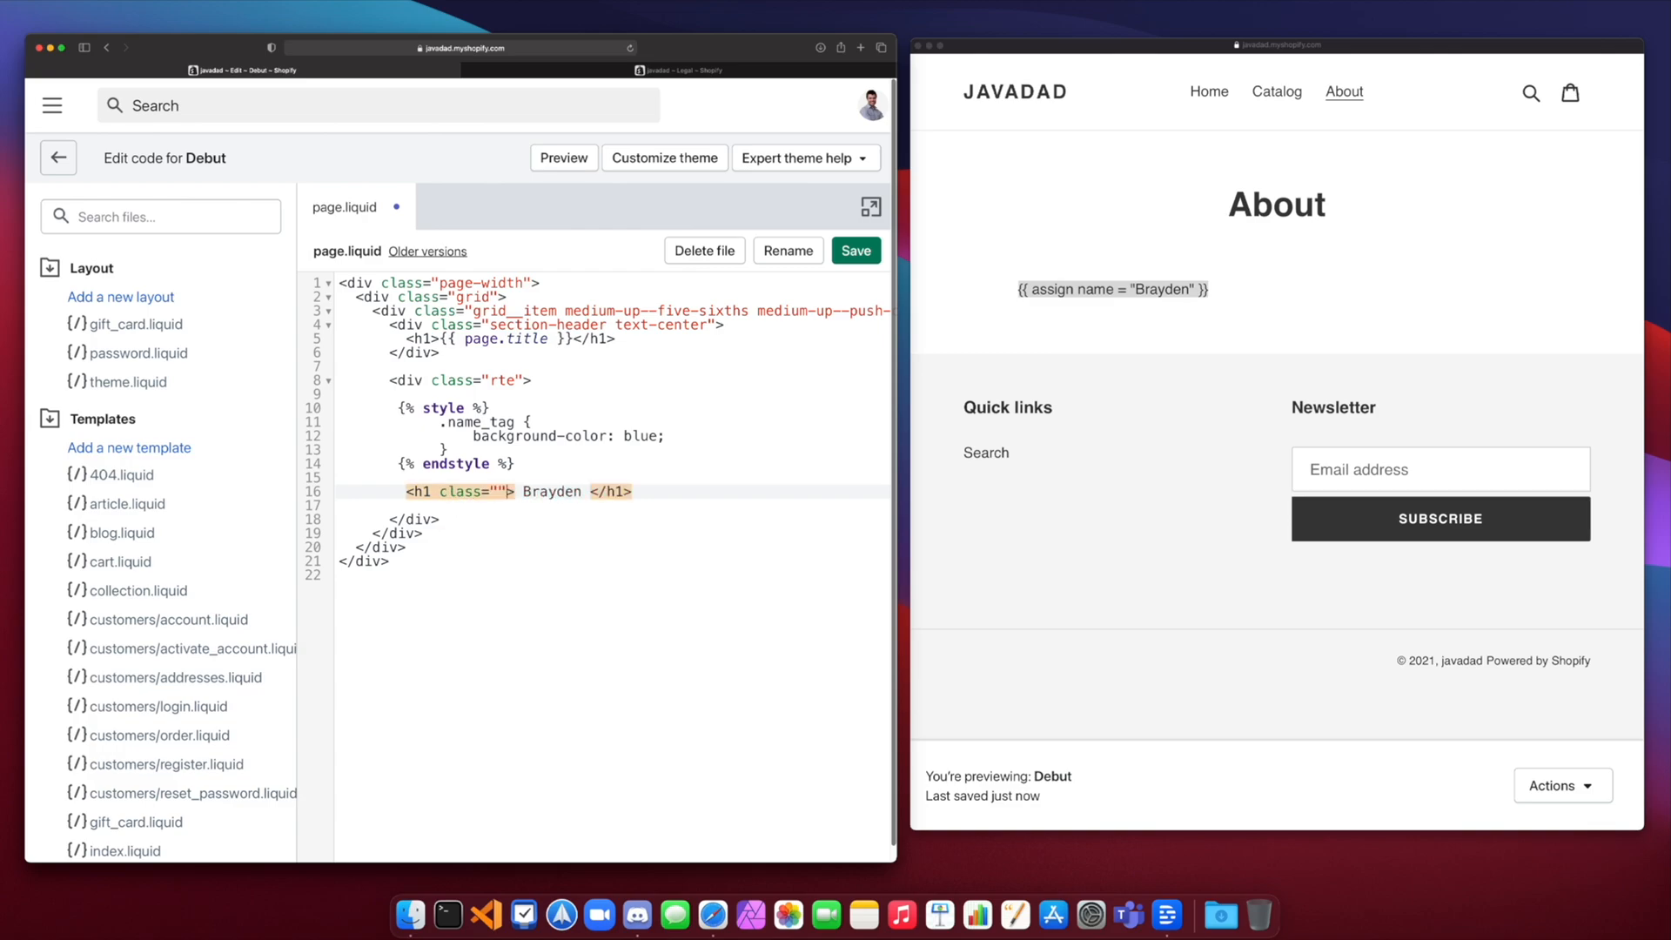
pyautogui.write('name_tag')
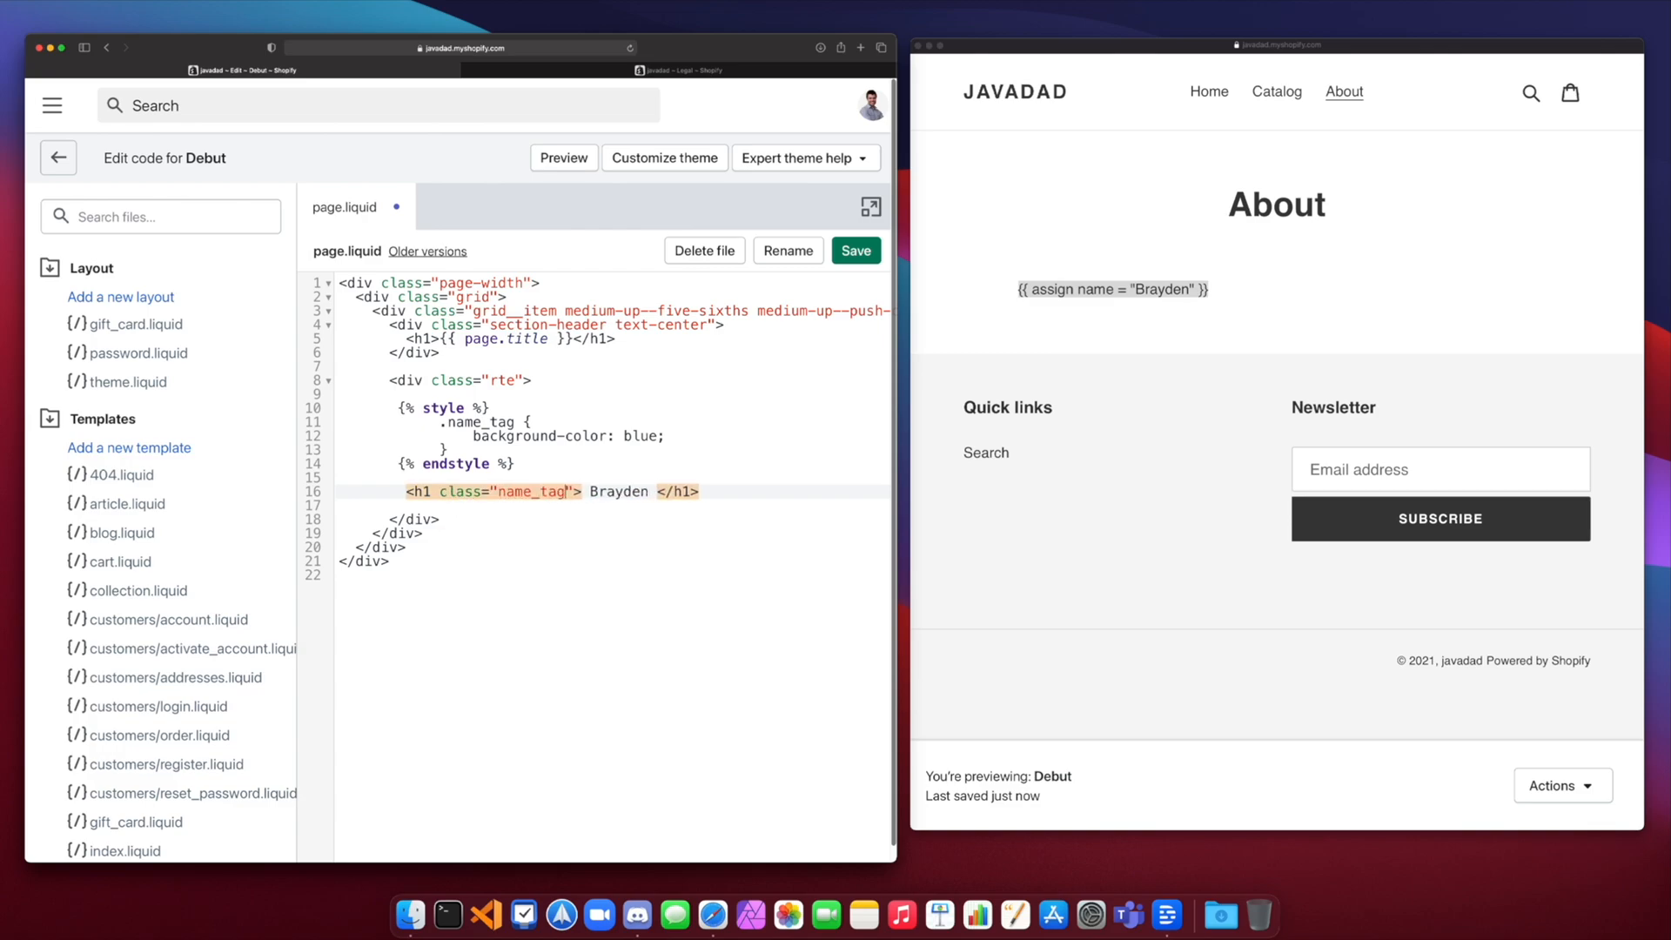
pyautogui.click(854, 250)
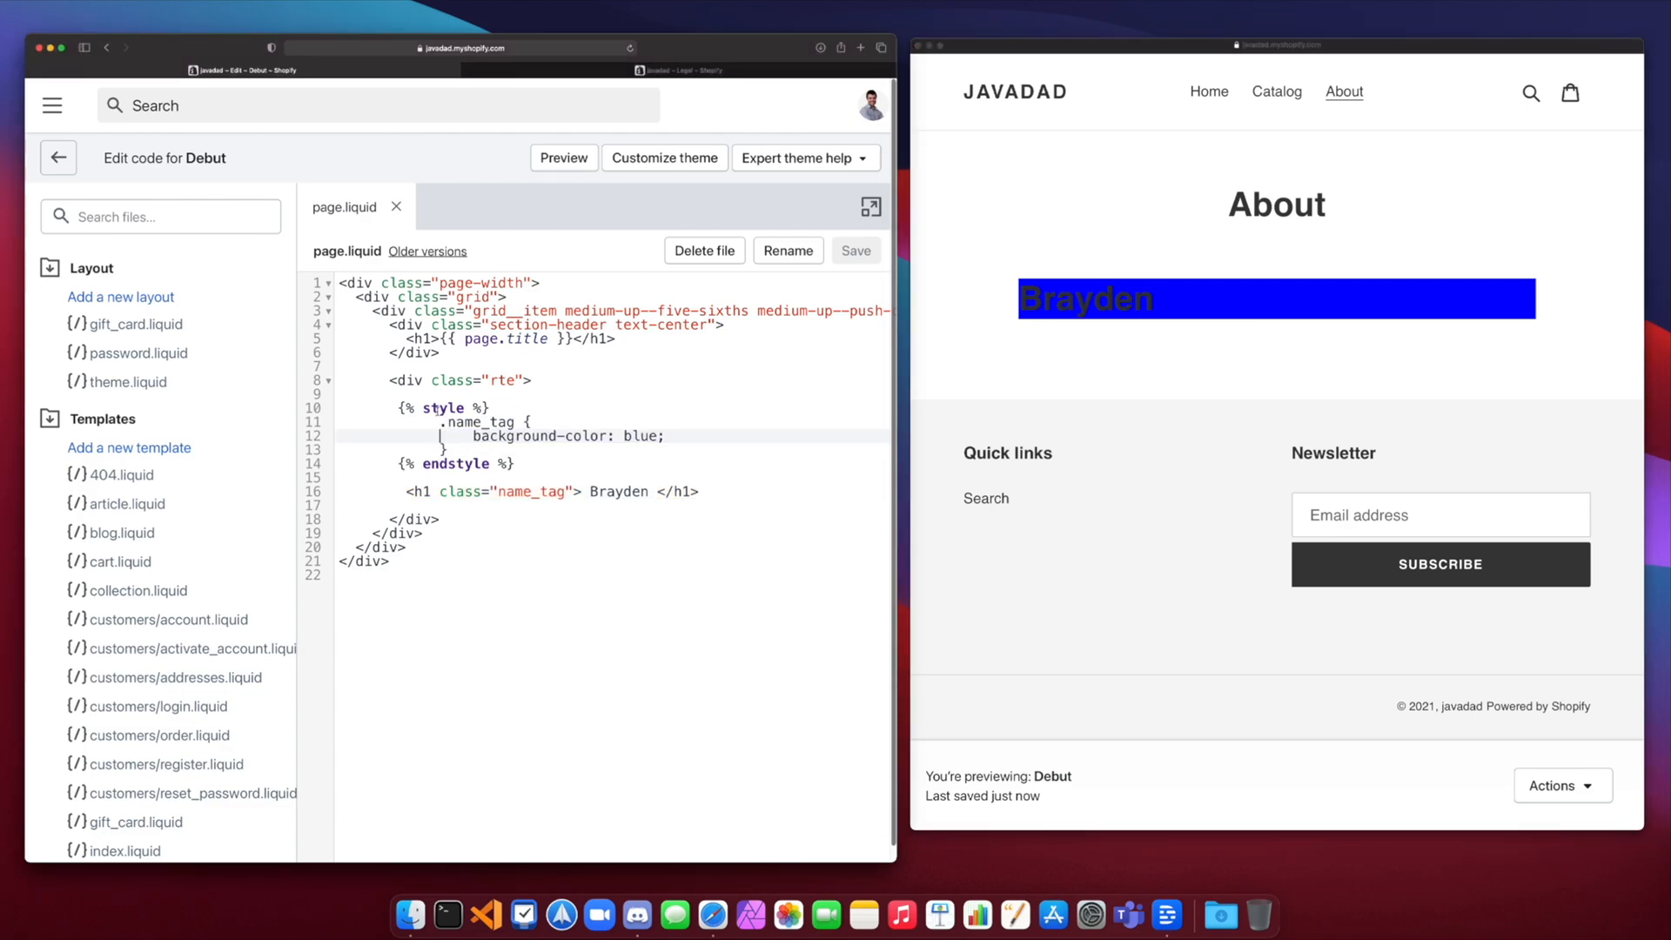
pyautogui.click(490, 407)
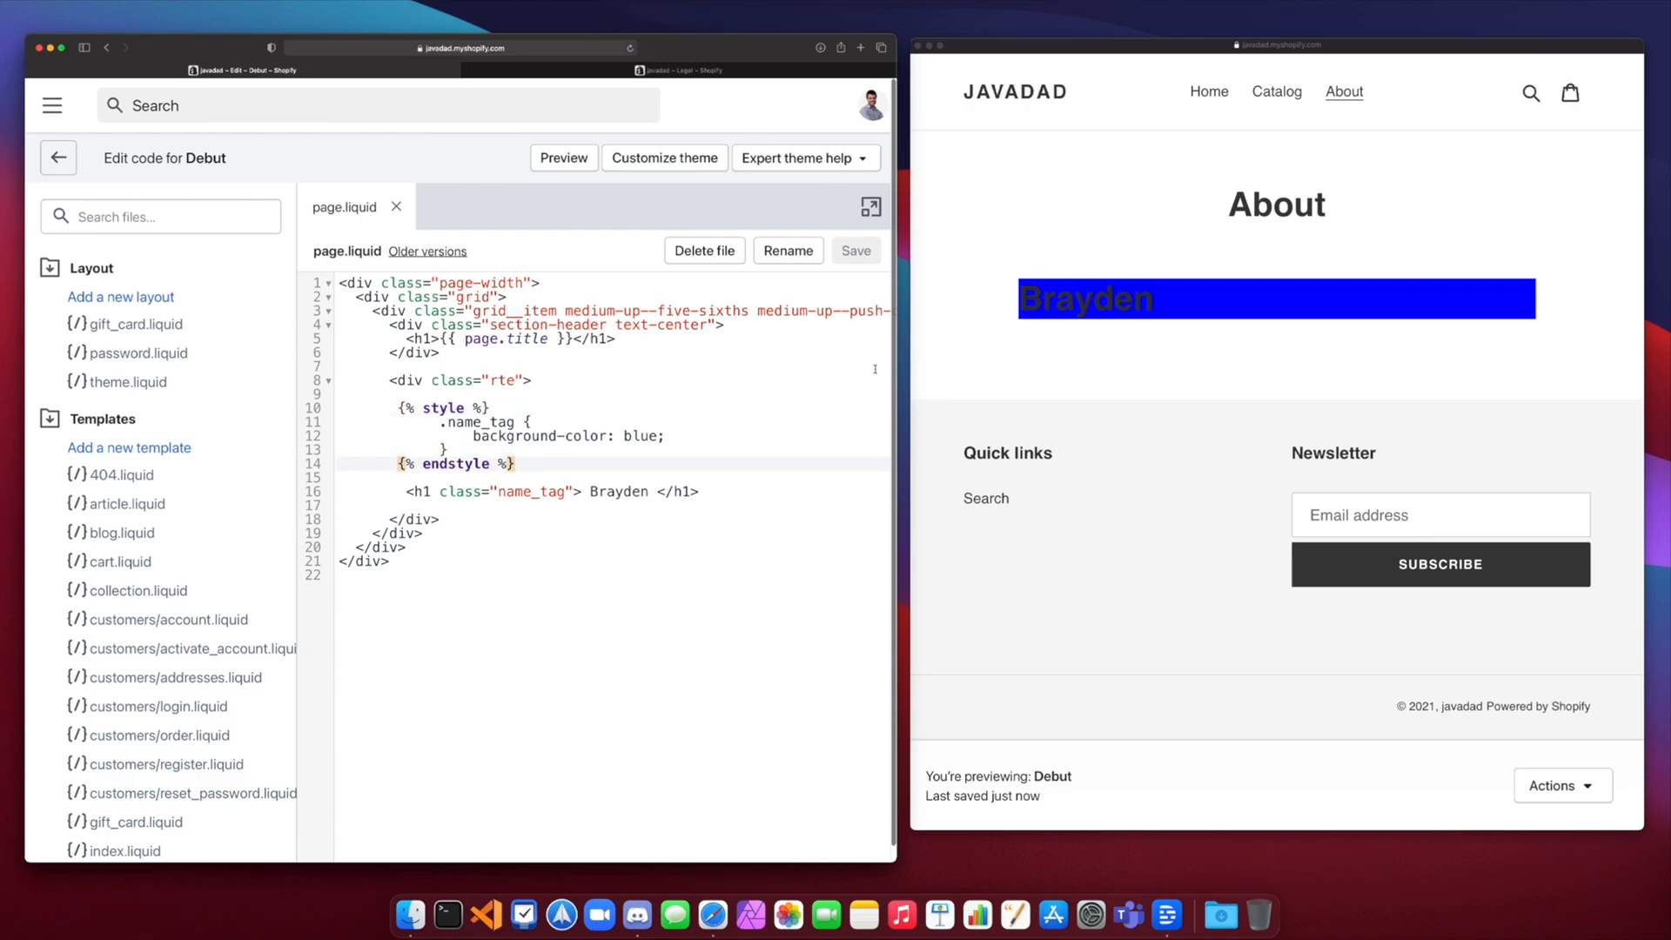
pyautogui.click(854, 250)
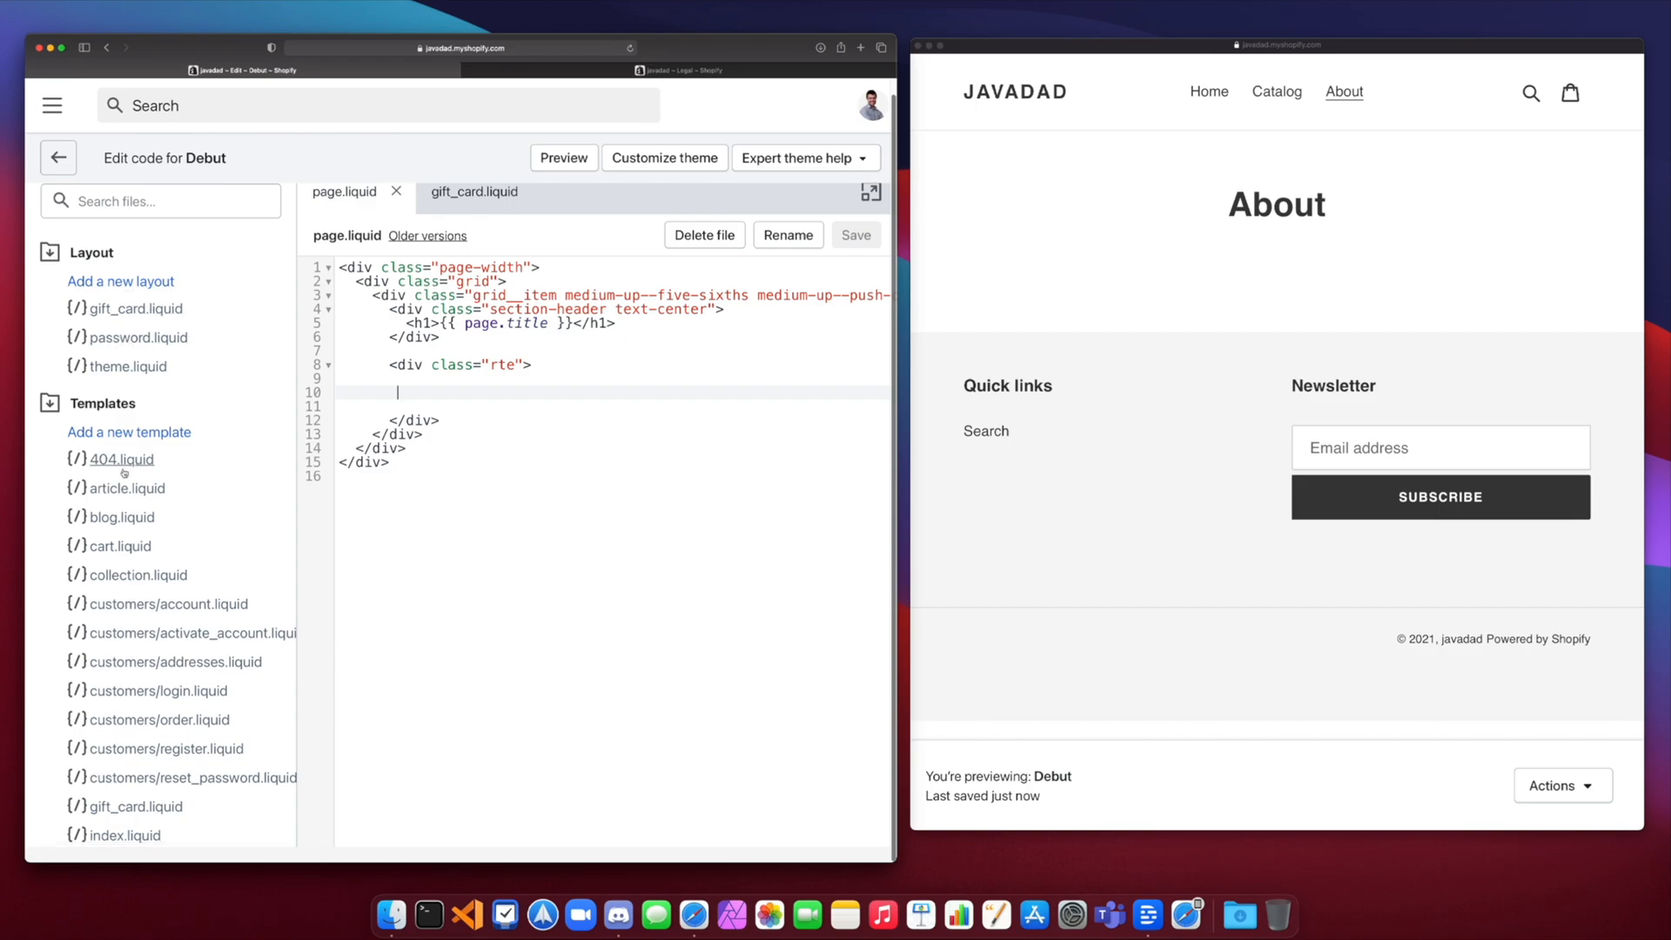
pyautogui.scroll(-3)
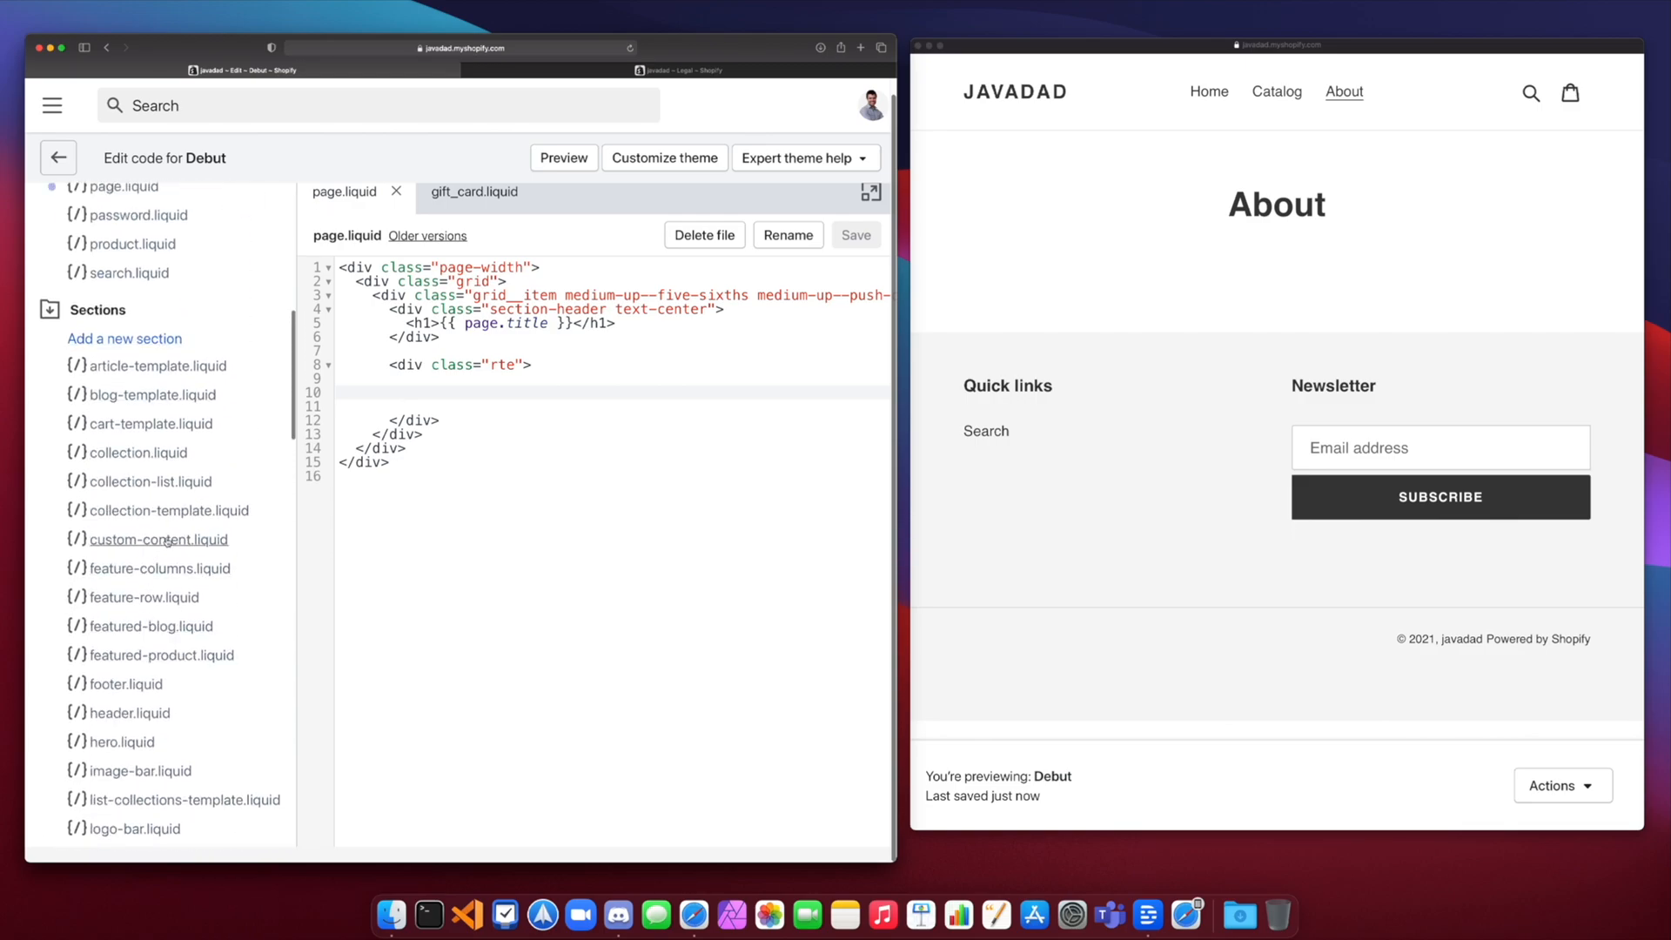
pyautogui.scroll(-3)
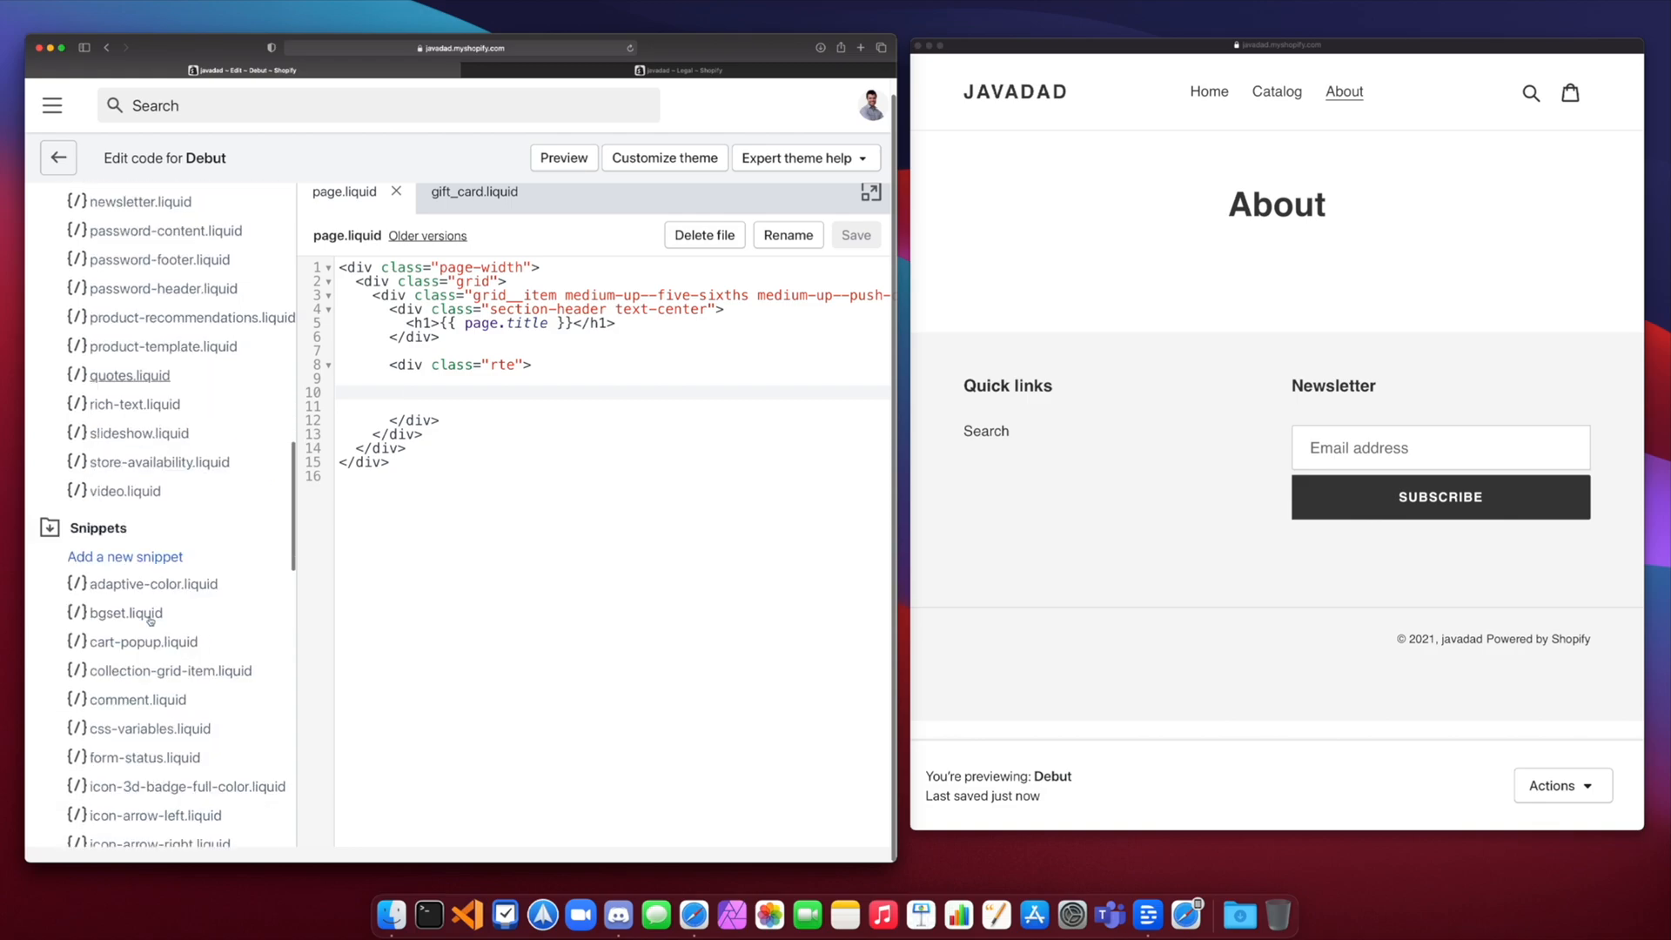
pyautogui.scroll(-3)
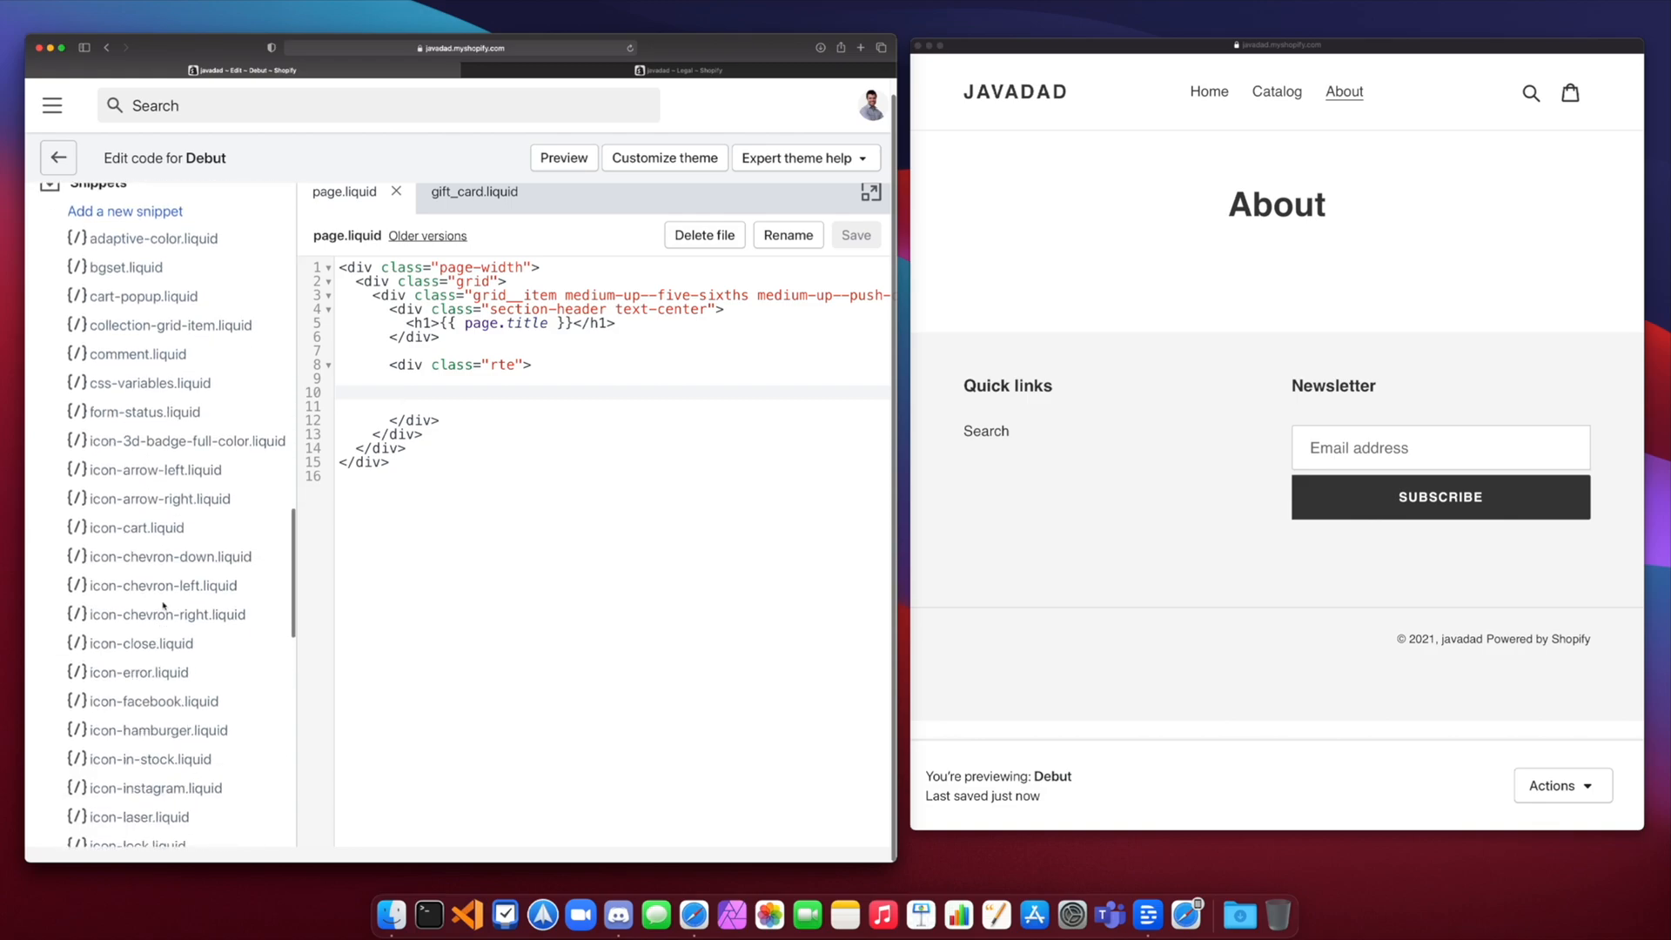
pyautogui.scroll(-3)
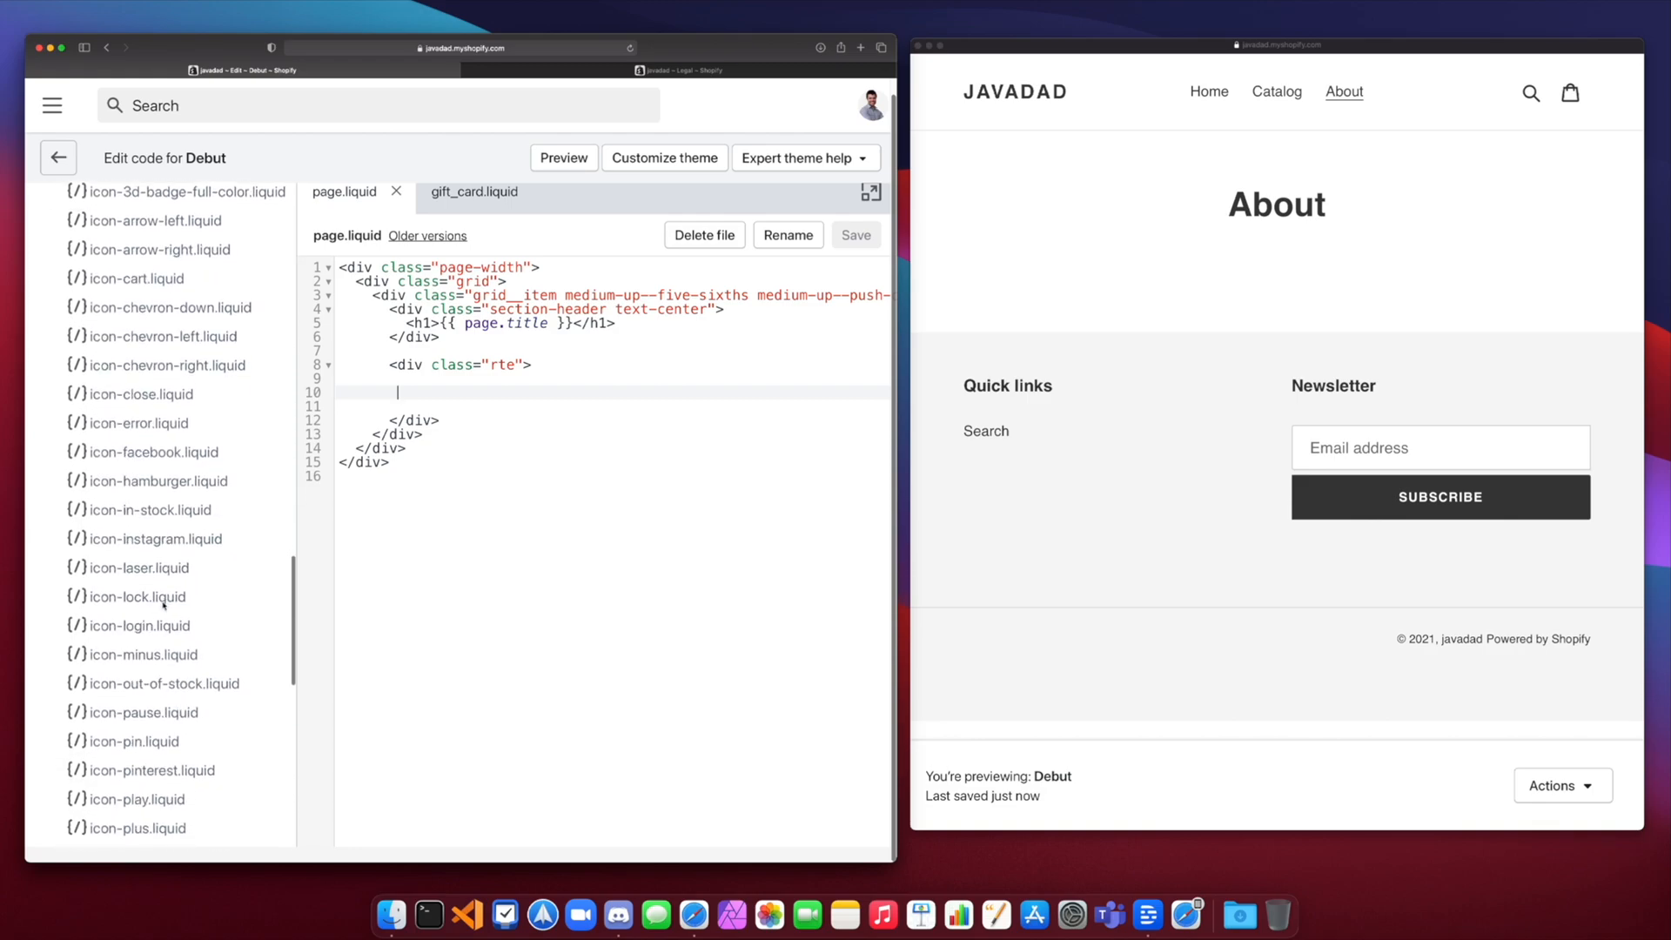
pyautogui.scroll(-3)
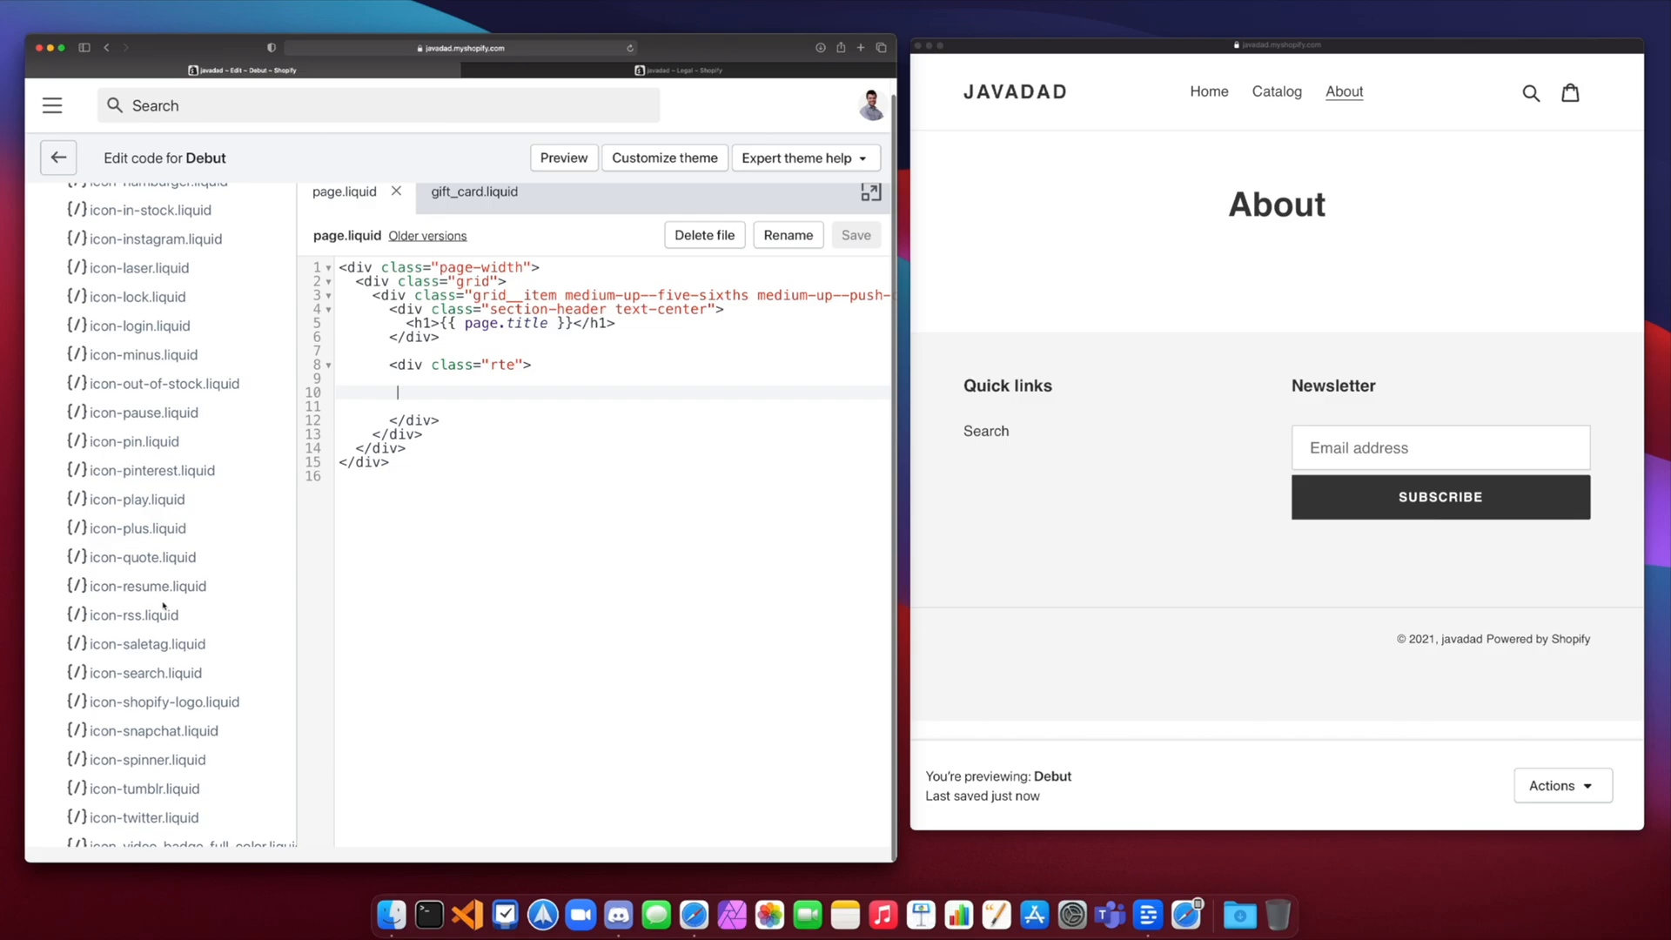
pyautogui.scroll(-3)
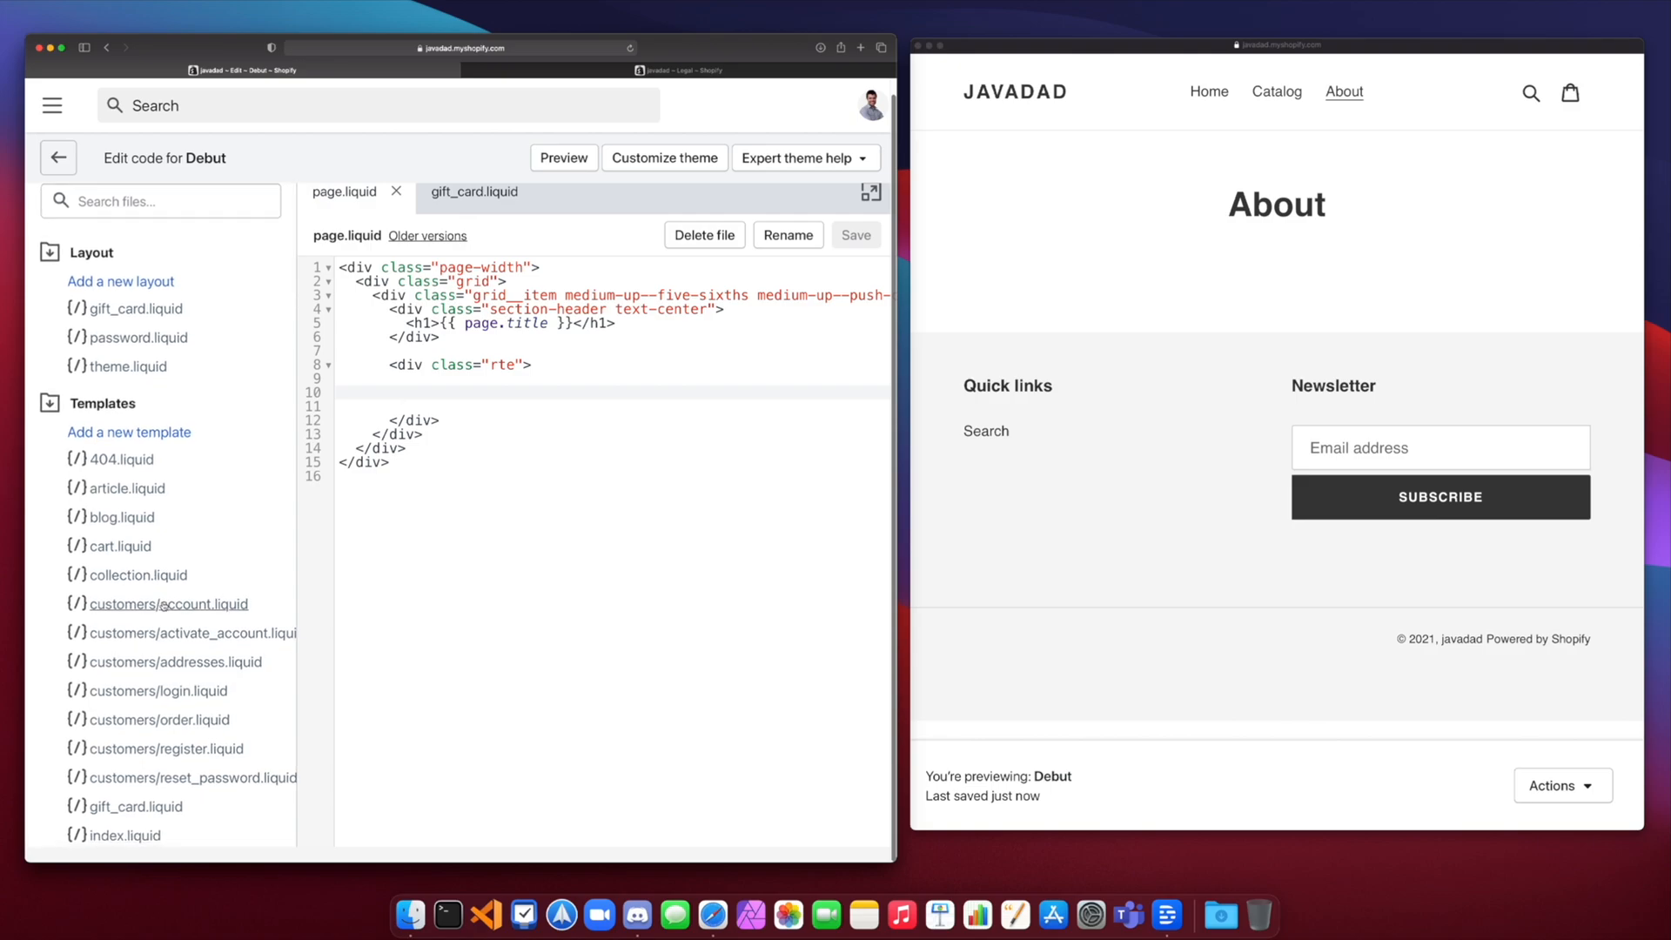
pyautogui.click(400, 393)
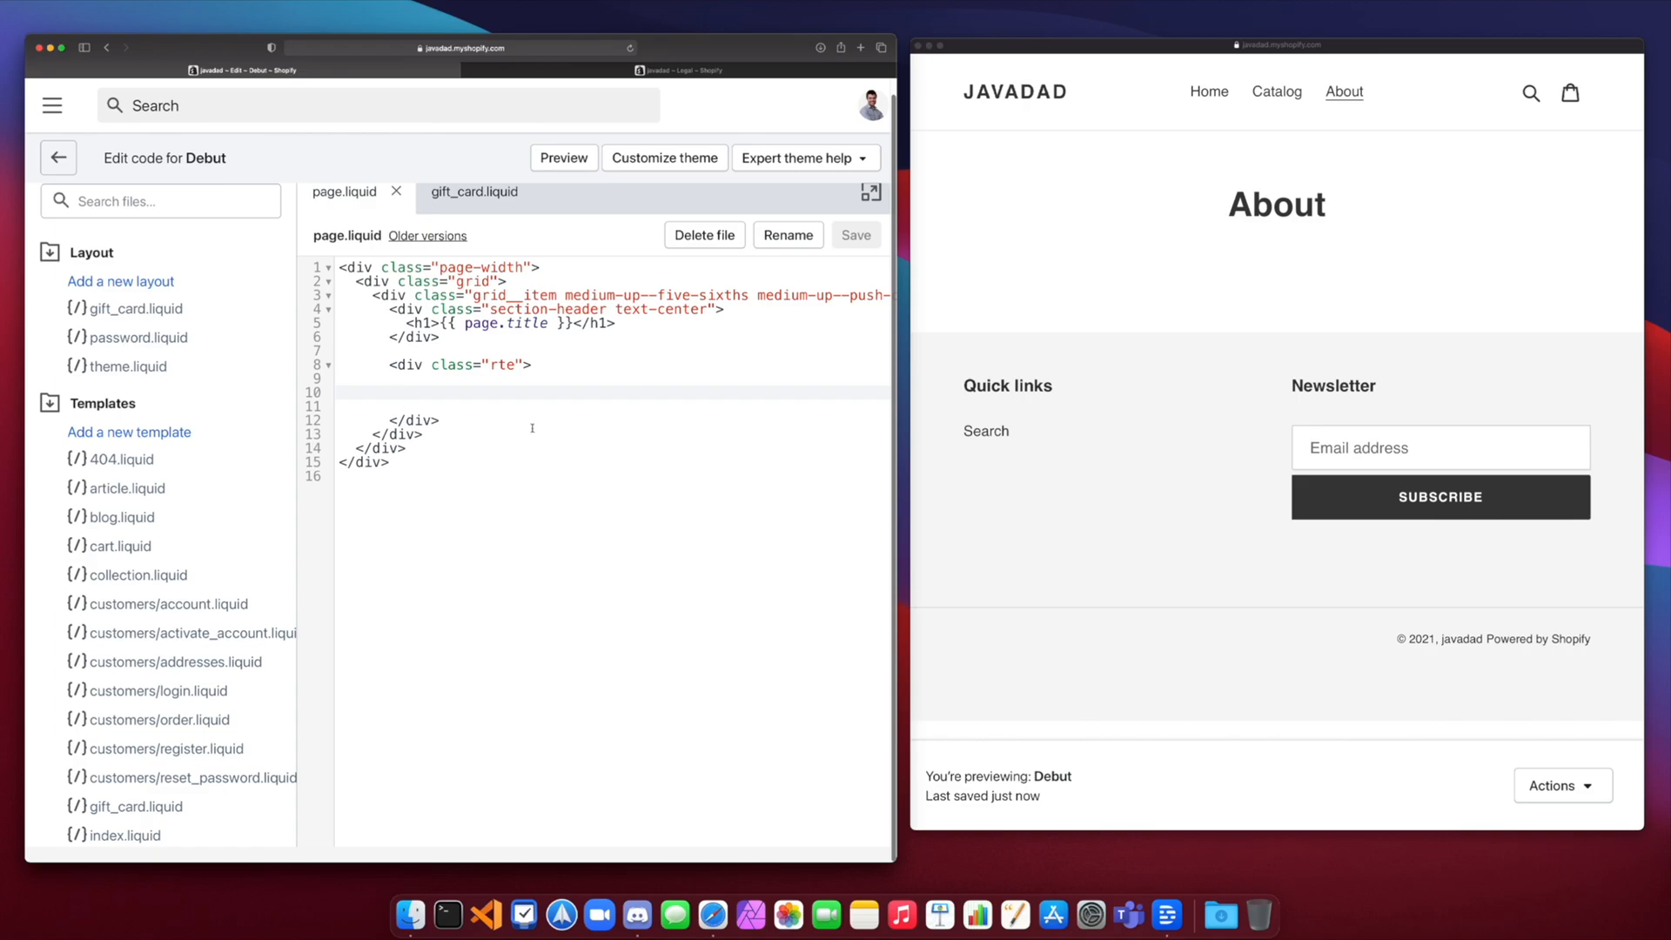
# Step: Enter {% layout 'gift_card' %} on line 10 and save to refresh the preview
pyautogui.write('{')
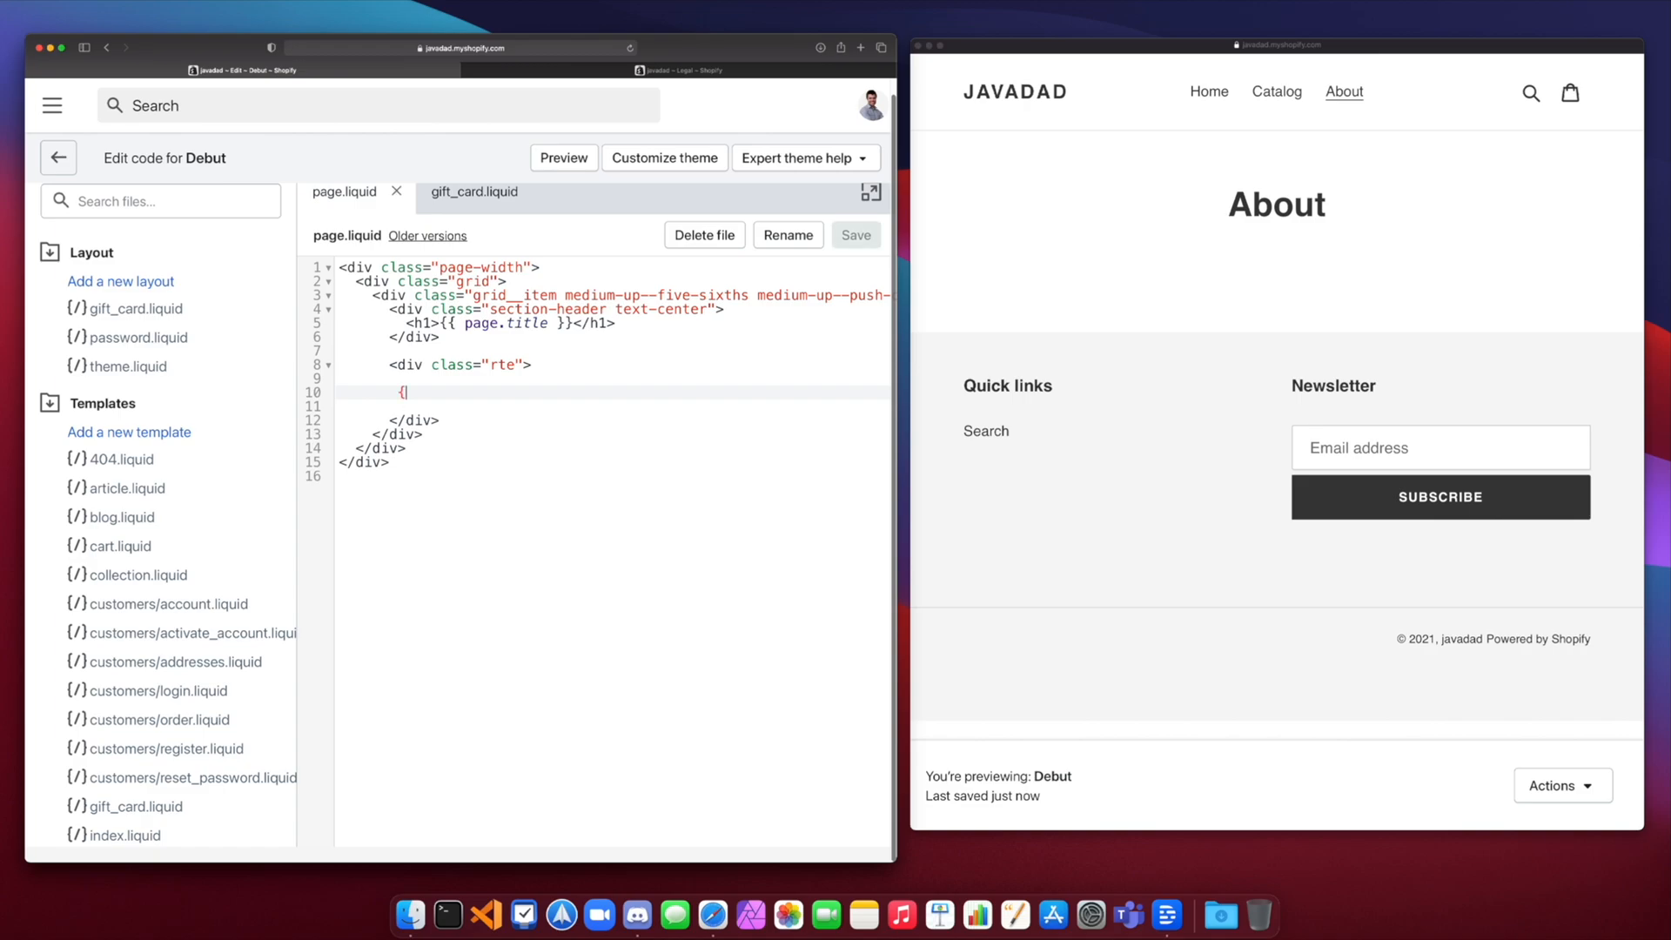
pyautogui.write("% layout '")
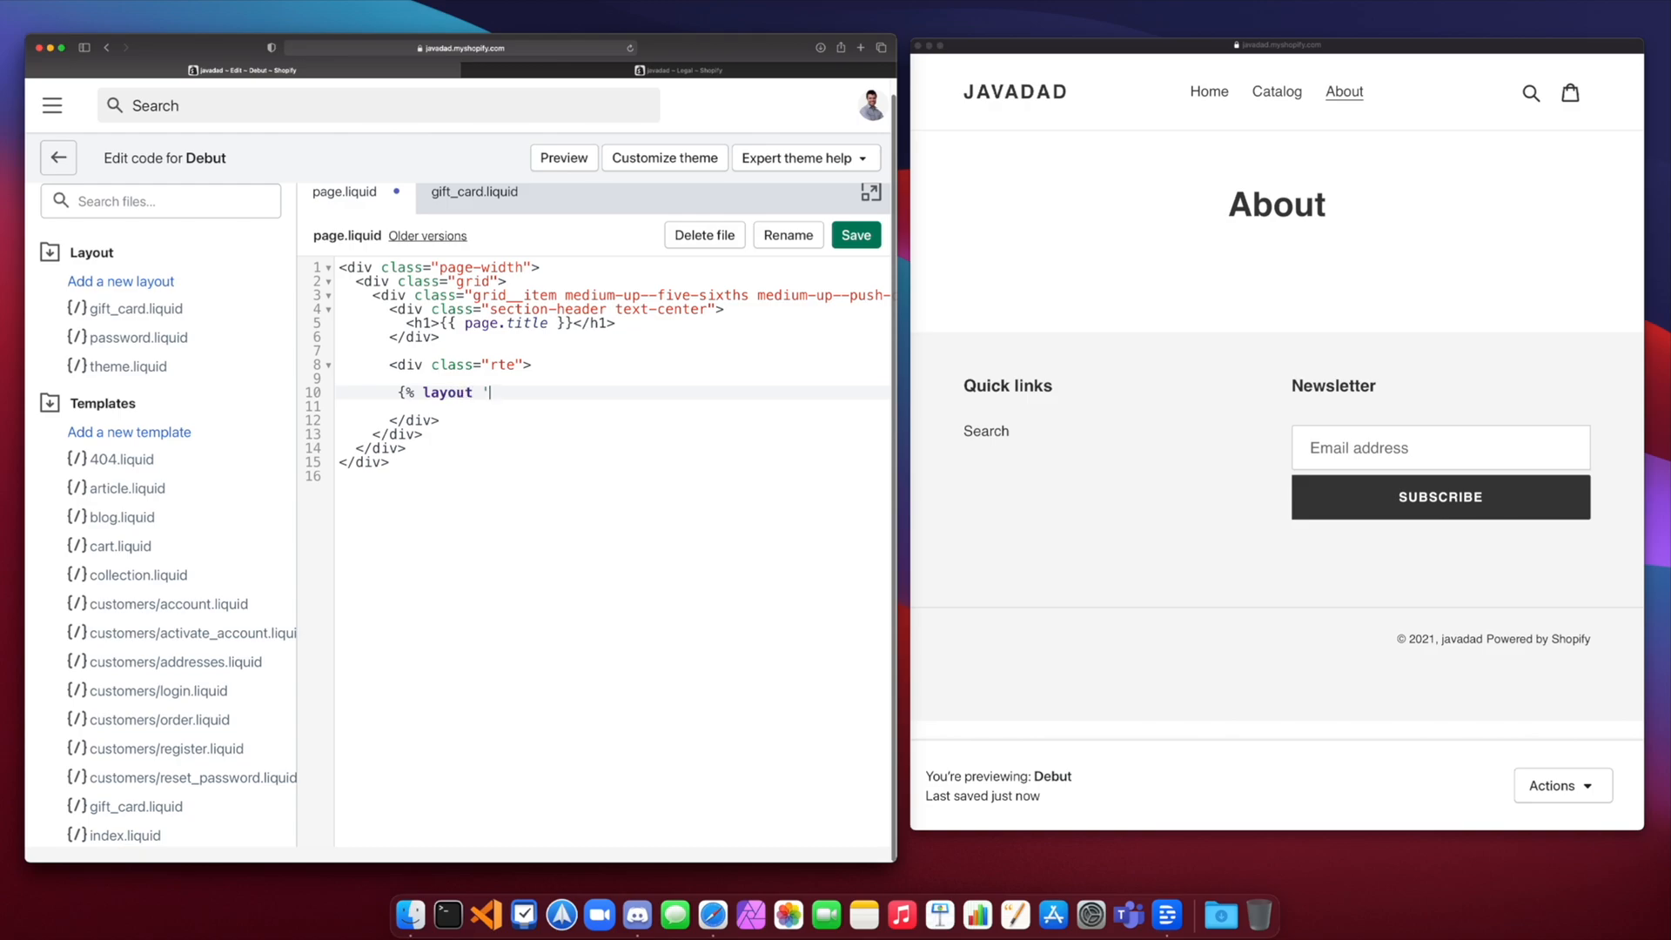
pyautogui.write('gif')
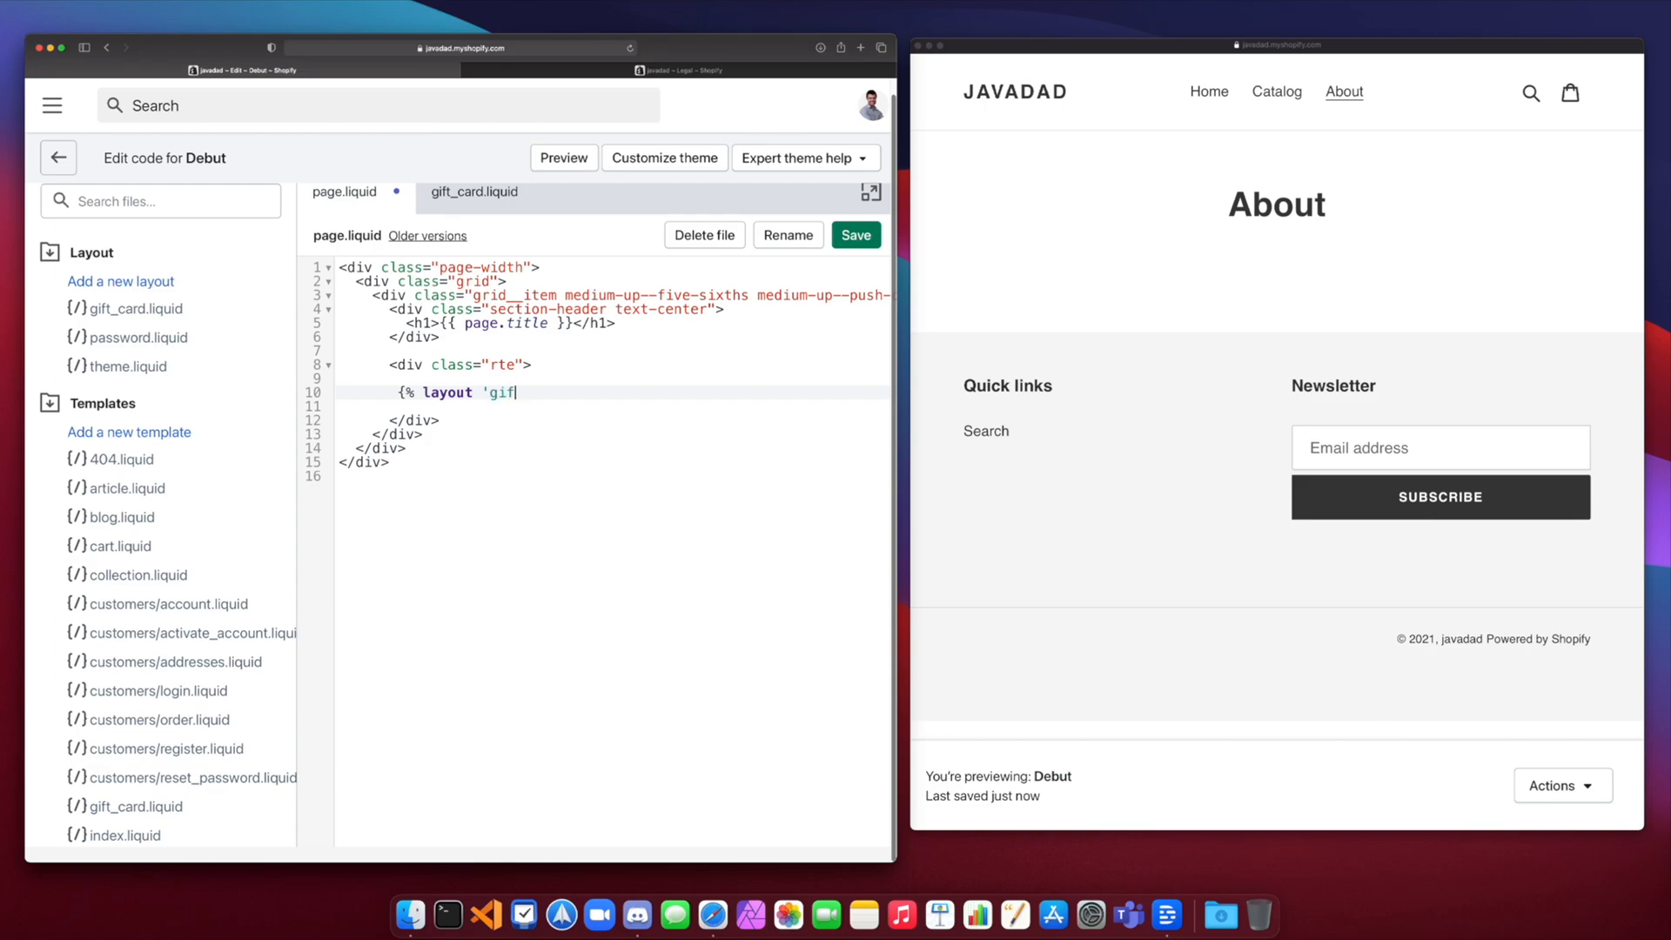
pyautogui.write('t_card')
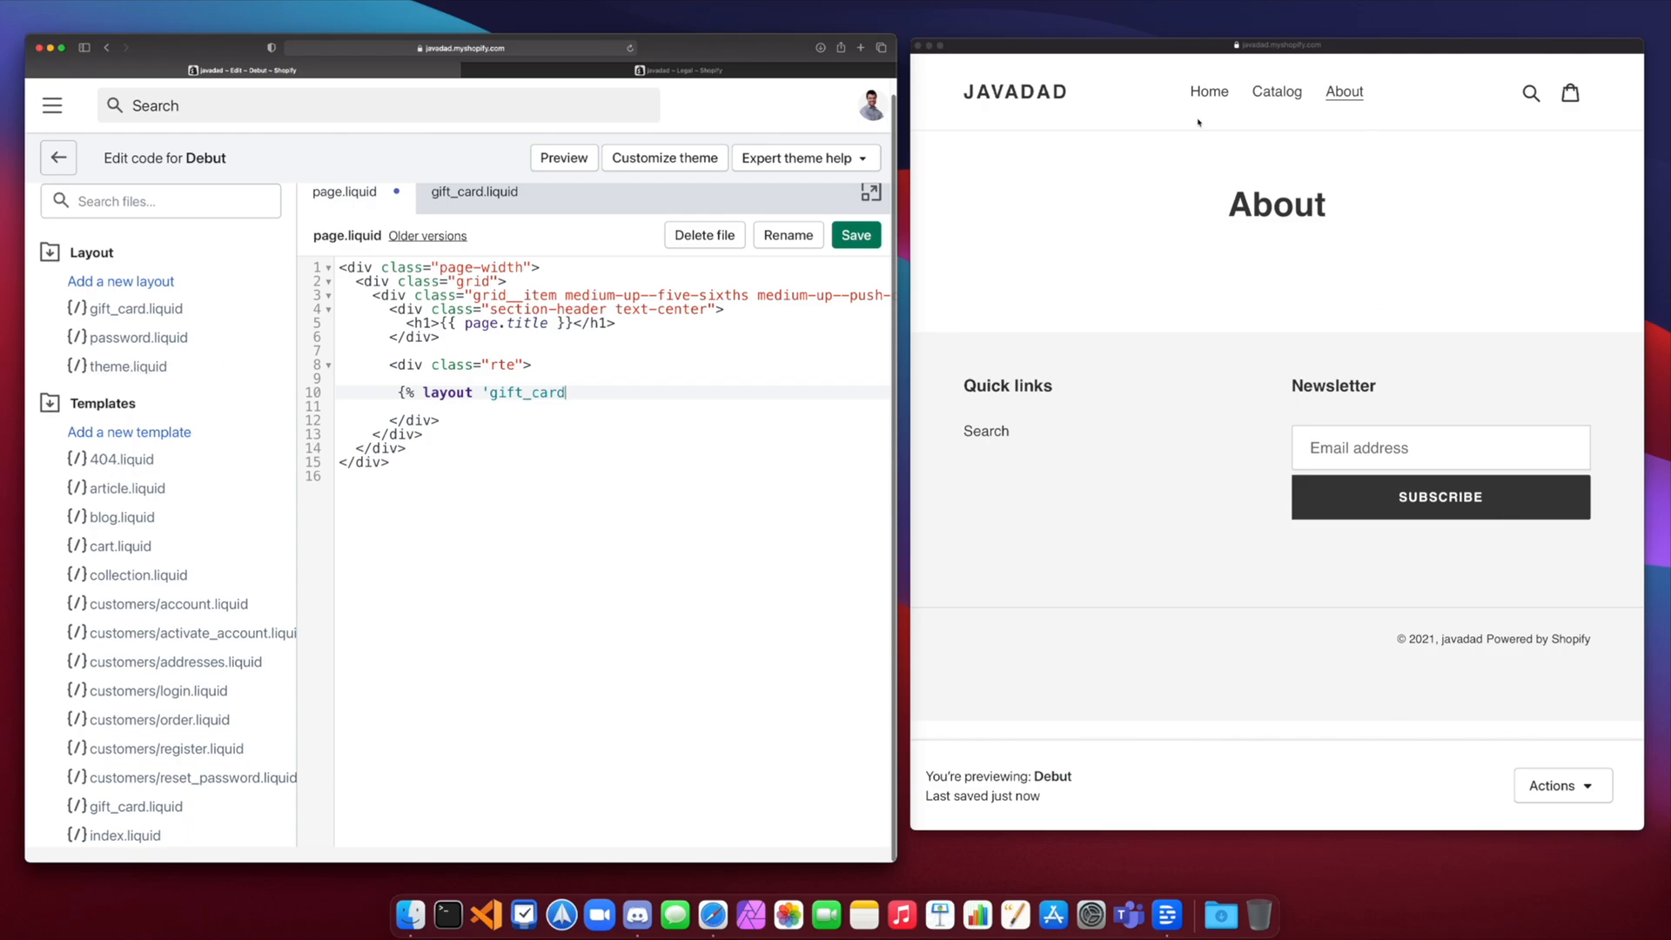
pyautogui.write("'")
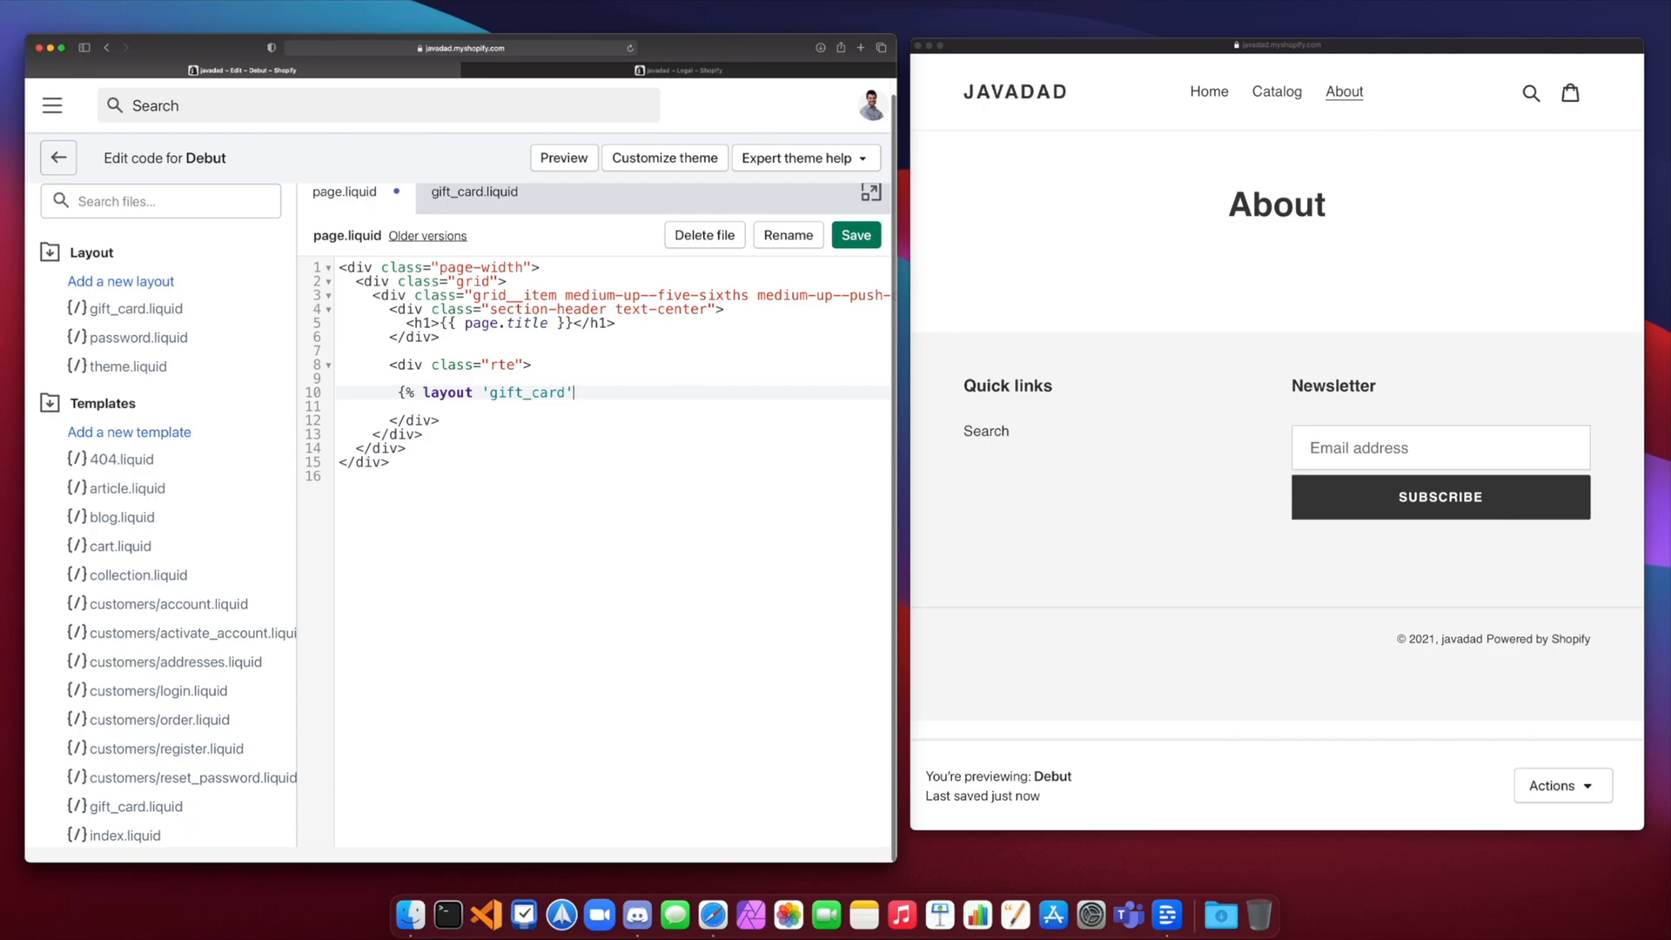
pyautogui.write('%}')
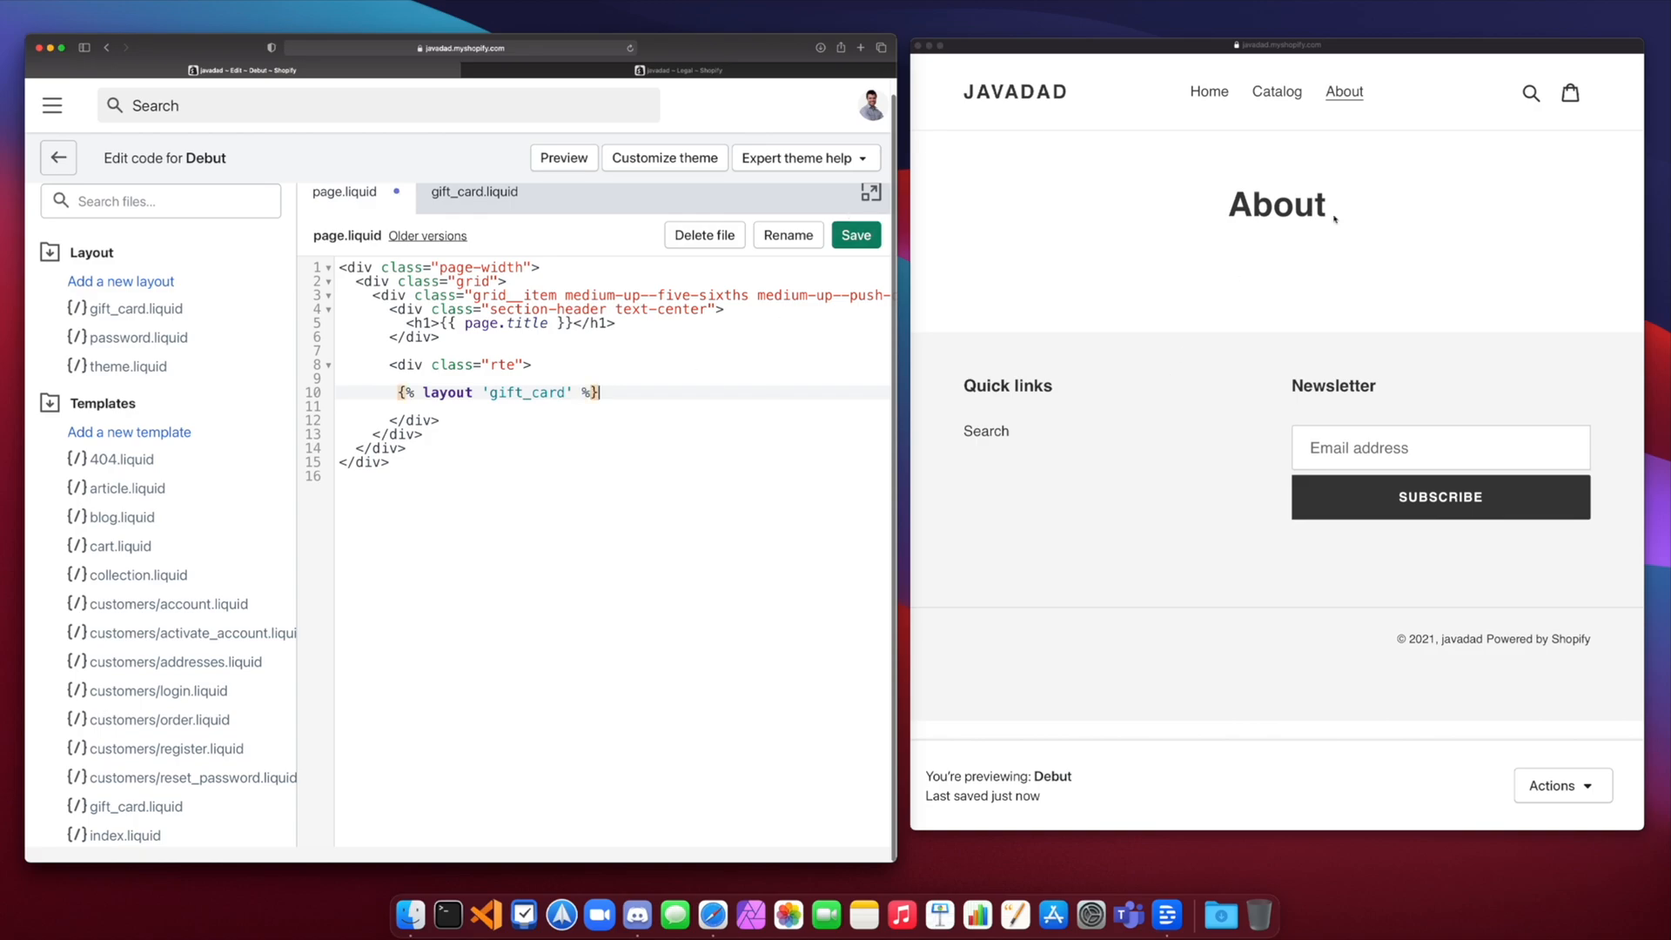
pyautogui.click(855, 234)
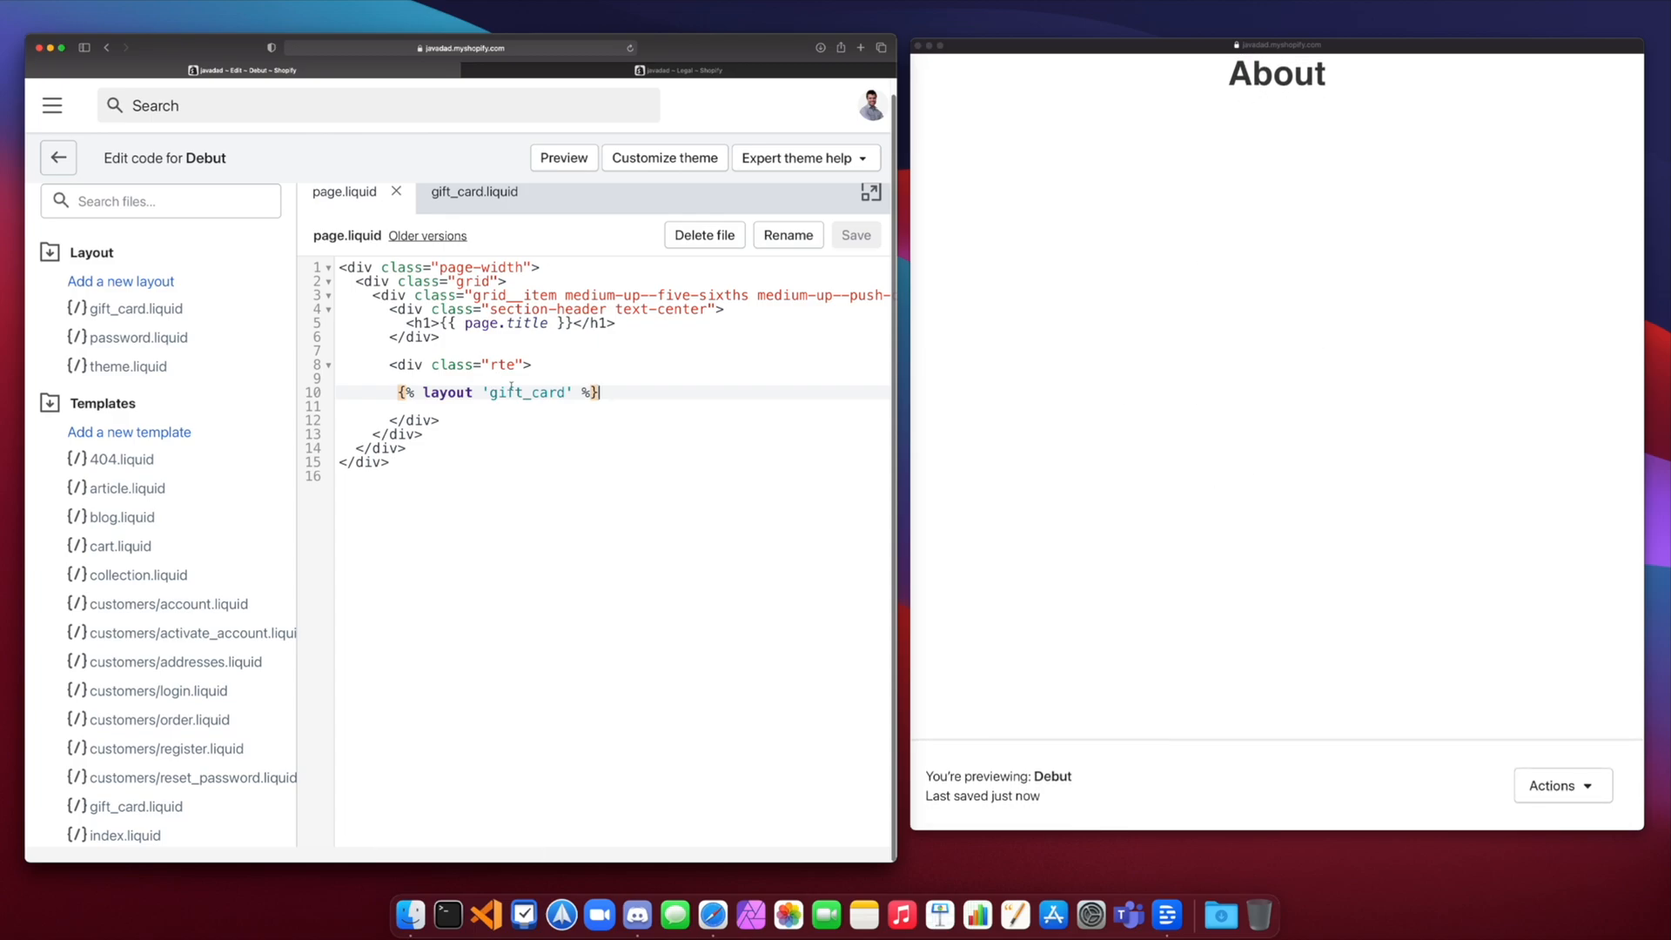
# Step: Change line 10 to {% section 'footer' %} and save page.liquid
pyautogui.scroll(-3)
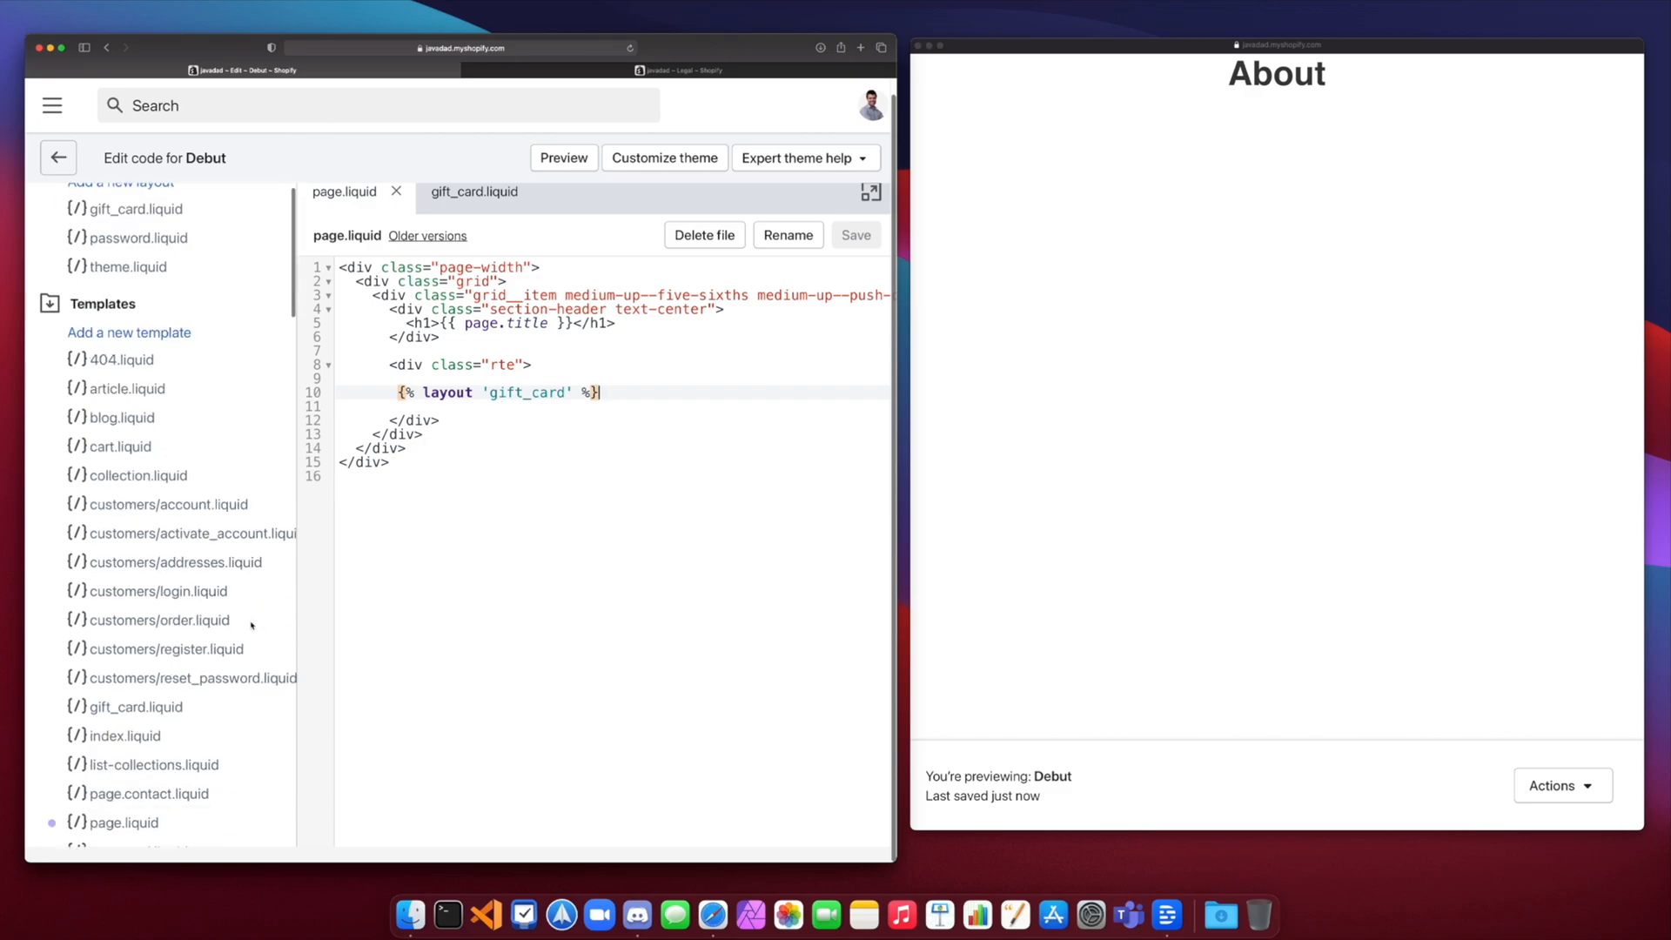
pyautogui.scroll(-3)
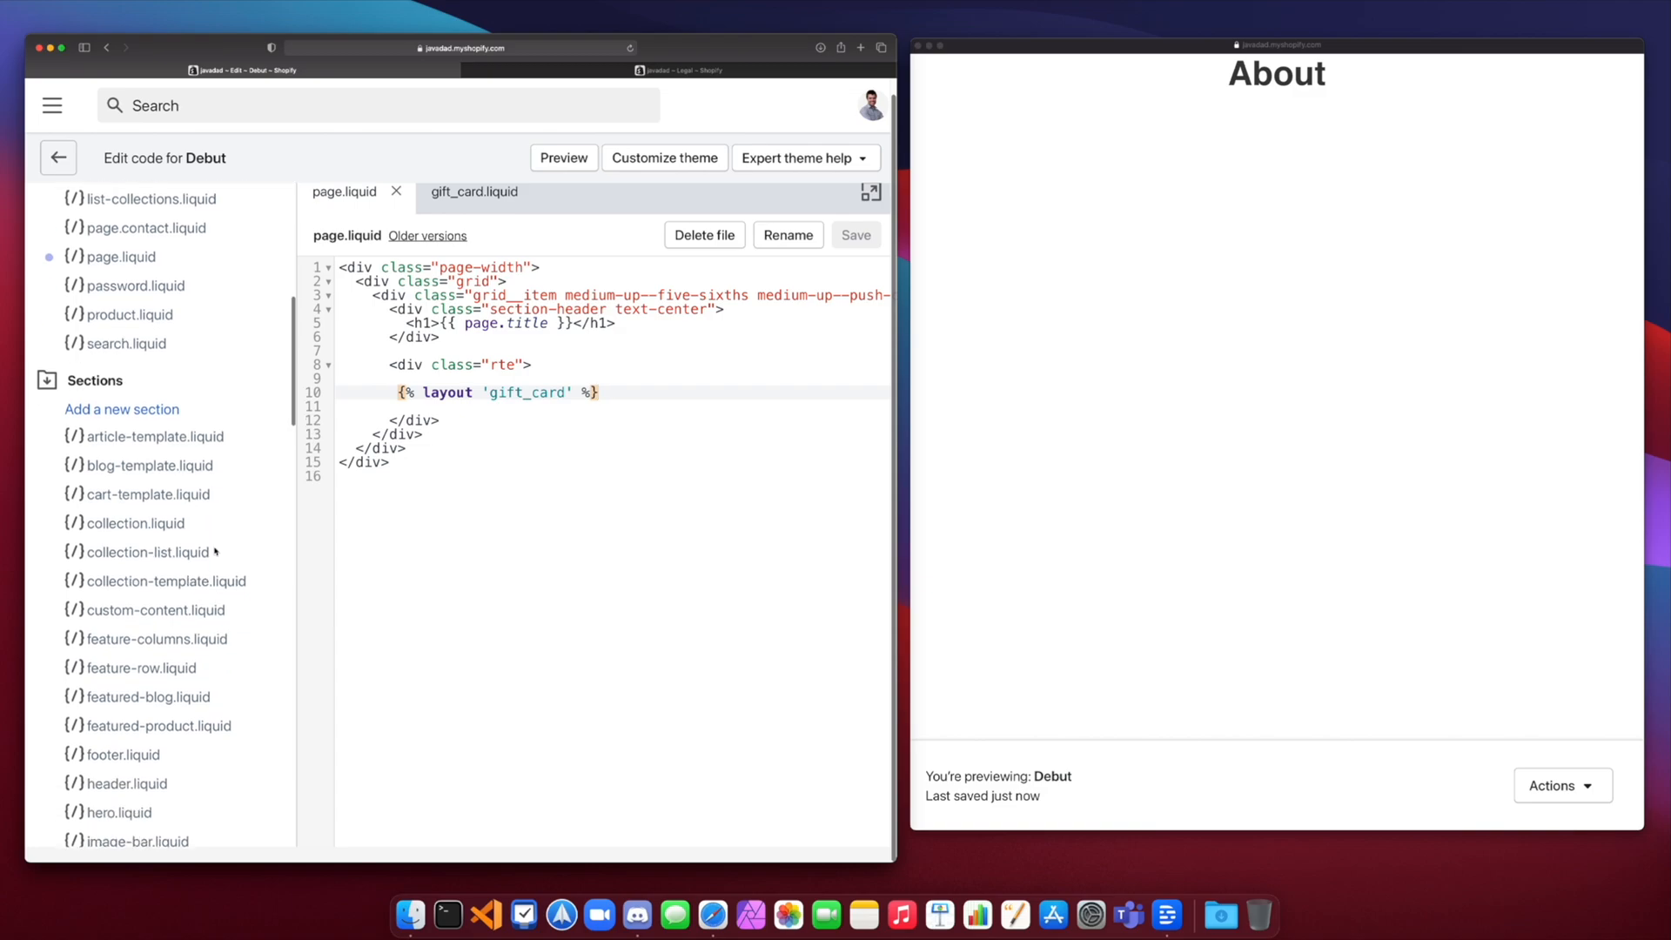
pyautogui.scroll(-3)
pyautogui.write('section')
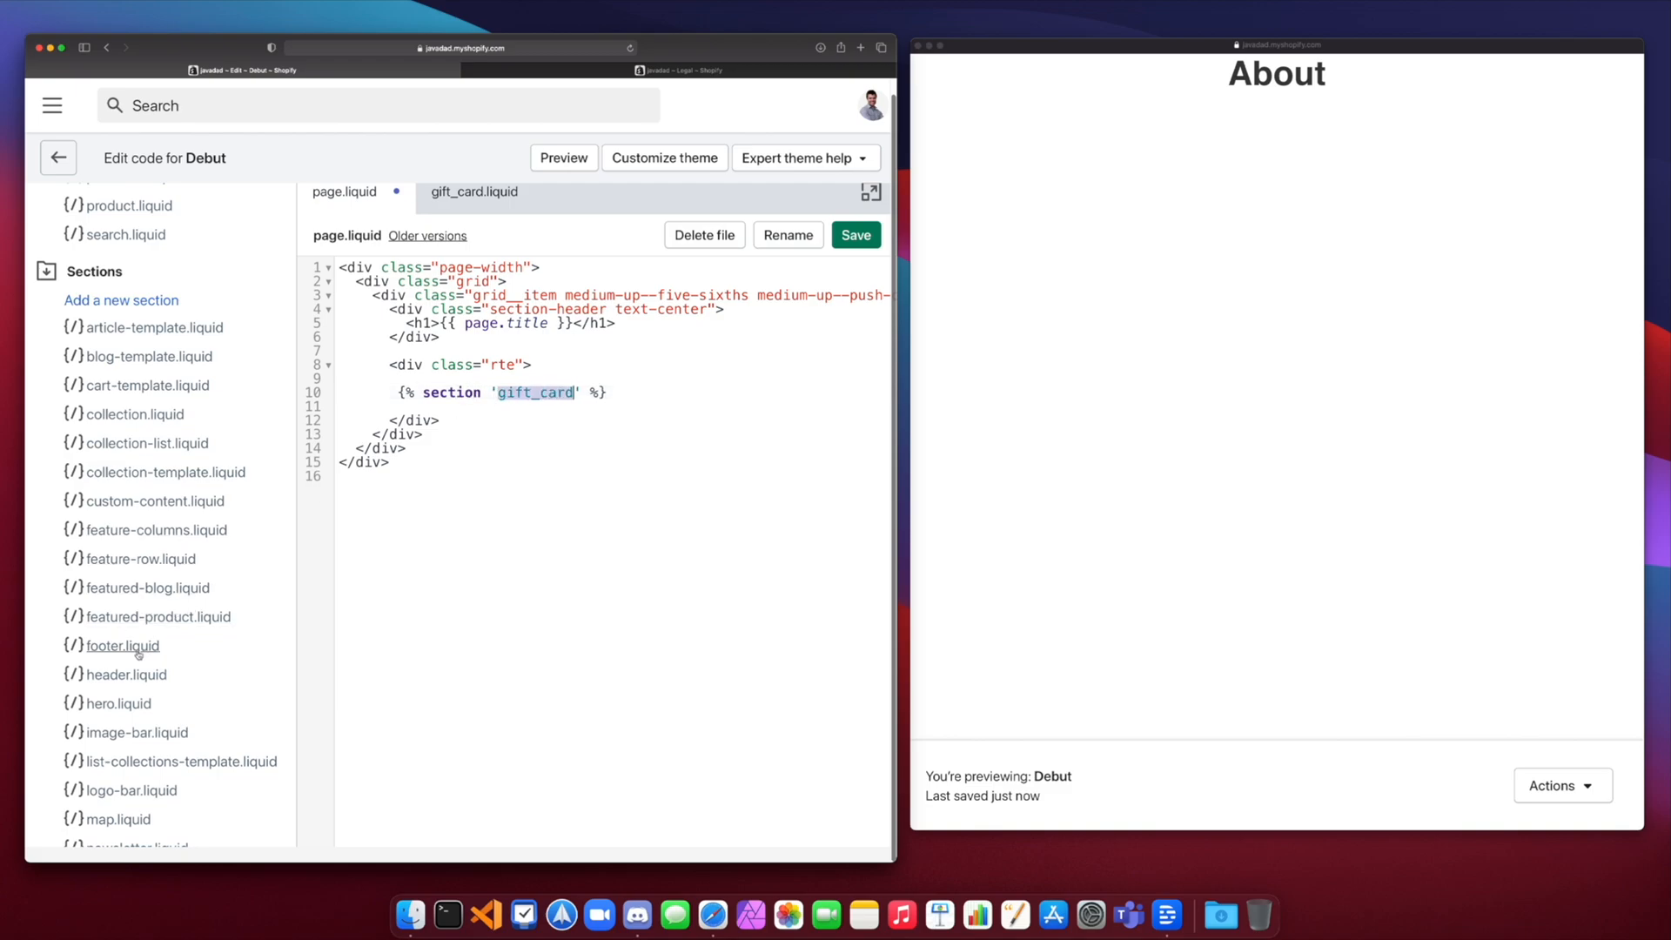
pyautogui.write('footer')
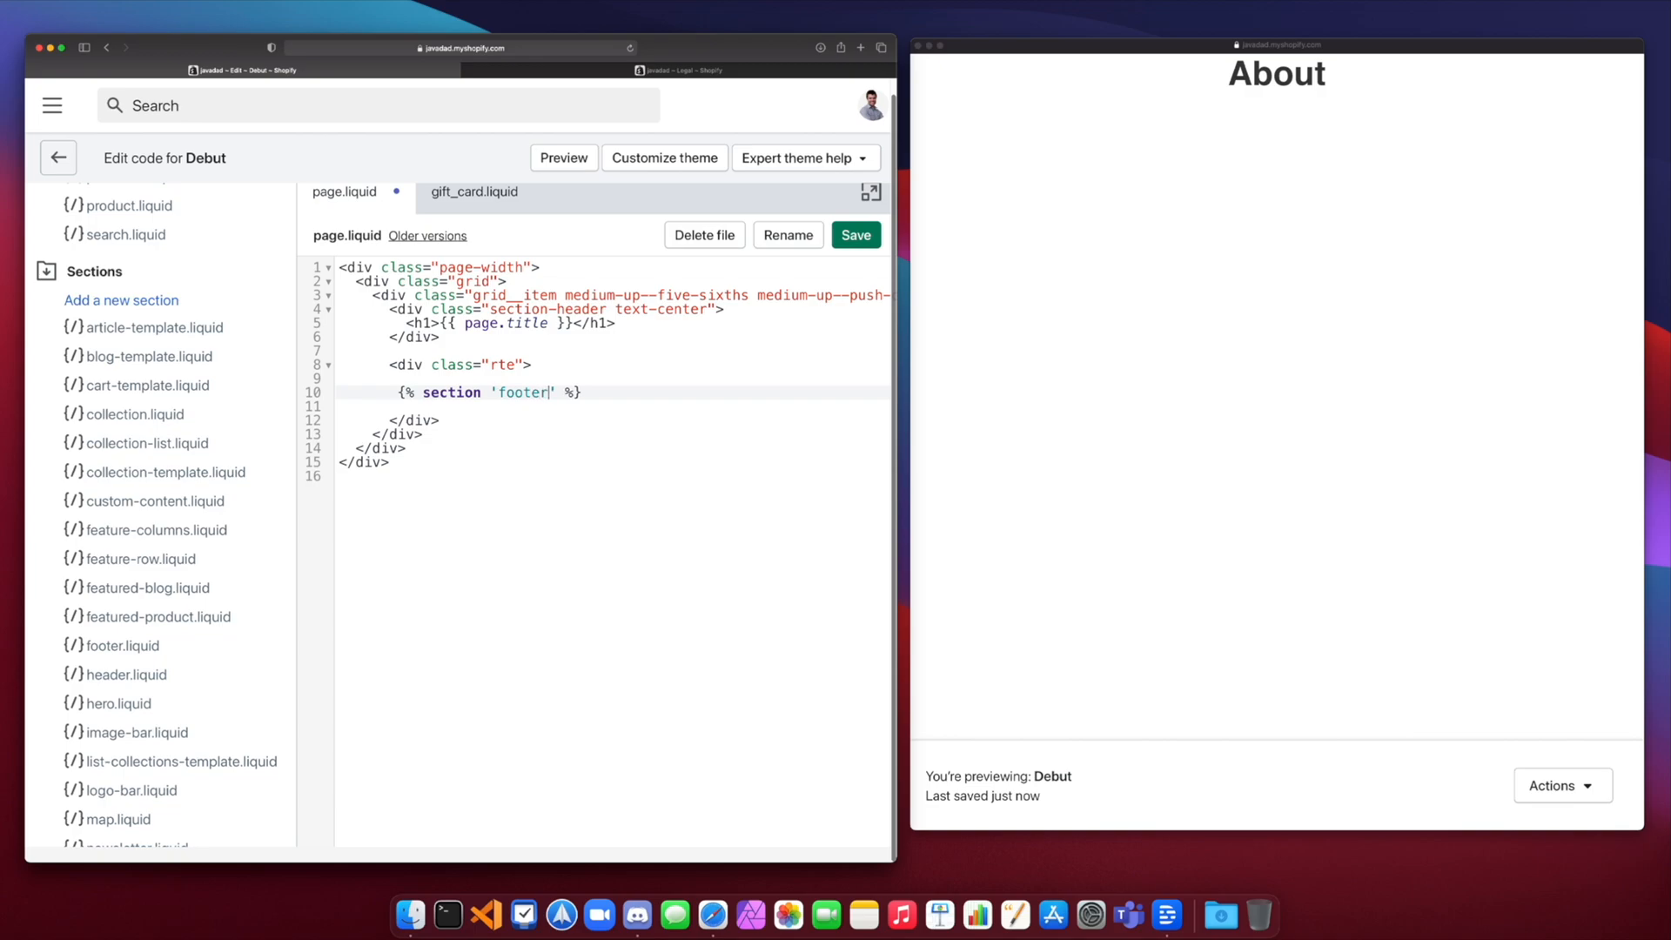
pyautogui.click(855, 234)
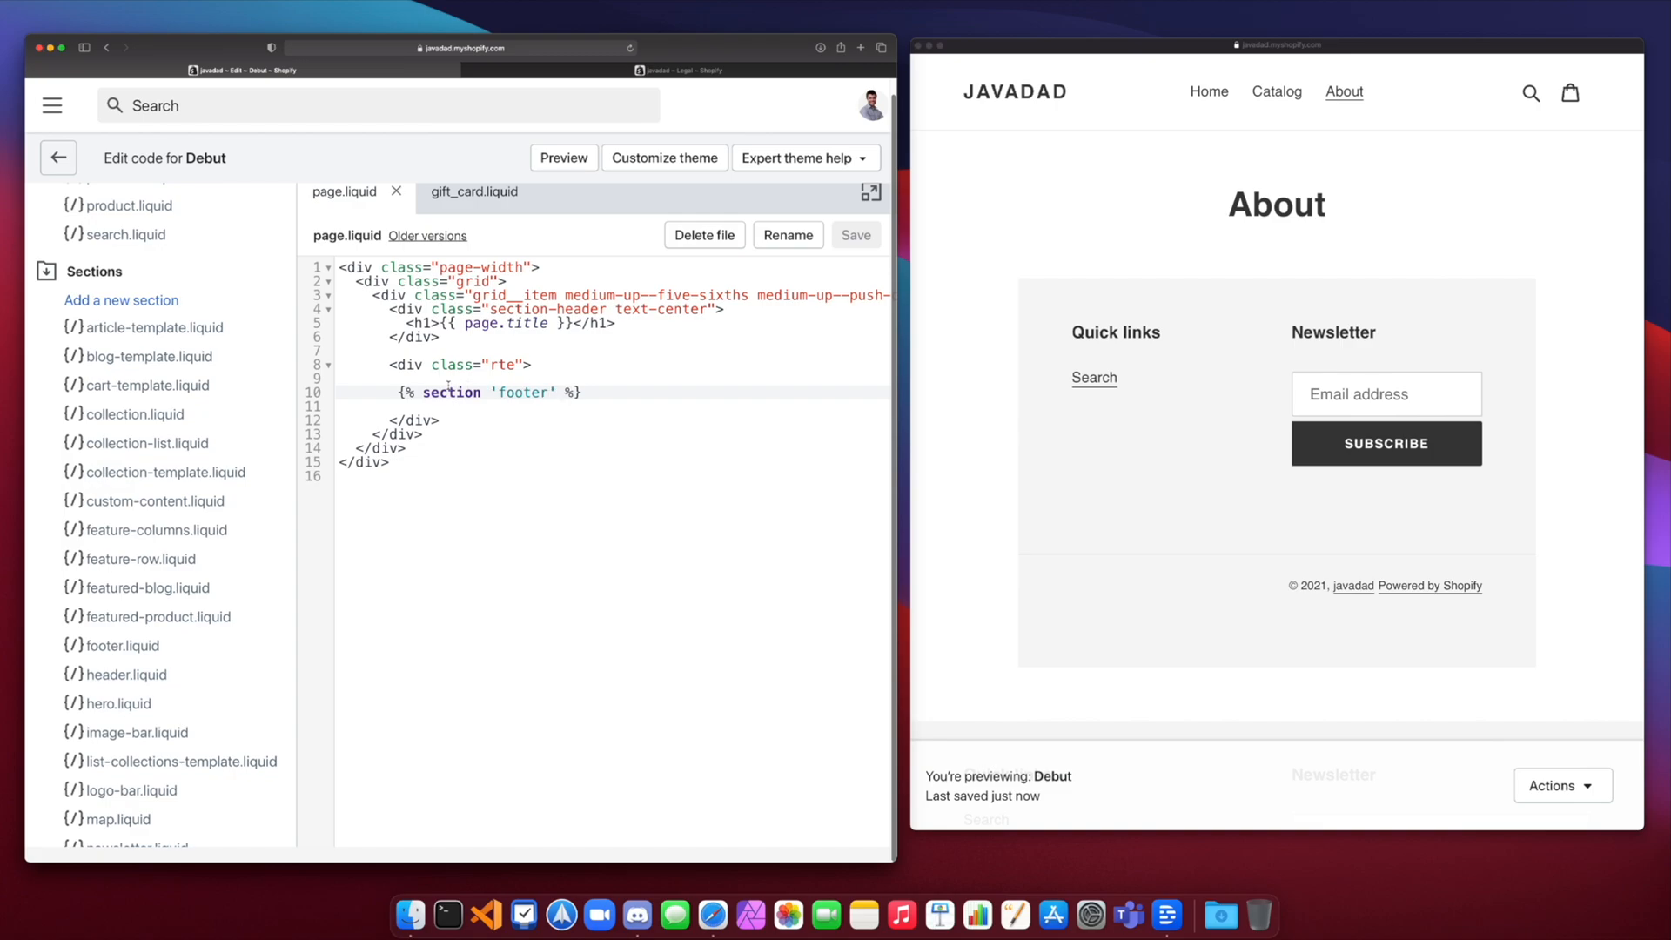
# Step: Write {% render 'icon-youtube' %} on line 10 of page.liquid and save
pyautogui.write('render')
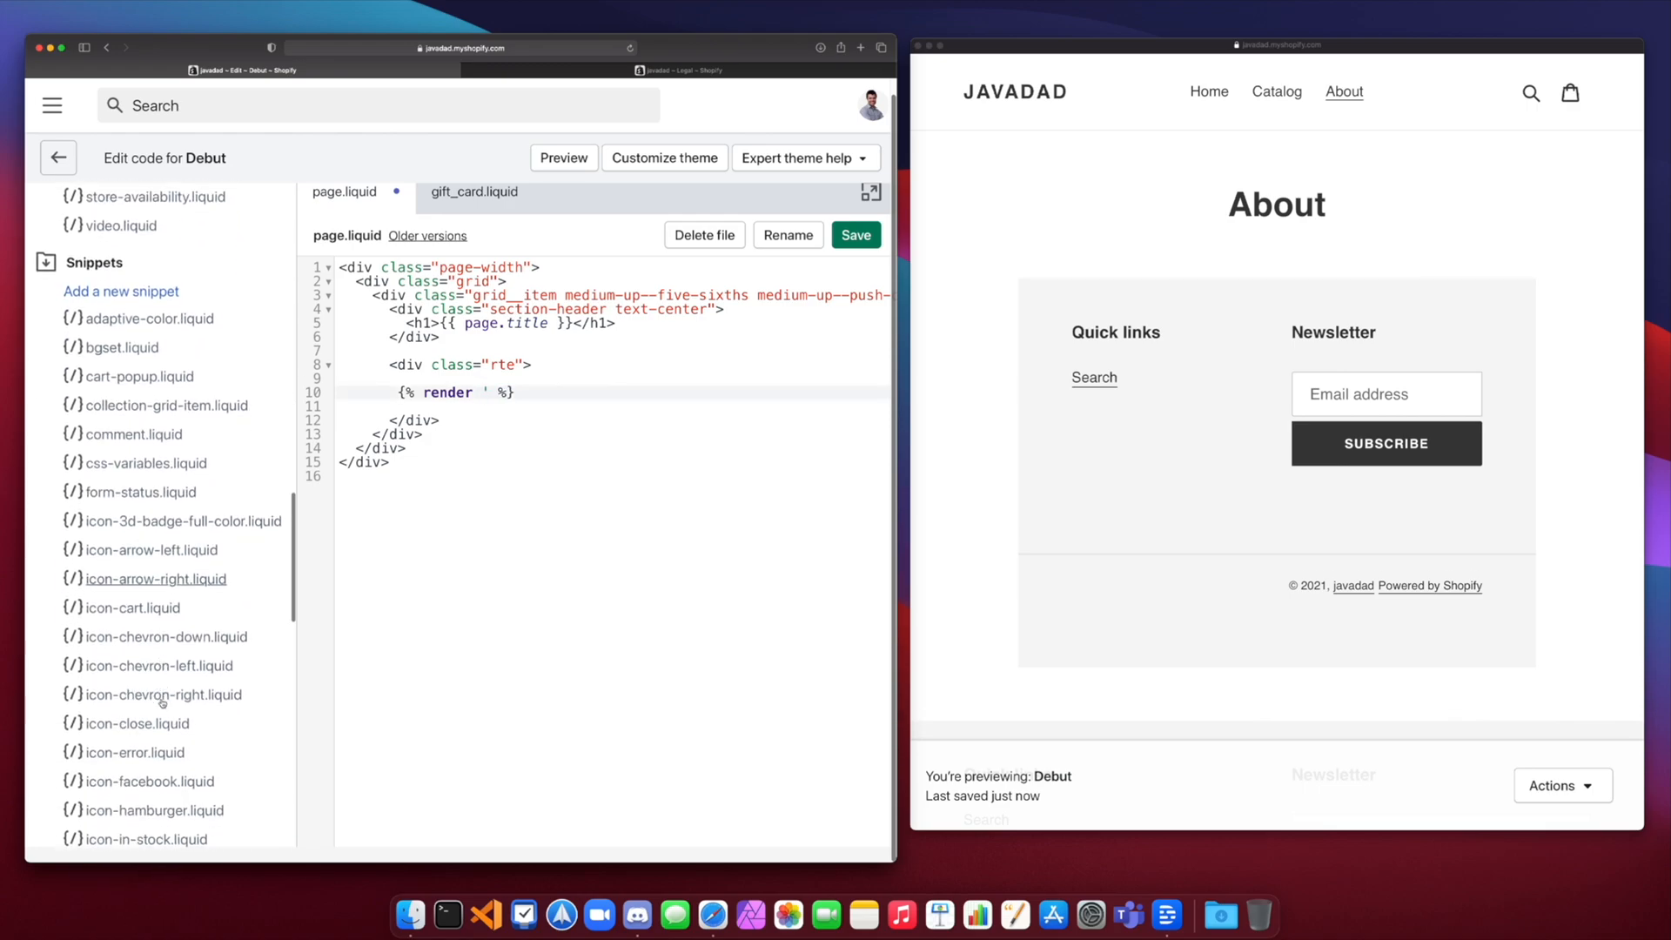
pyautogui.scroll(-3)
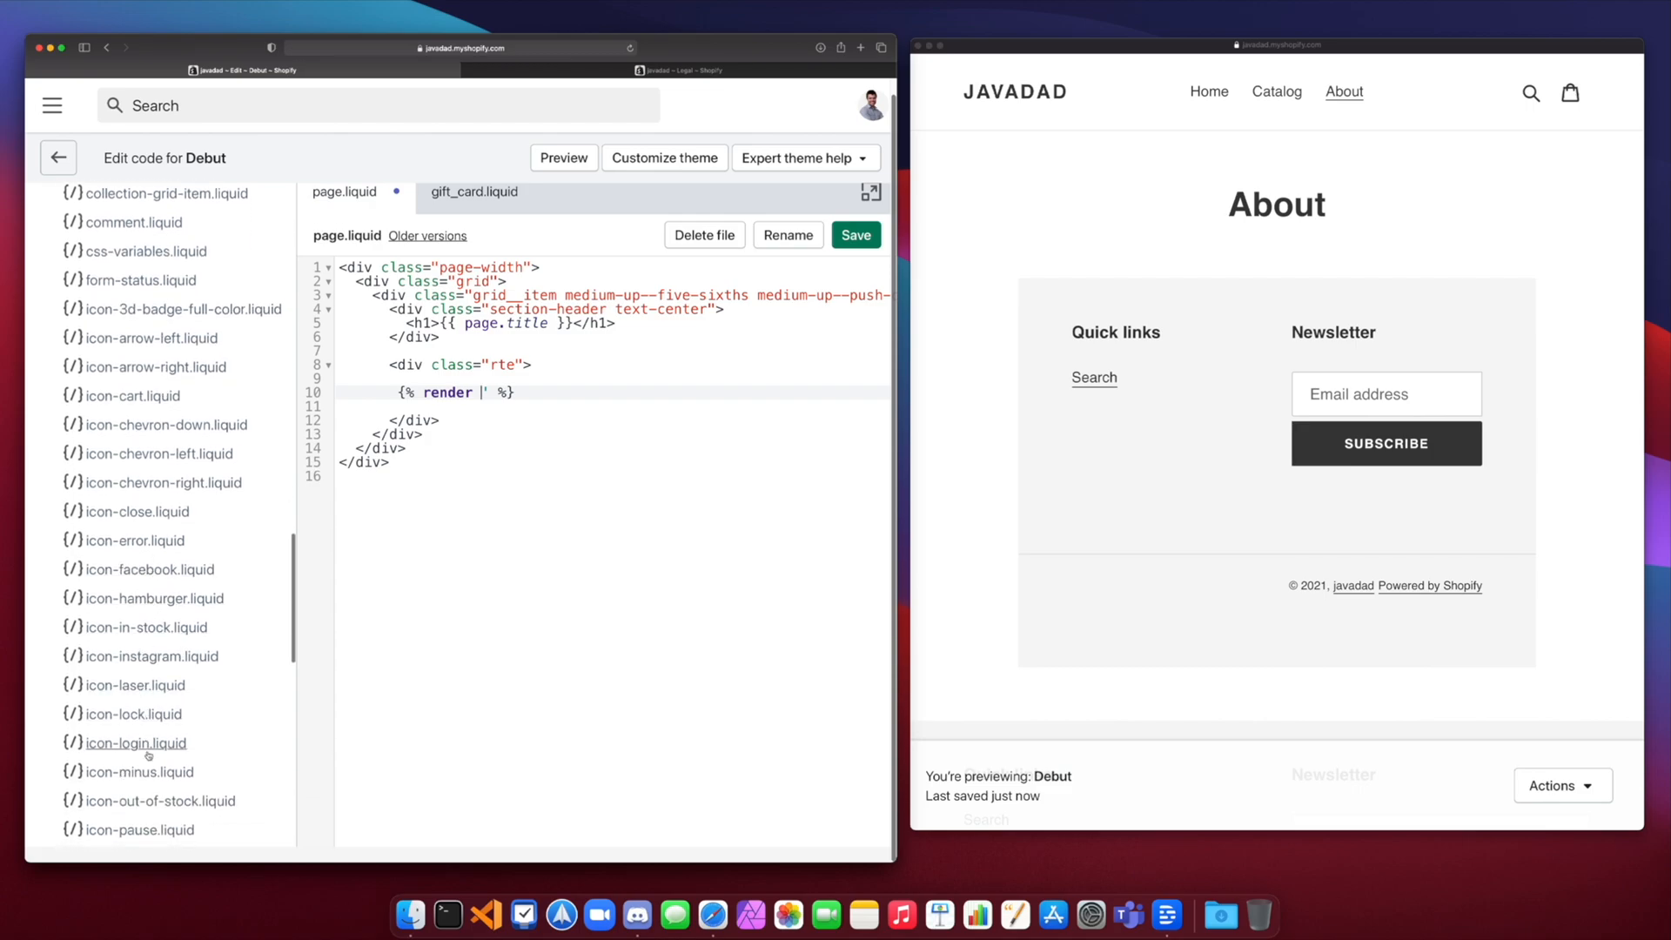
pyautogui.scroll(-3)
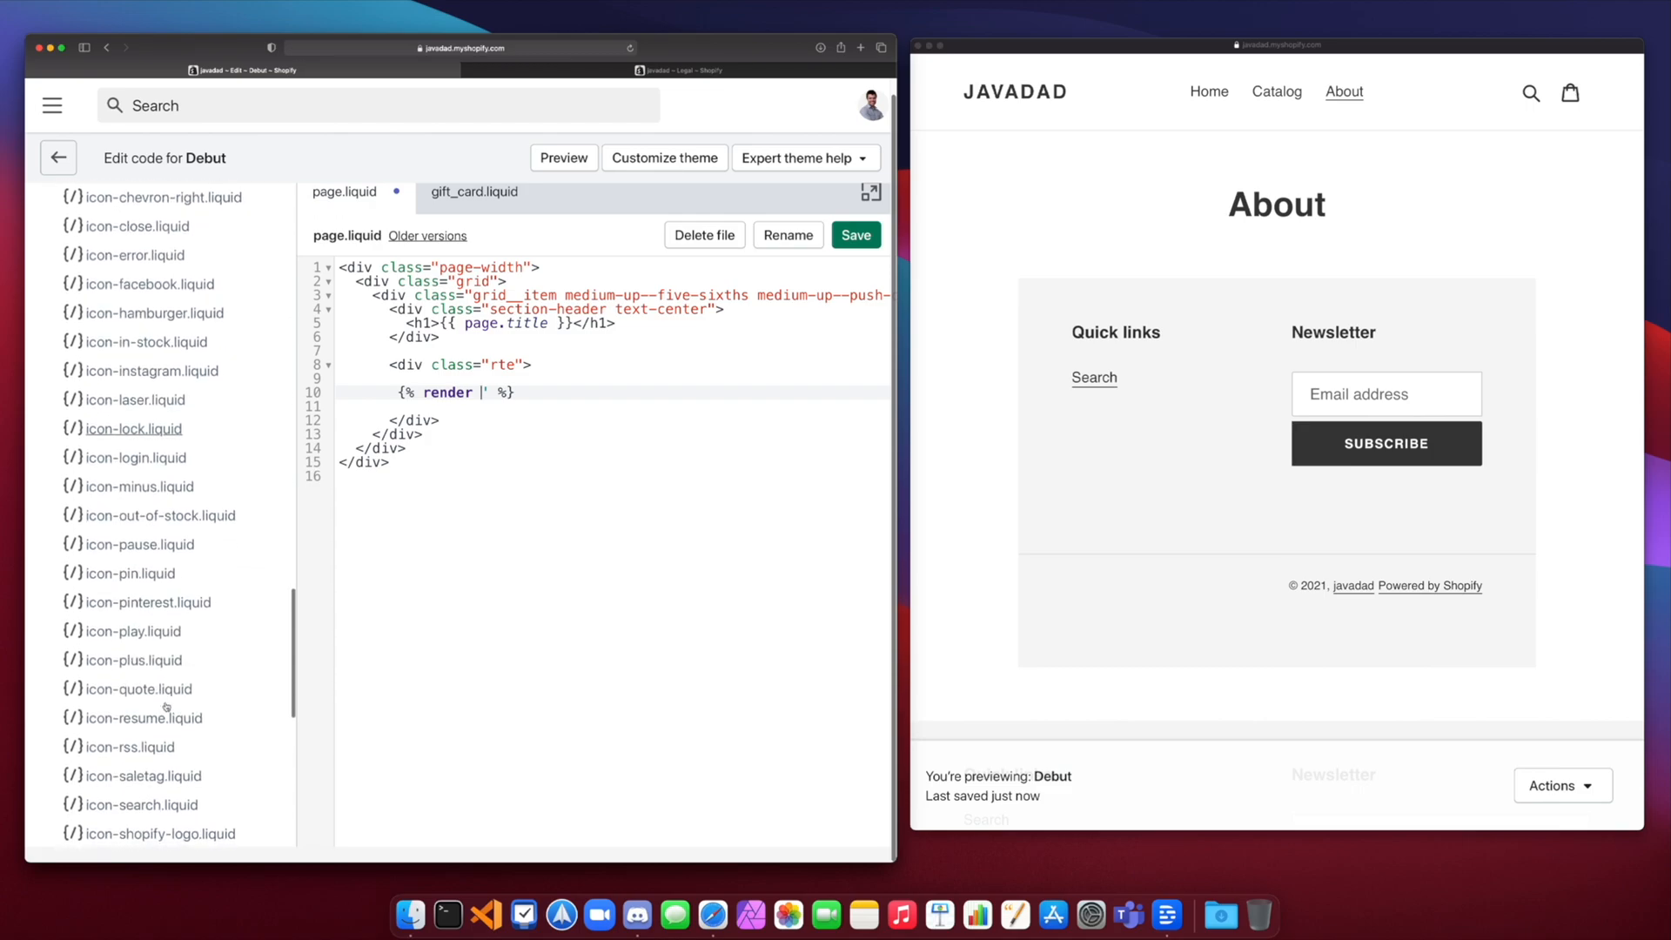
pyautogui.scroll(-3)
pyautogui.write("'")
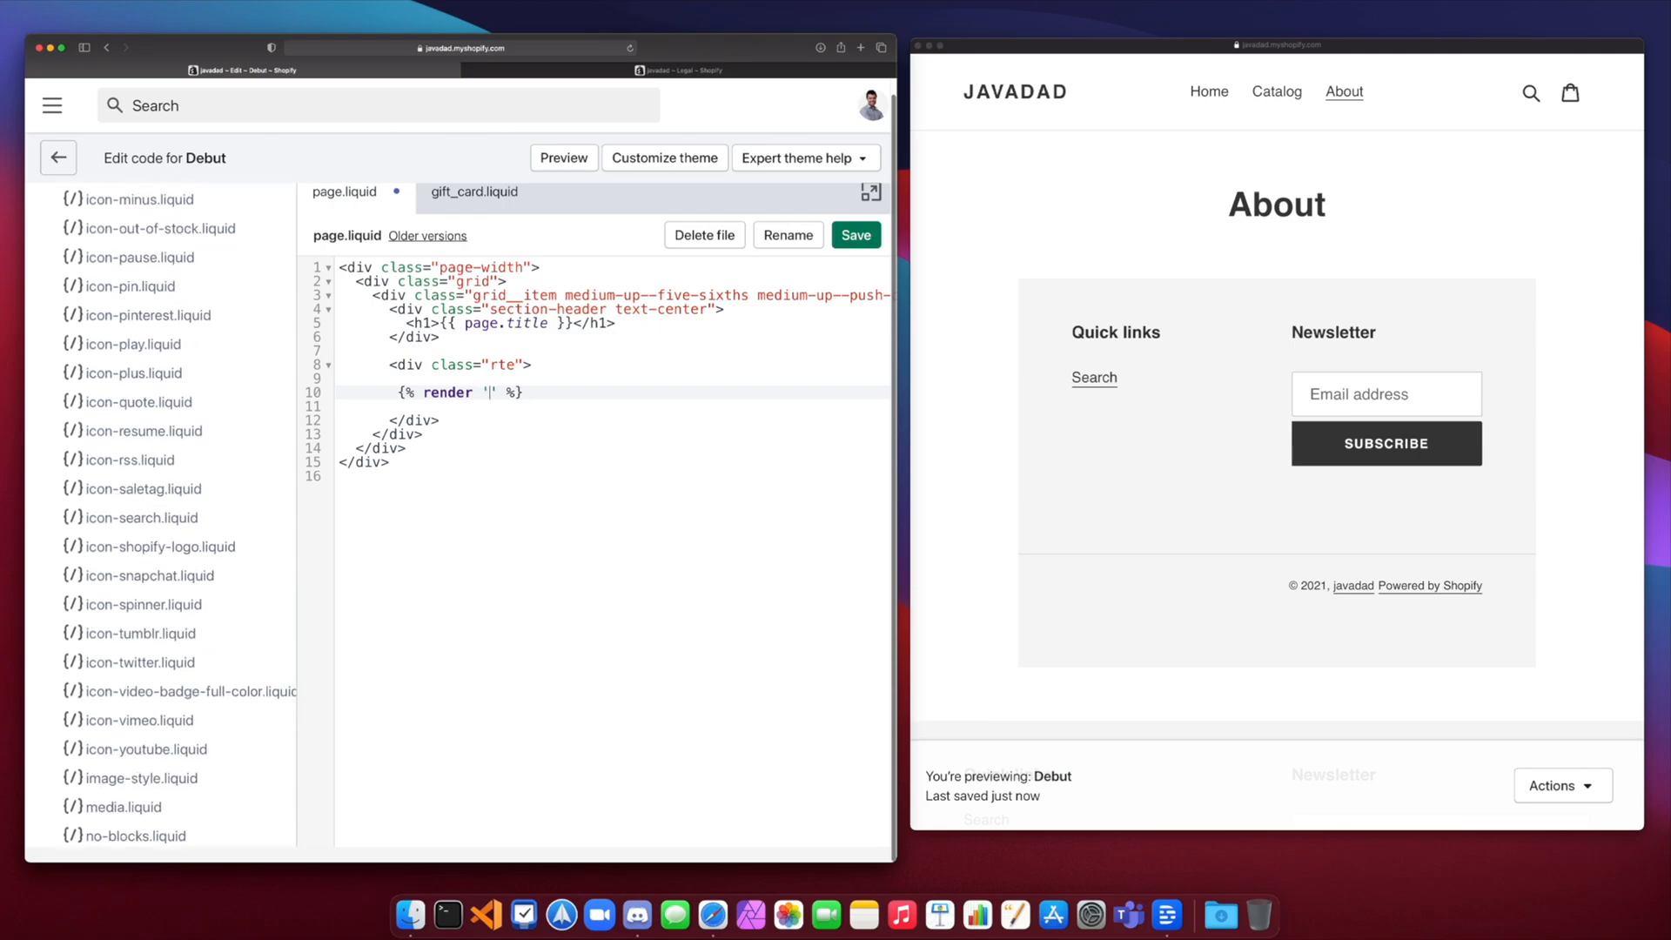
pyautogui.write('icon_')
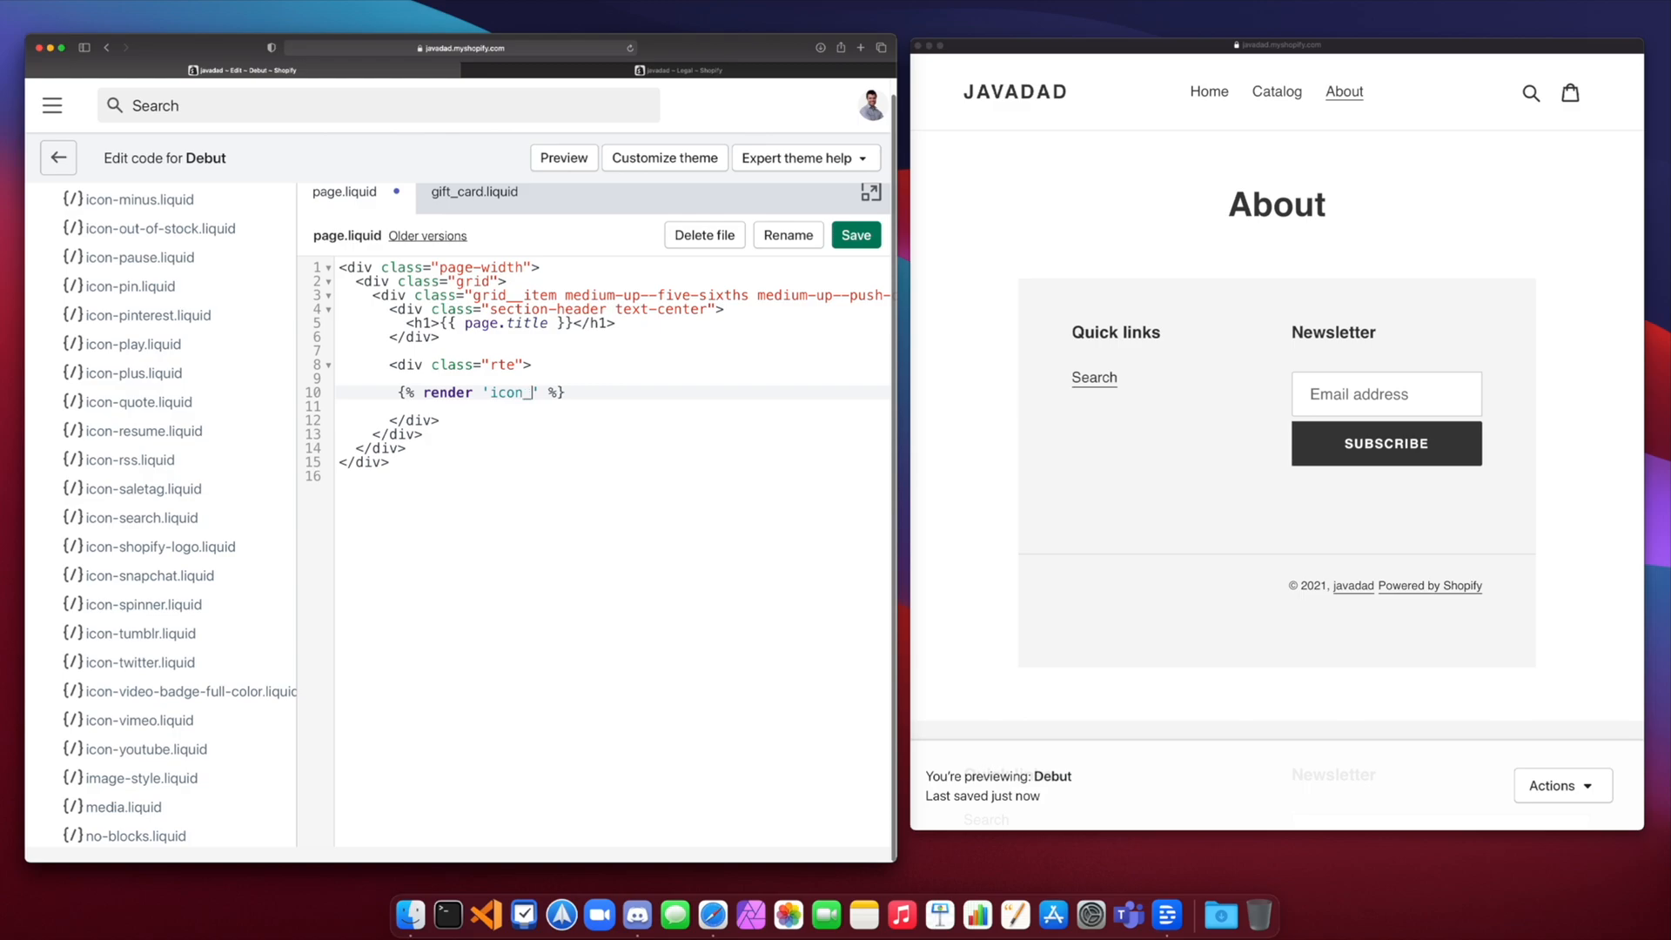
pyautogui.write('youtube')
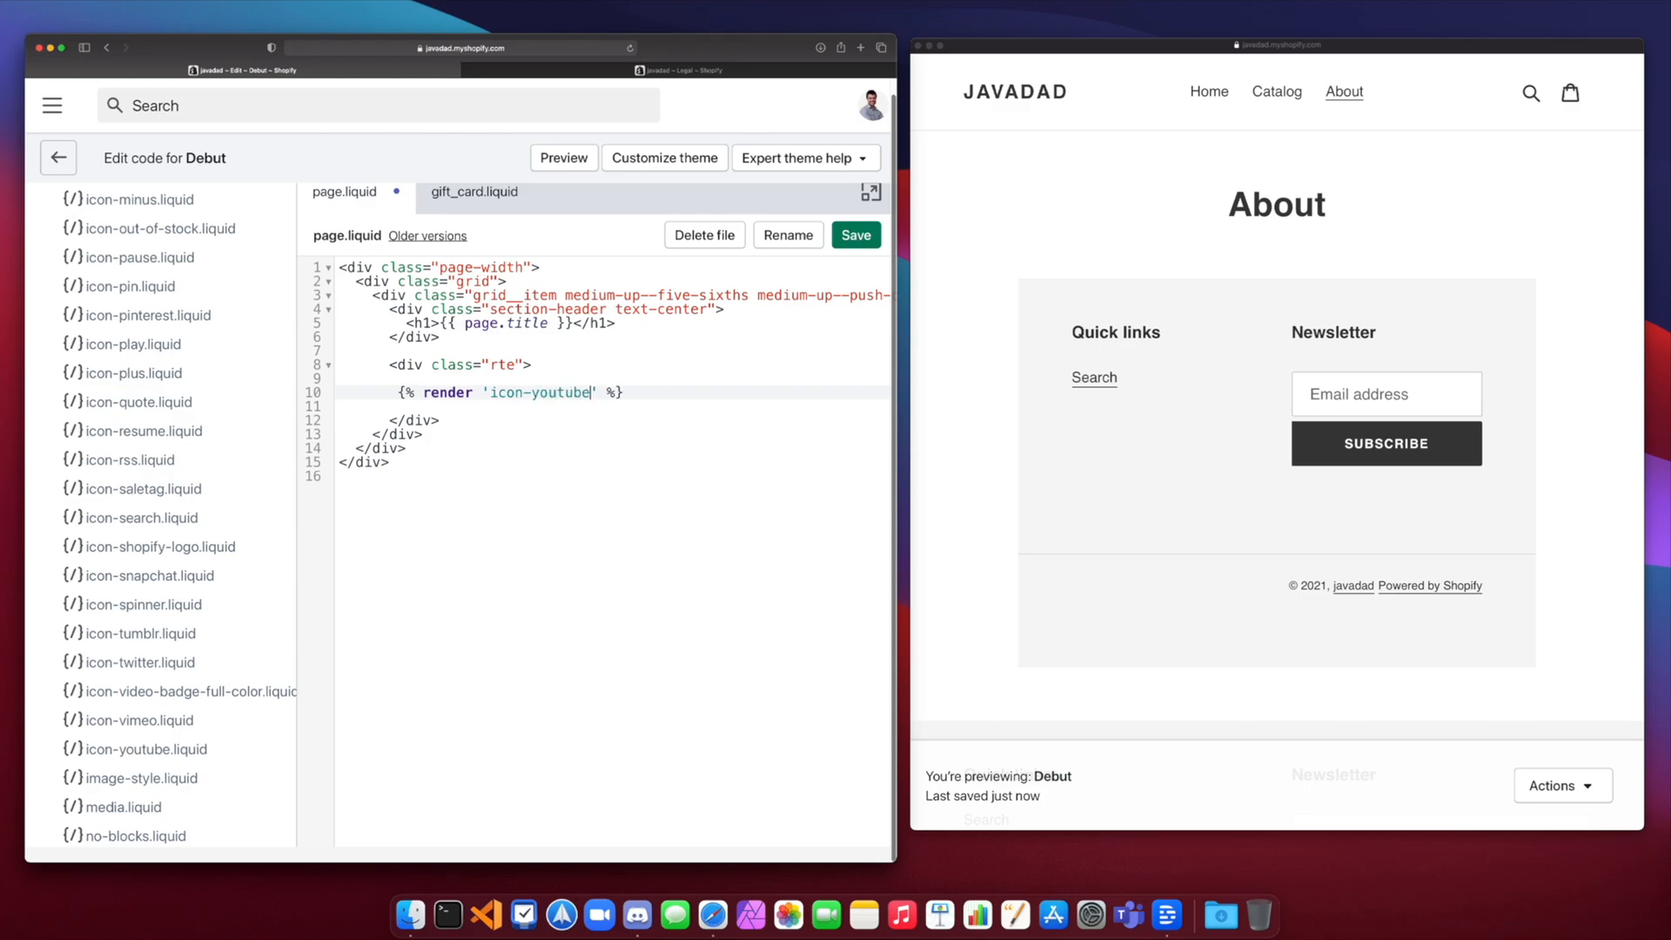
pyautogui.click(855, 234)
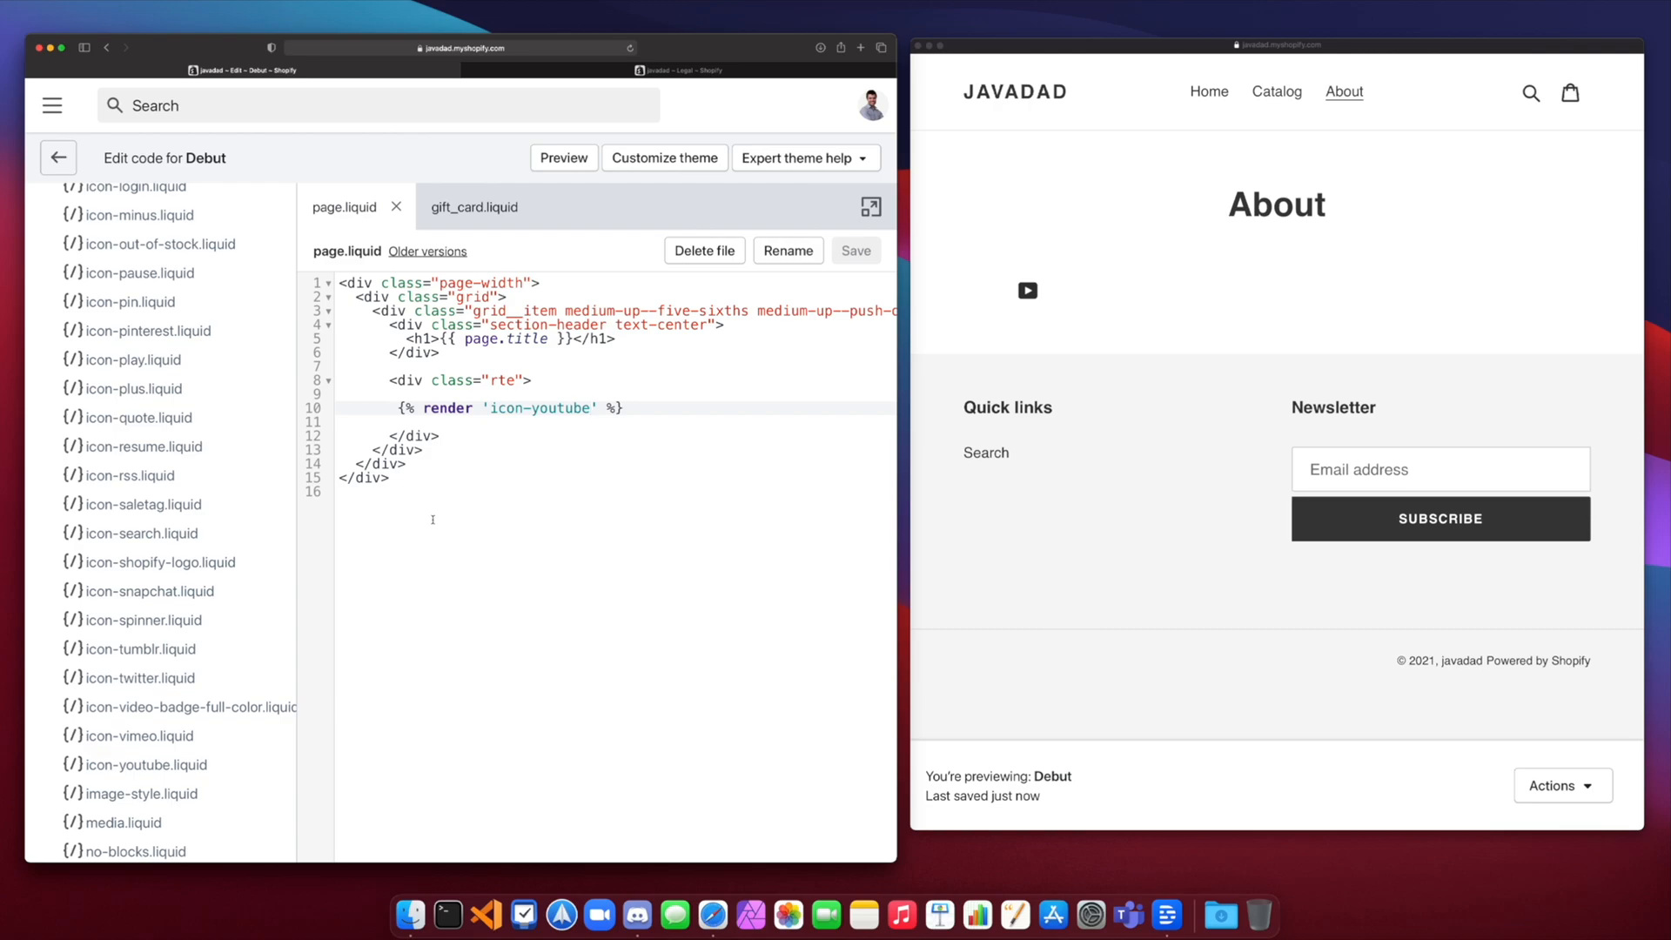
pyautogui.moveTo(175, 556)
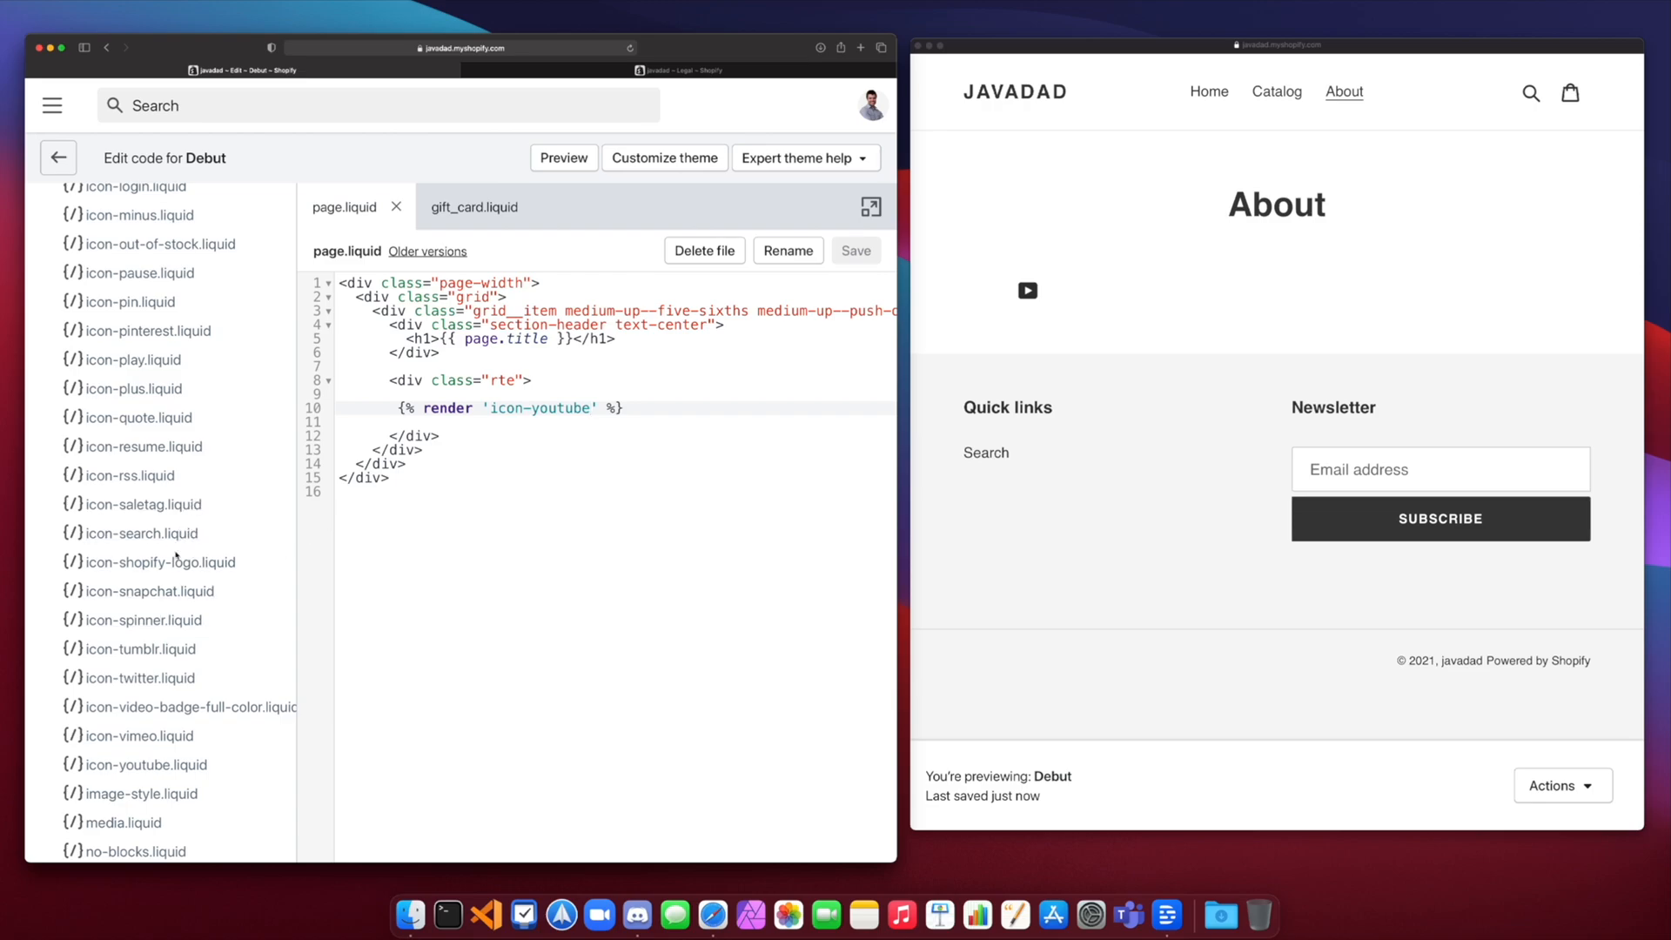